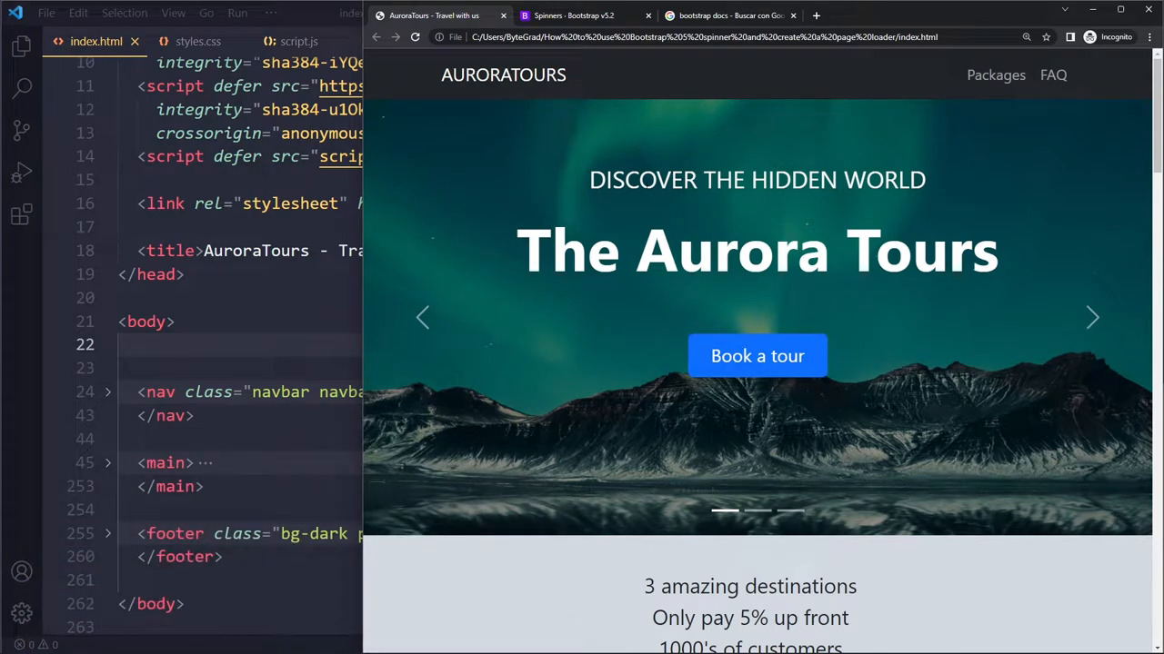
mouse_move(744, 112)
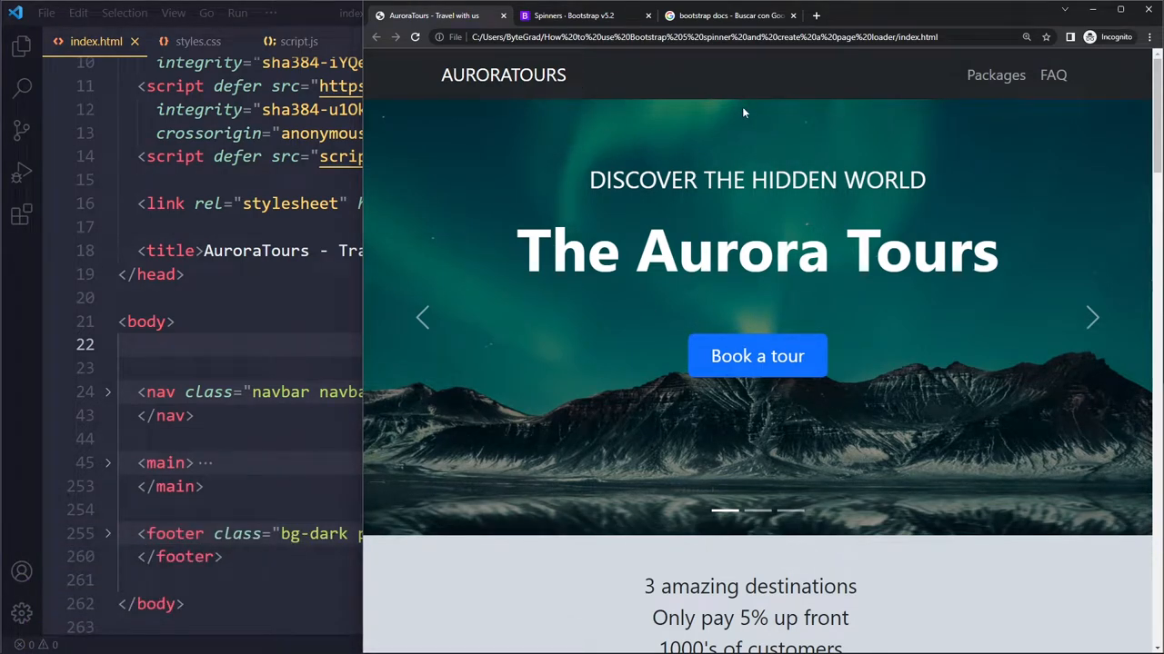
Bring up the Bootstrap Spinners documentation tab after a glance at the search results.
left_click(573, 15)
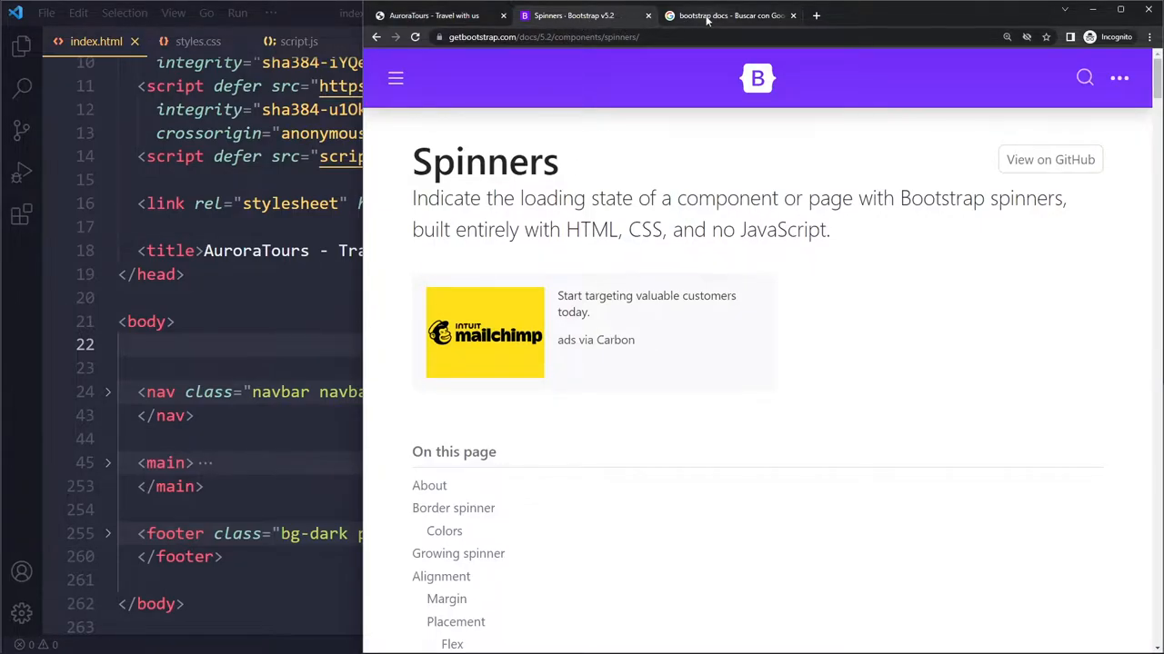
left_click(727, 15)
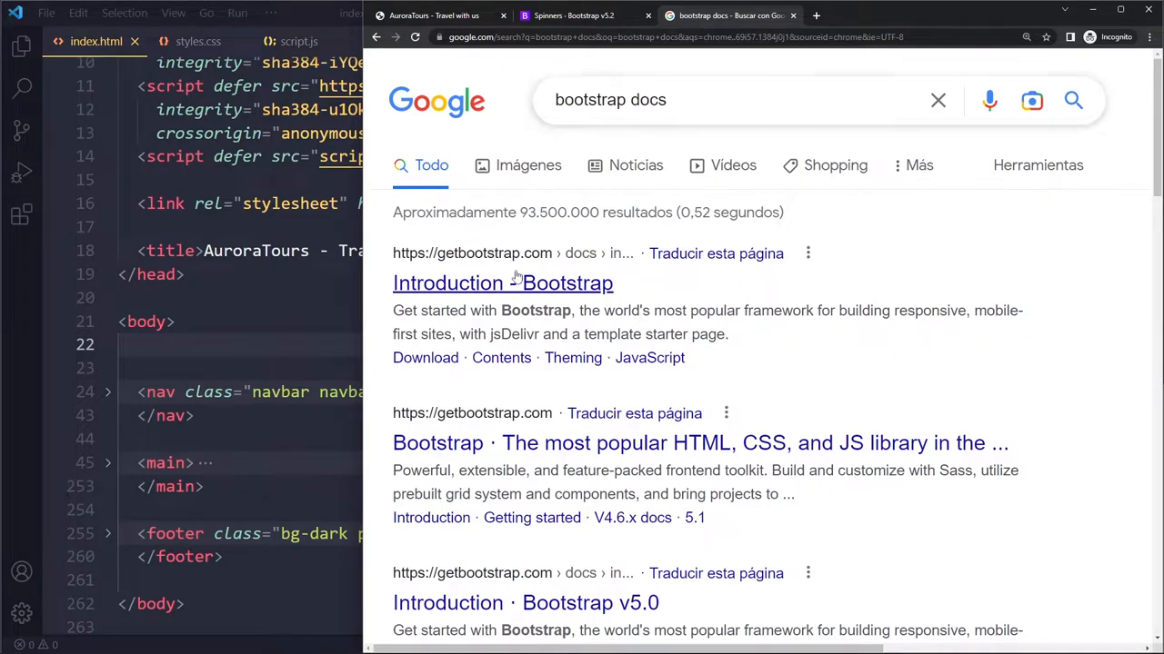
left_click(502, 284)
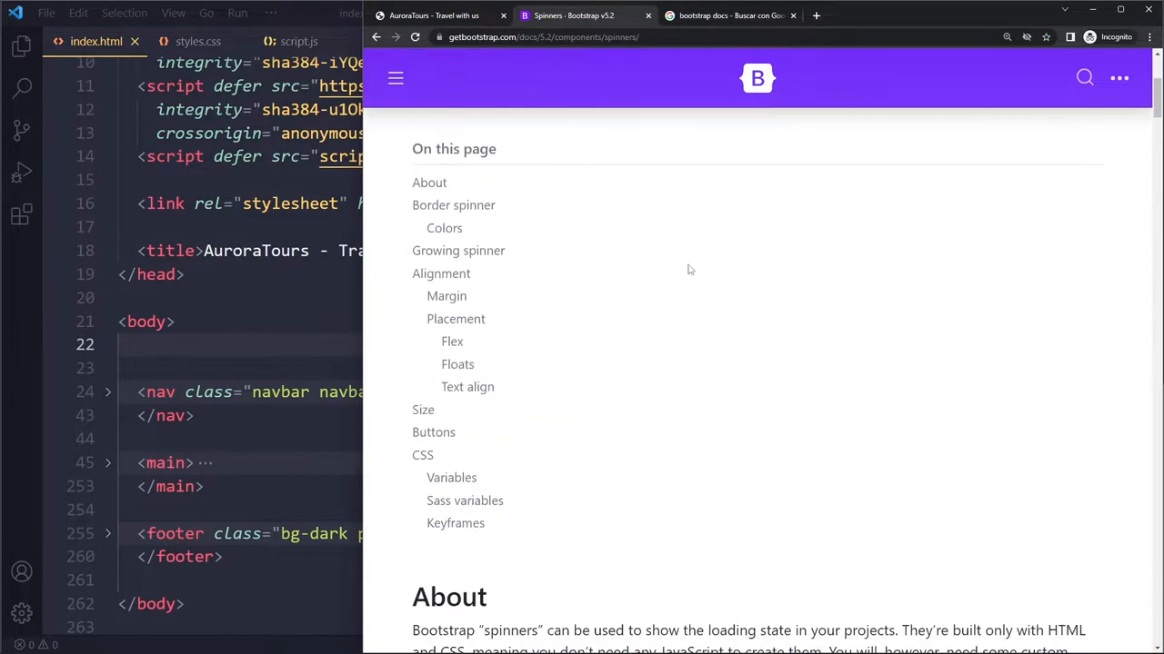
Select and copy the Border spinner example markup from the docs.
scroll("down", 3)
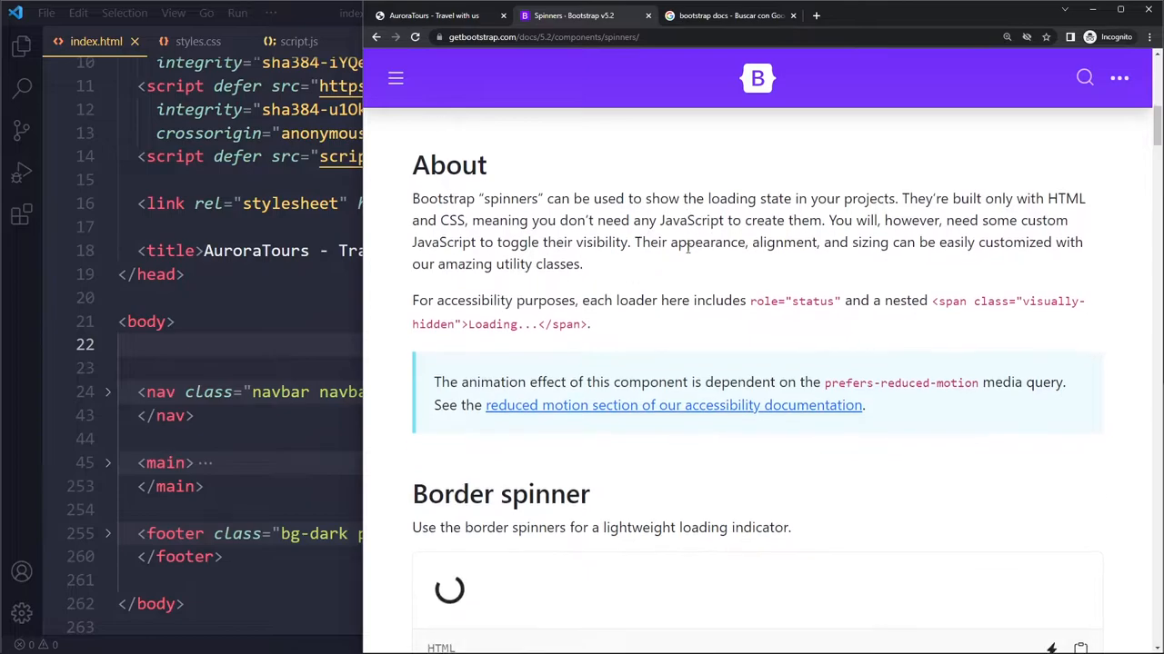
scroll("down", 3)
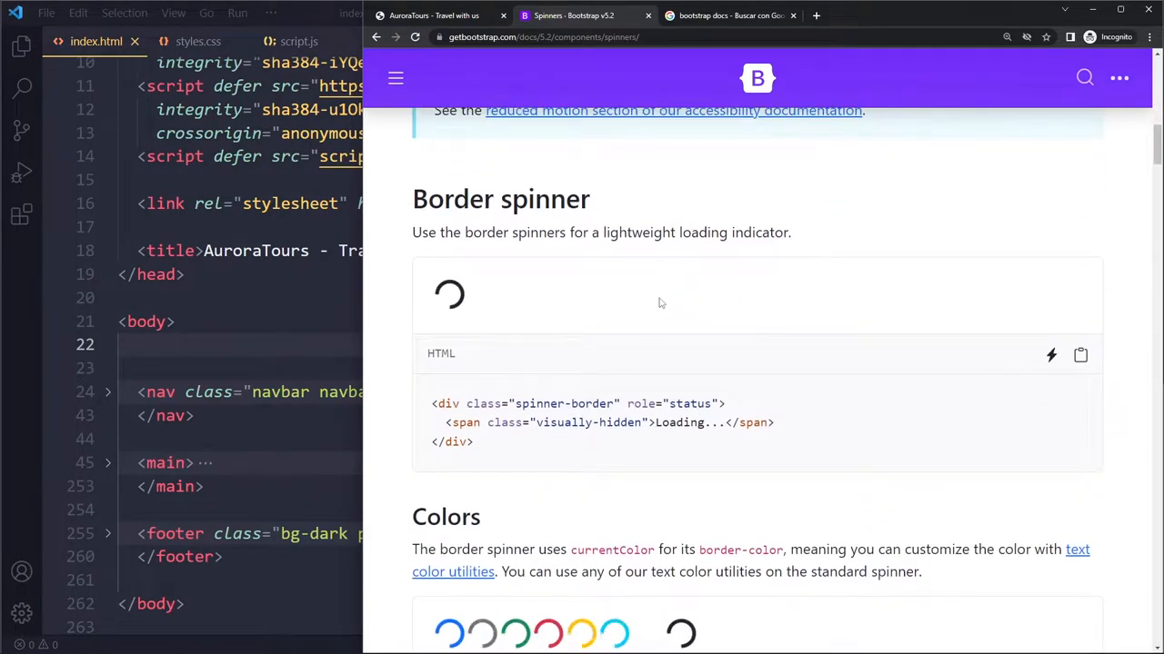
mouse_move(633, 309)
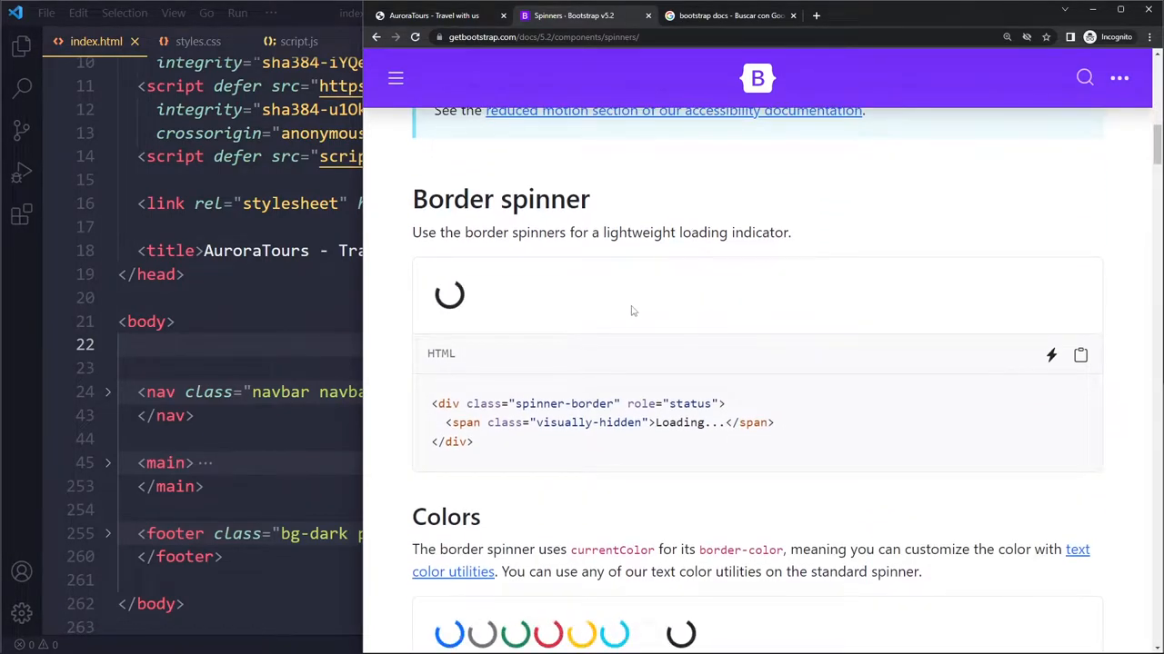
left_click_drag(443, 422, 473, 442)
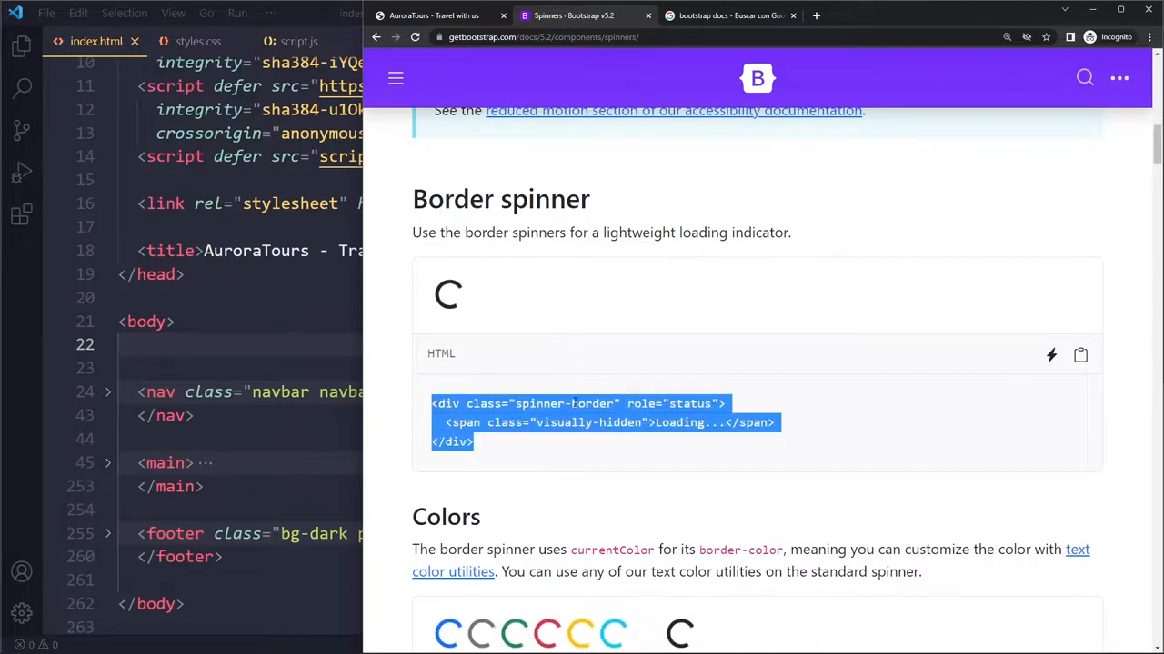
scroll("down", 3)
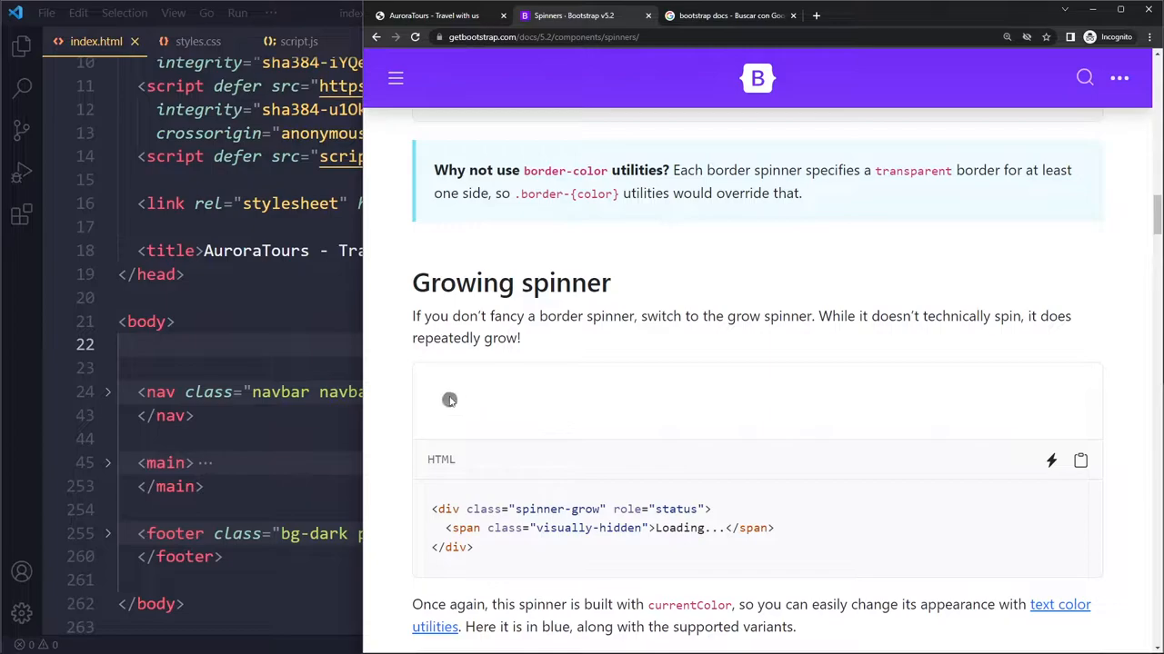
scroll("up", 3)
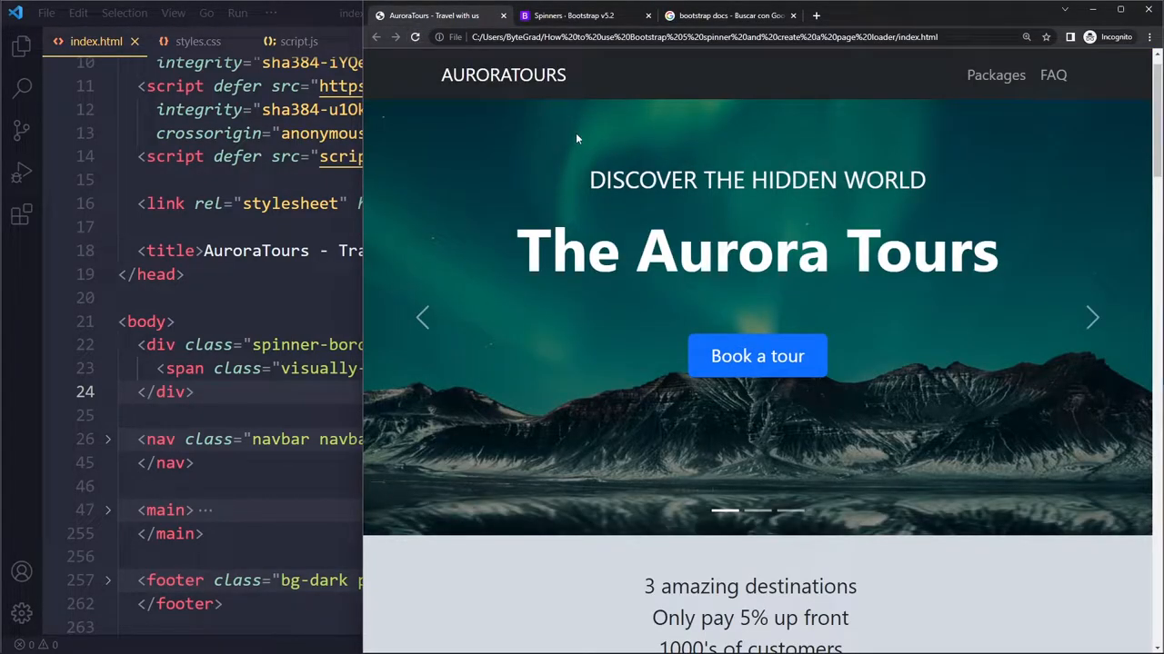
mouse_move(473, 147)
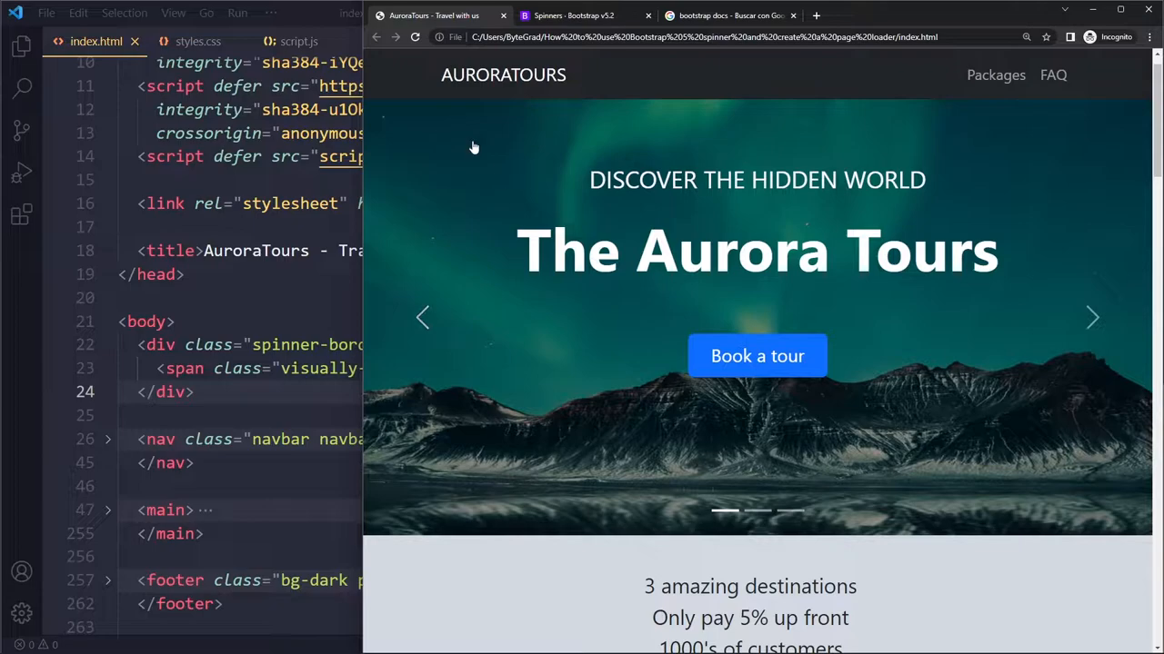
mouse_move(440, 151)
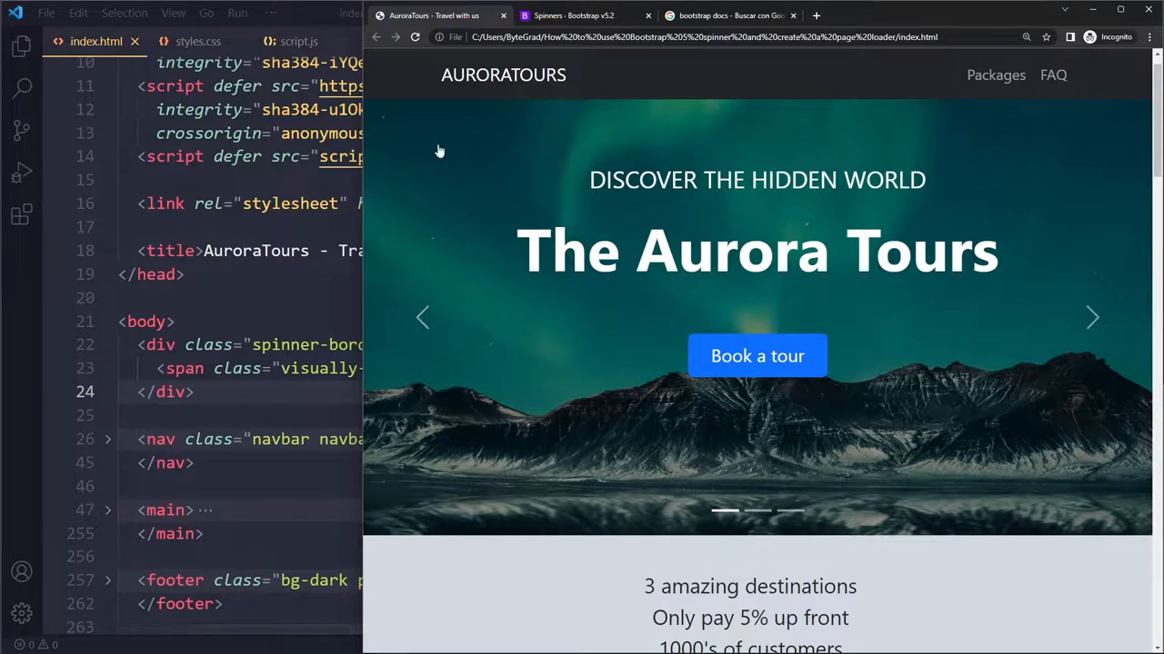
mouse_move(1119, 149)
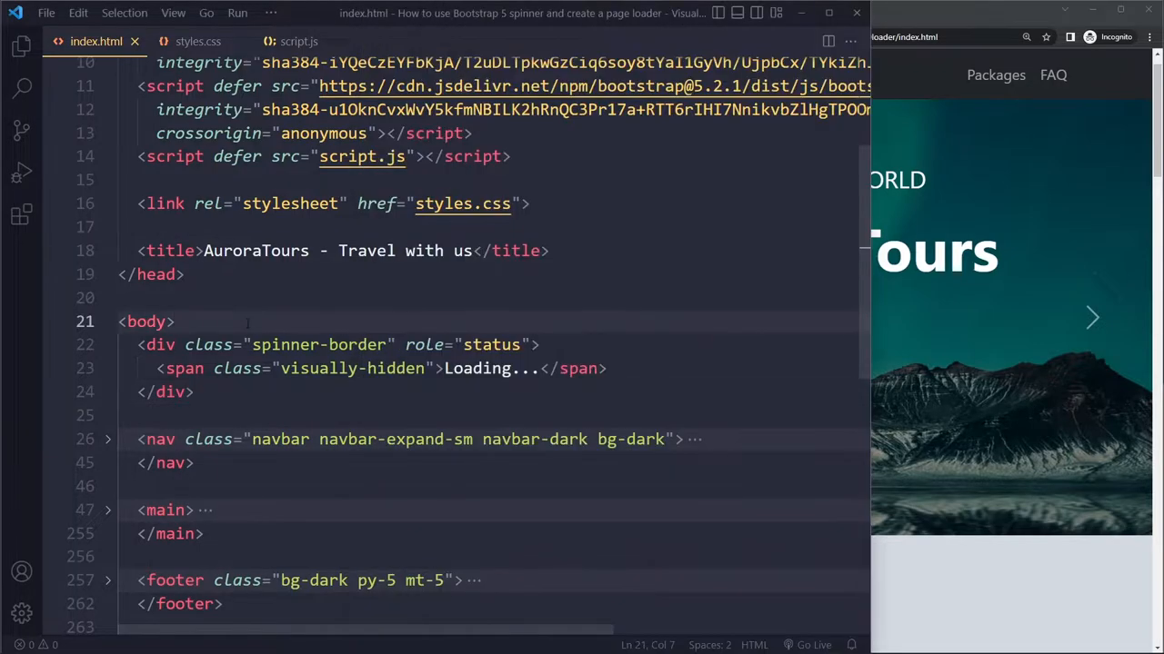
Add a <div class="spinner-wrapper"> around the spinner-border div at the top of the body.
key("Enter")
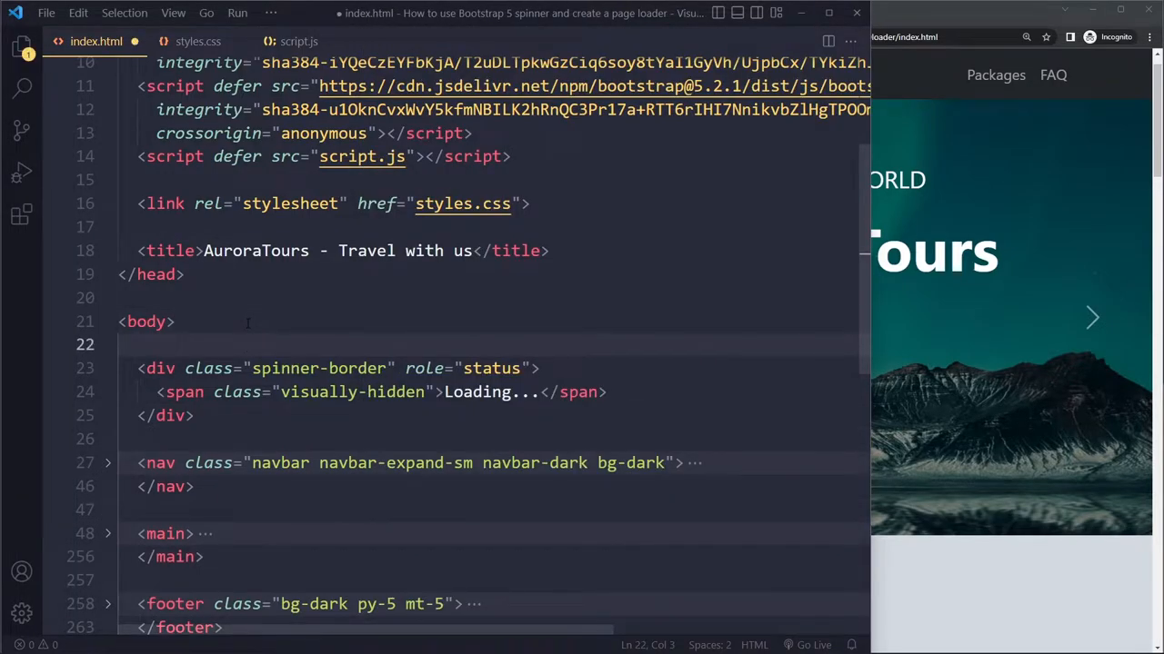
type("<div class=\"spinner-wrapper\"></div>")
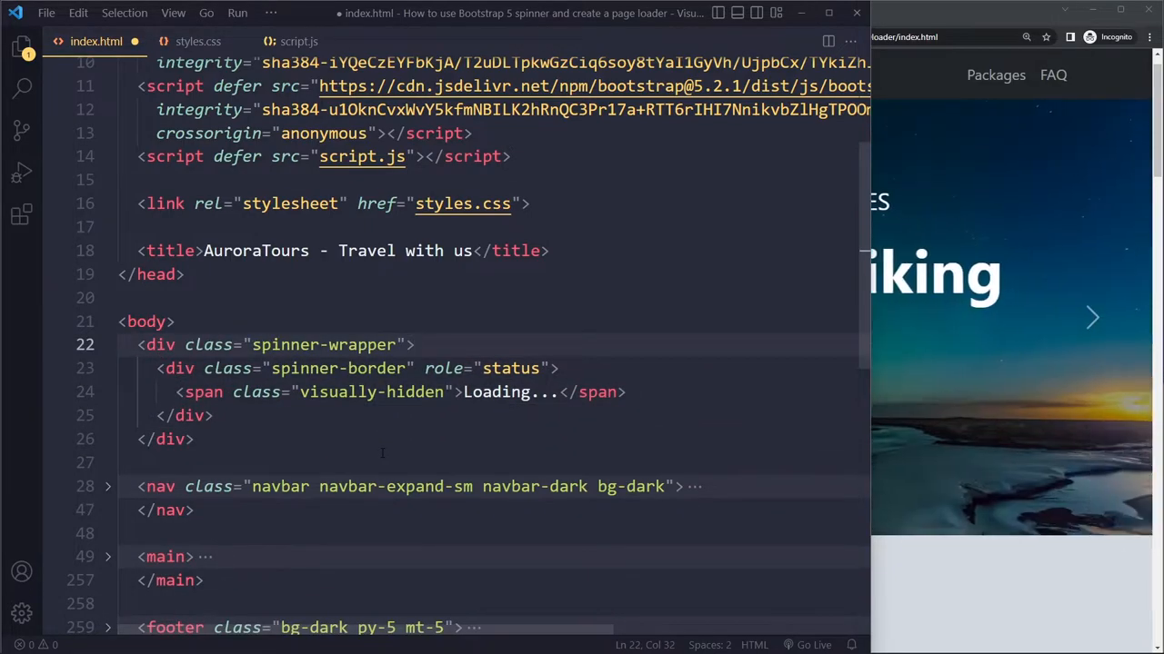
left_click(626, 393)
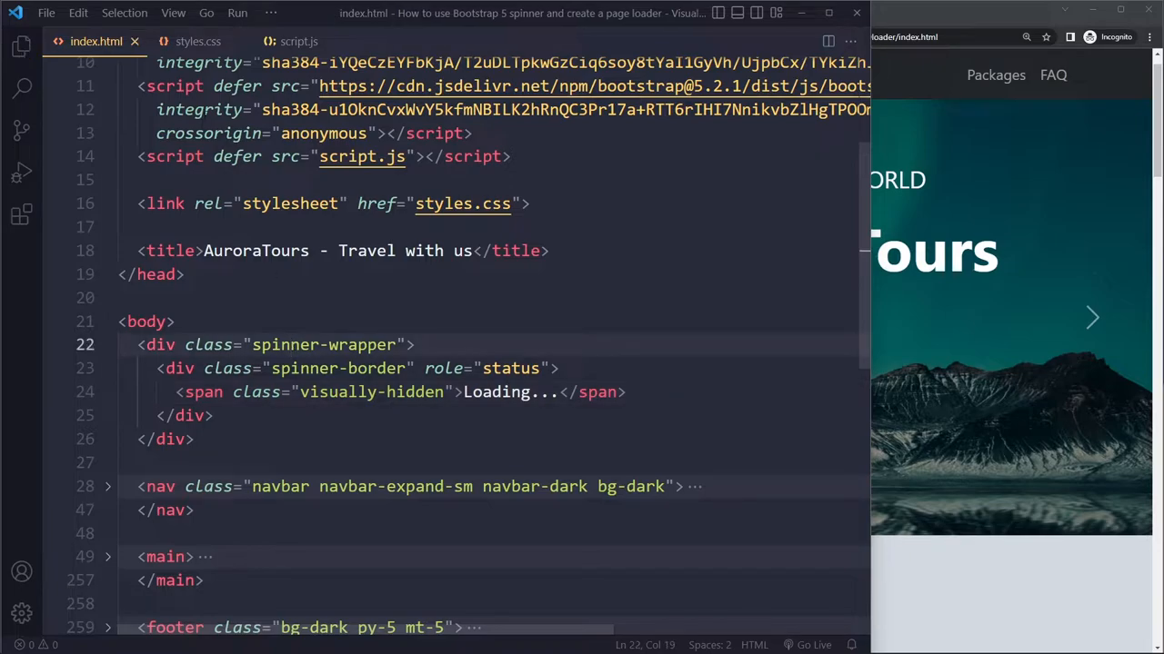
Write a .spinner-wrapper rule in styles.css with background-color #000.
left_click(196, 40)
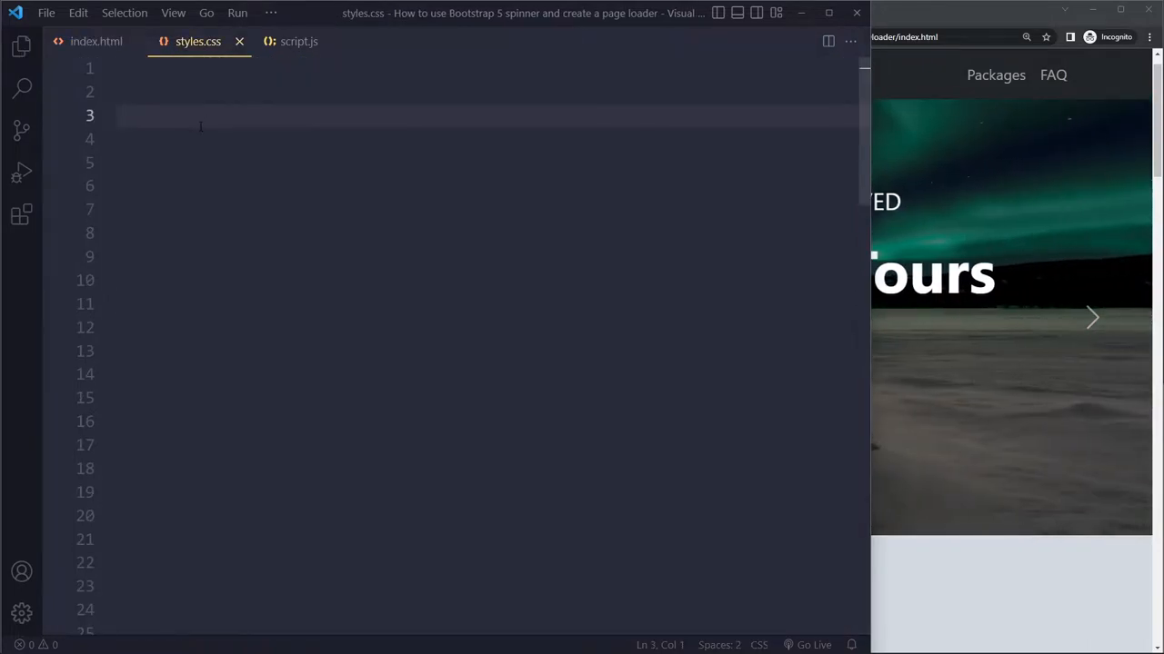
type(".")
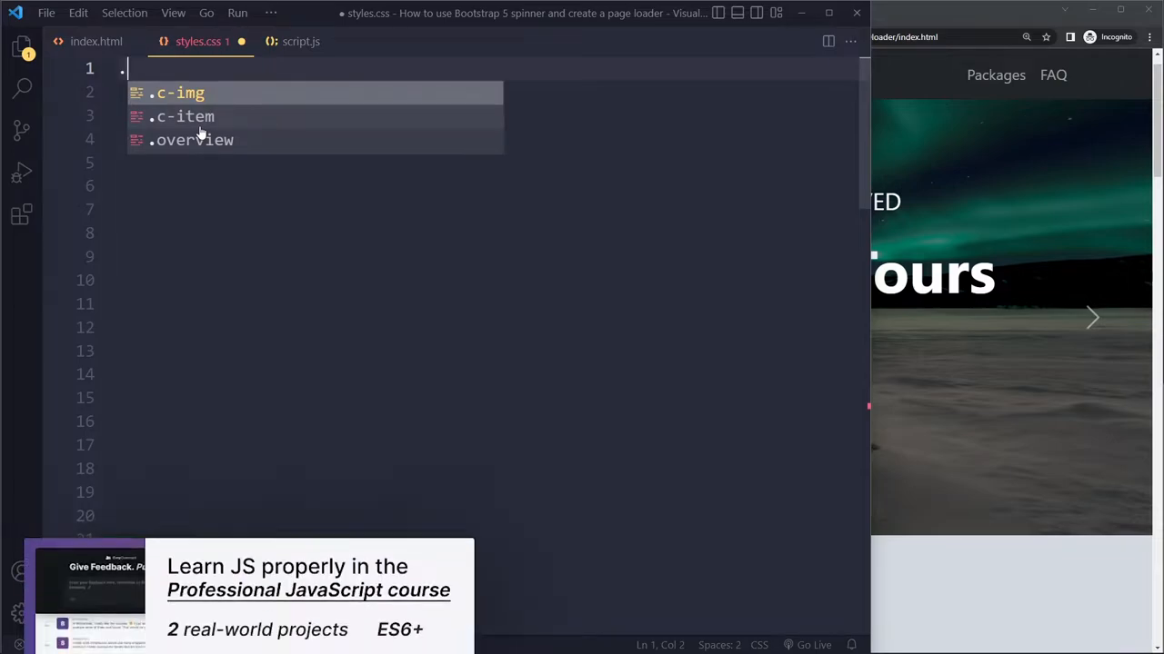
type("spinner-wrapper {")
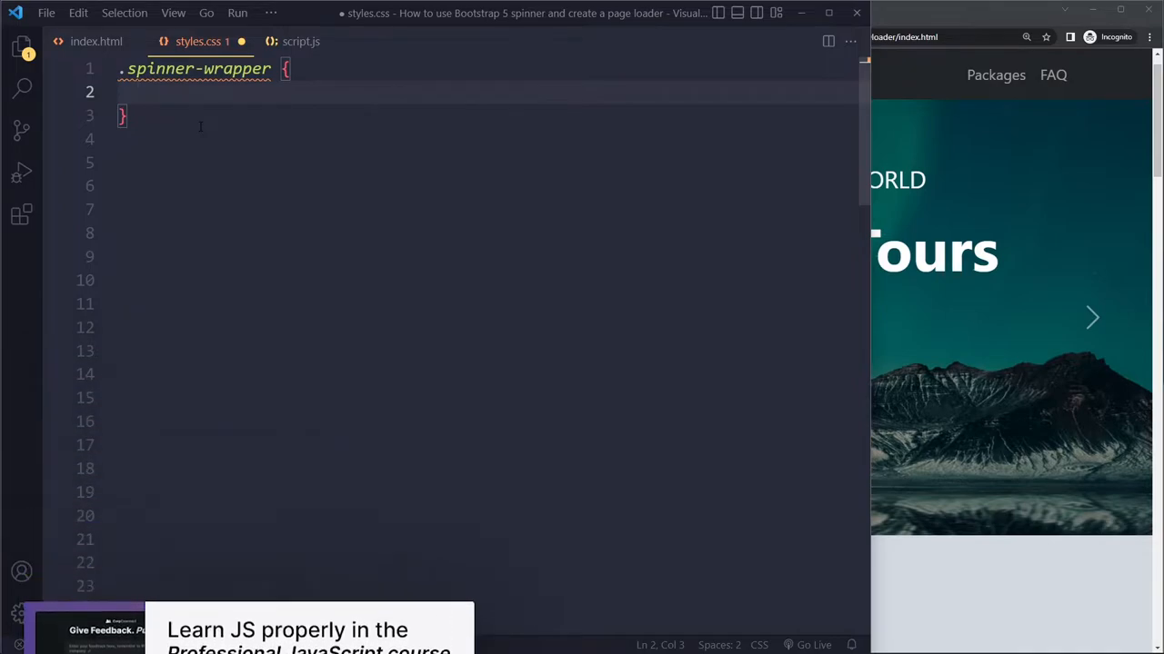
type("background-color: #000")
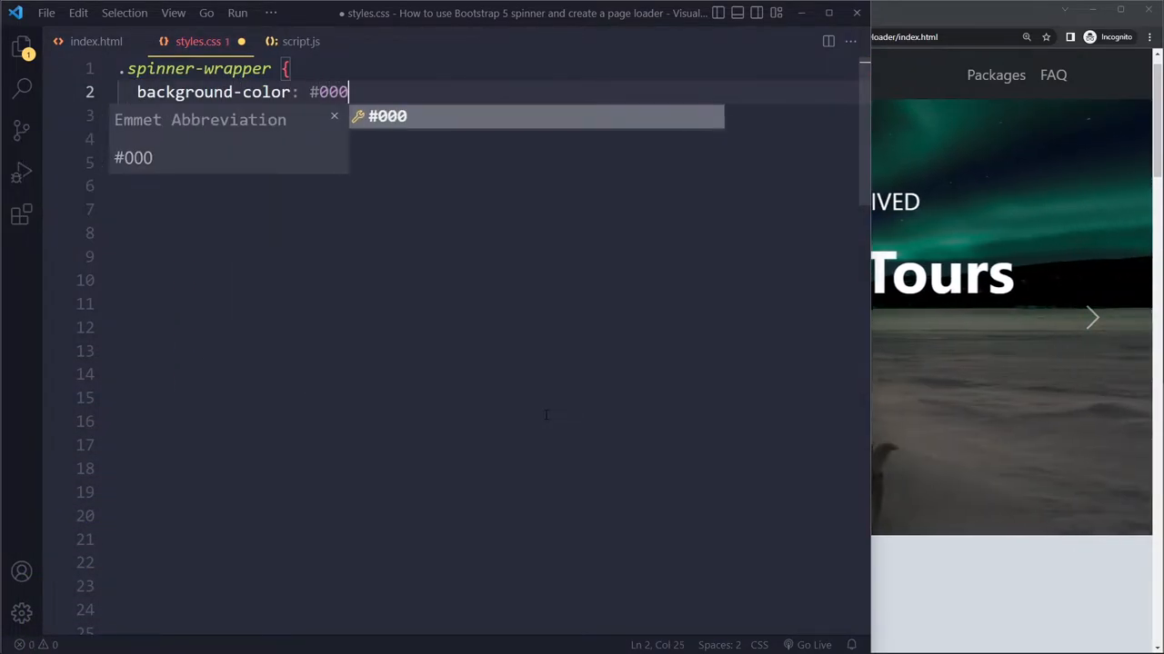
key("Enter")
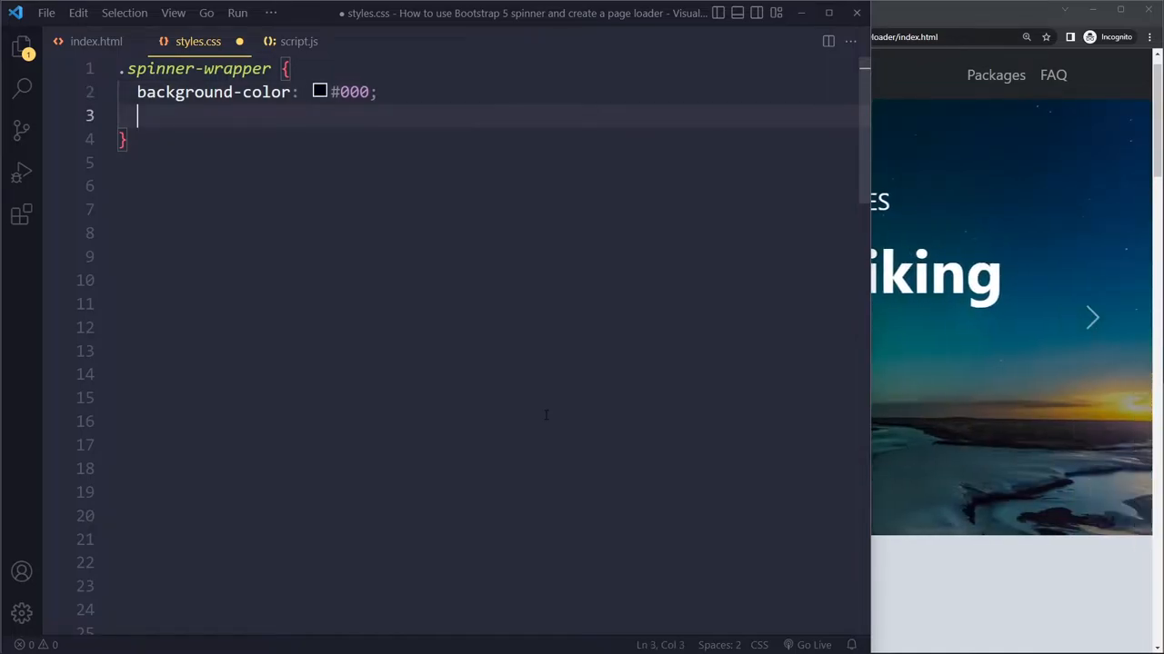
scroll("down", 3)
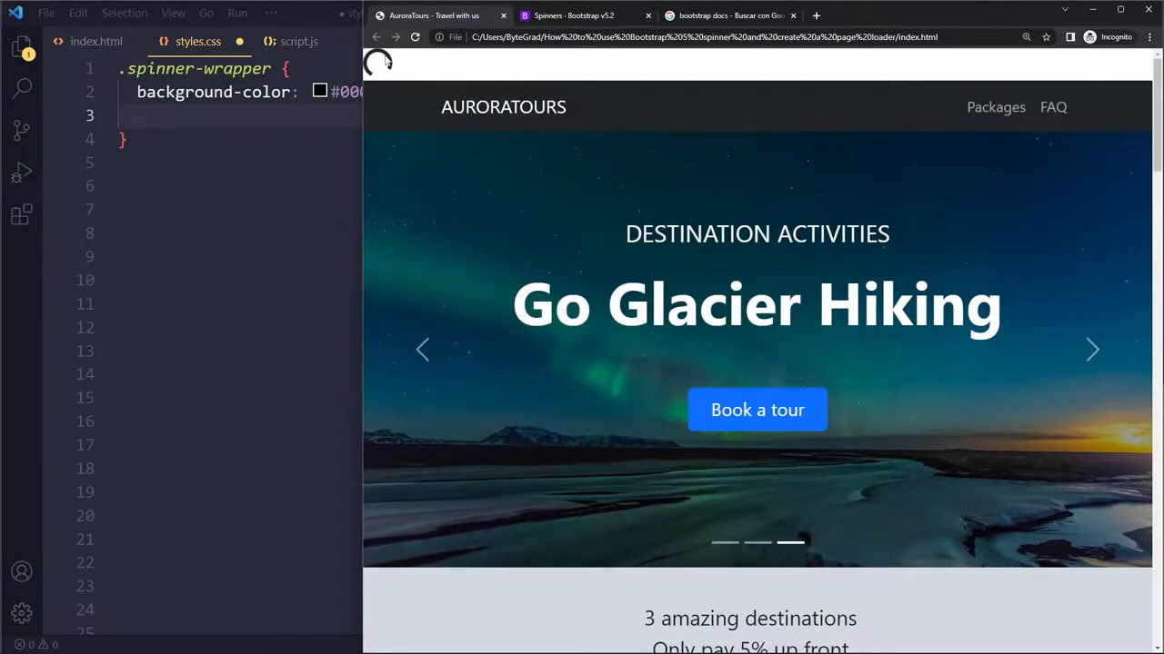
mouse_move(705, 312)
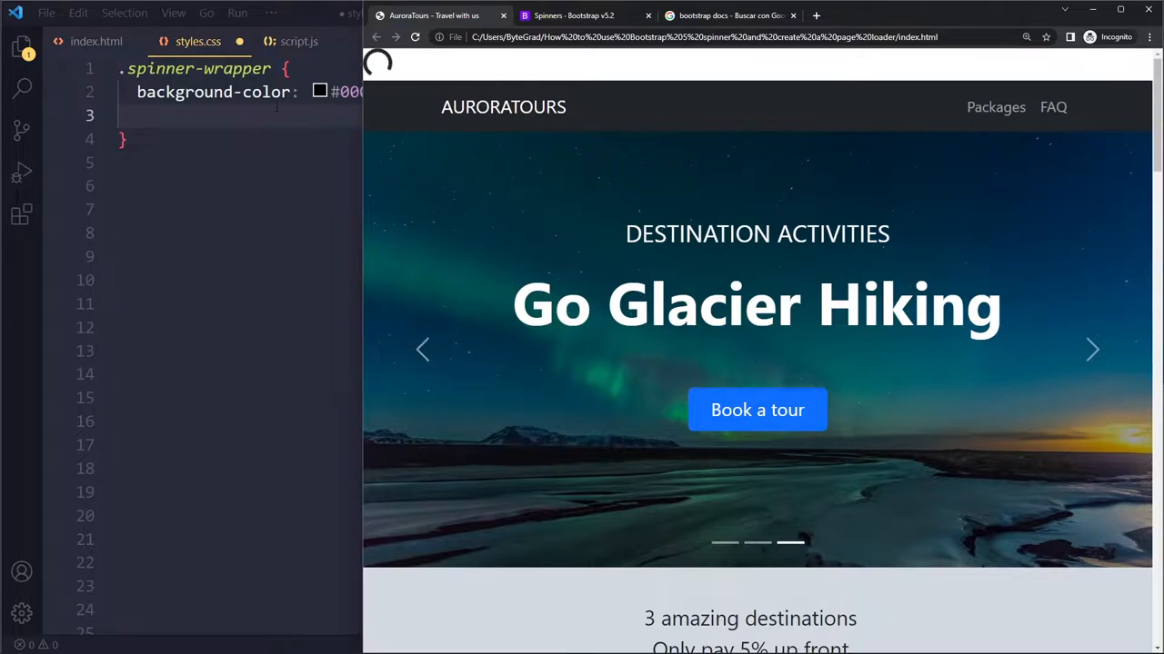
Return to the stylesheet after seeing the small spinner above the navbar.
left_click(414, 37)
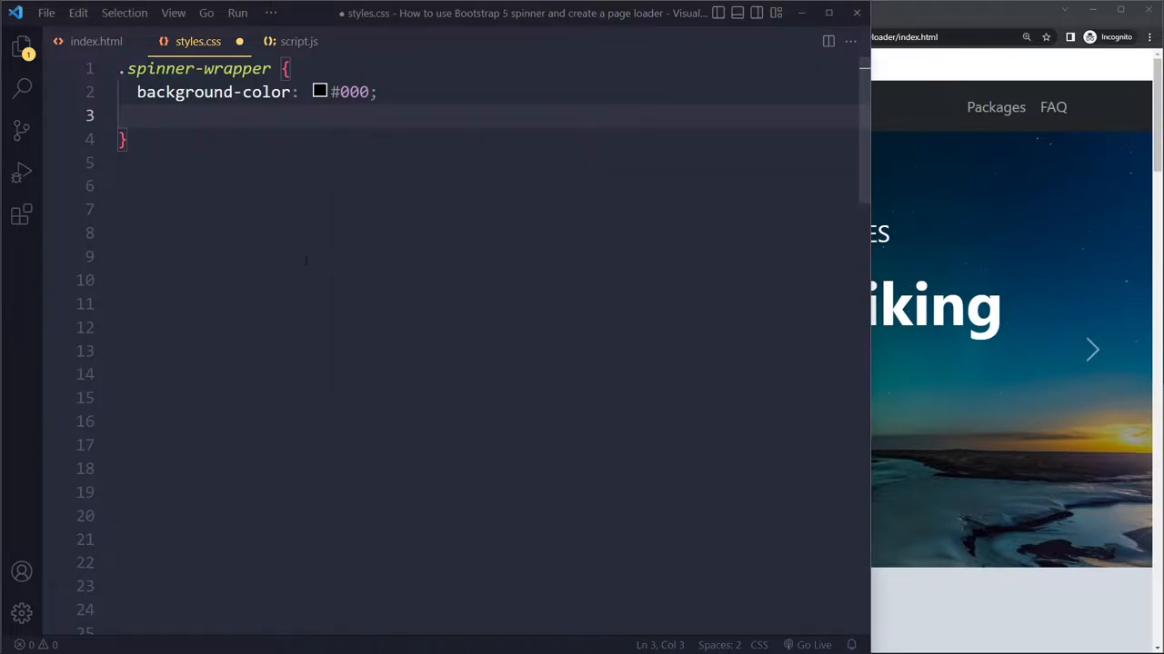
Give .spinner-wrapper position fixed, top 0 and begin the left offset.
type("position: fixed;")
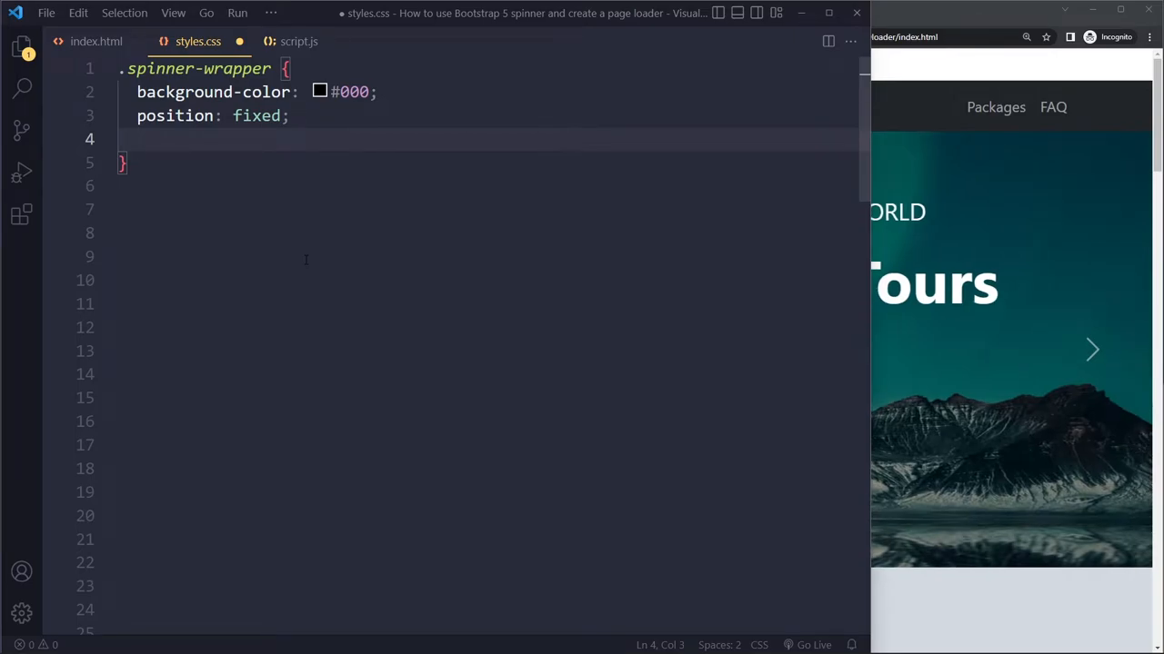
type("top: 0")
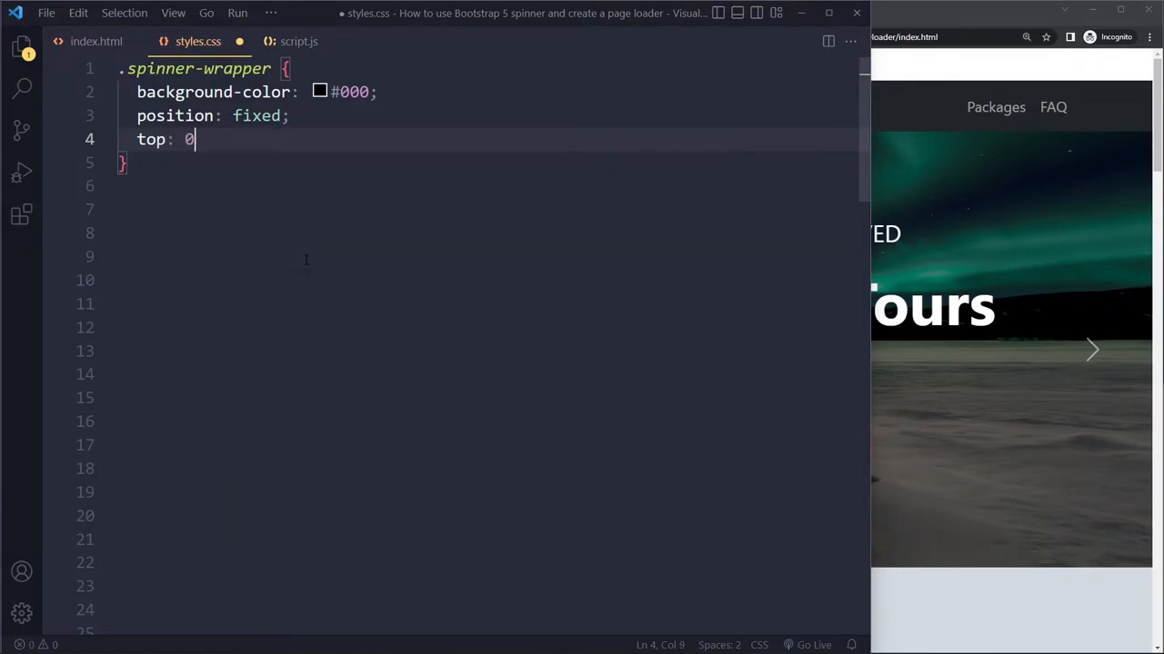
type("left: 0;")
type("height: 100%;")
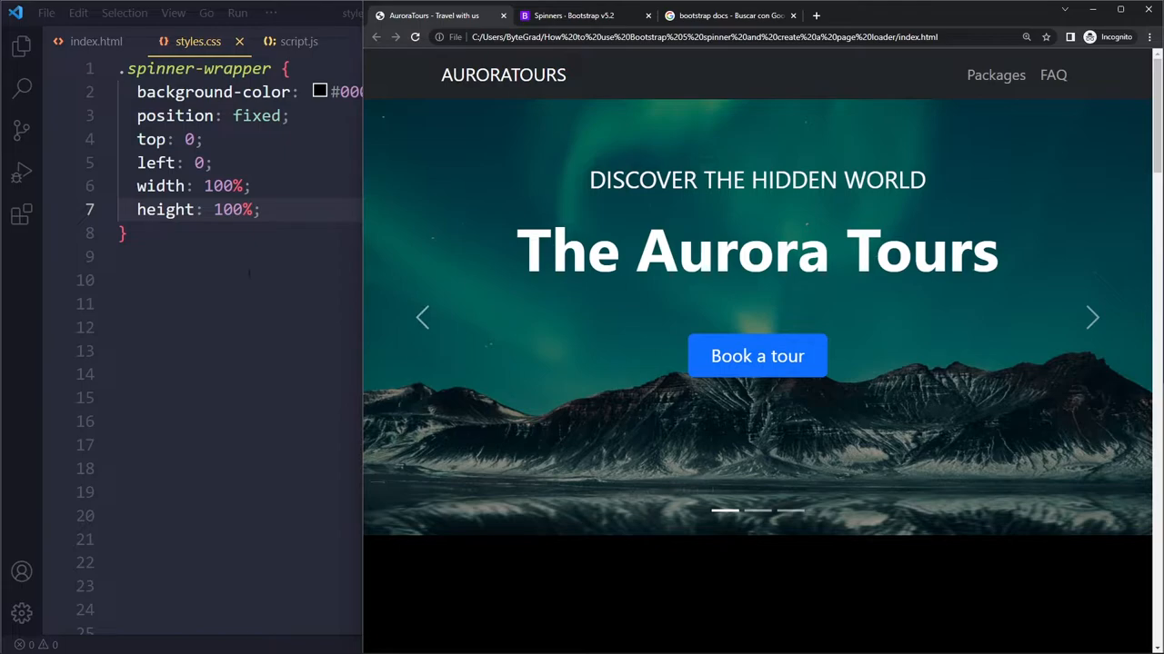
Add z-index 9999 to .spinner-wrapper and reload so the black overlay covers the page.
type("z-index: 9999;")
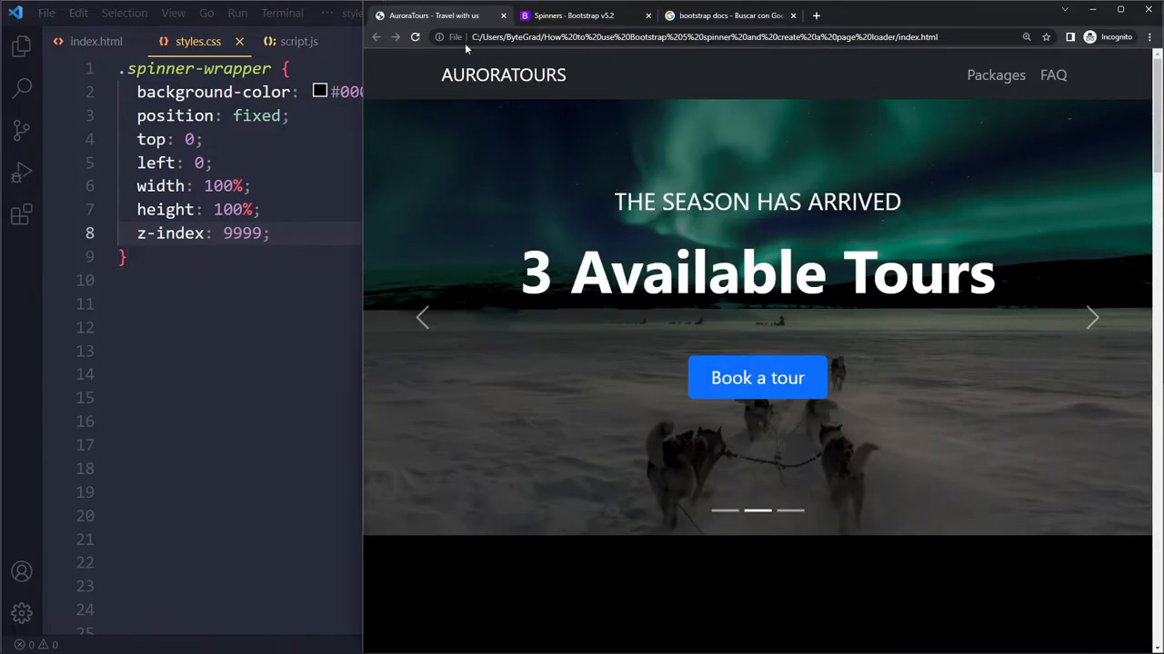
left_click(414, 37)
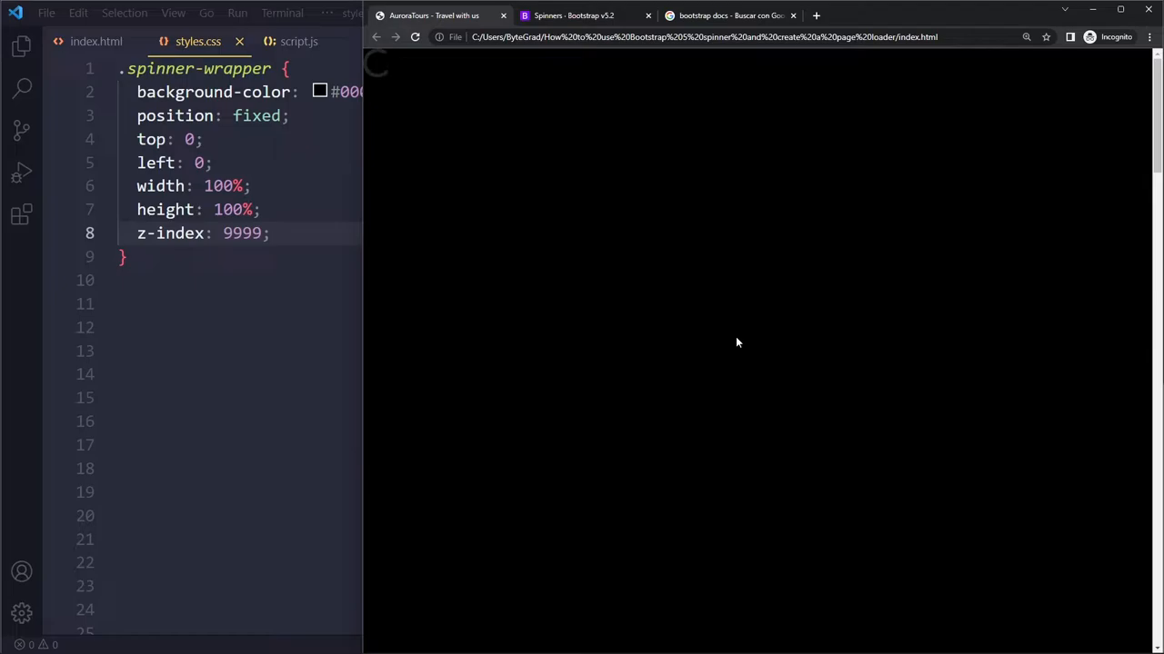
mouse_move(789, 255)
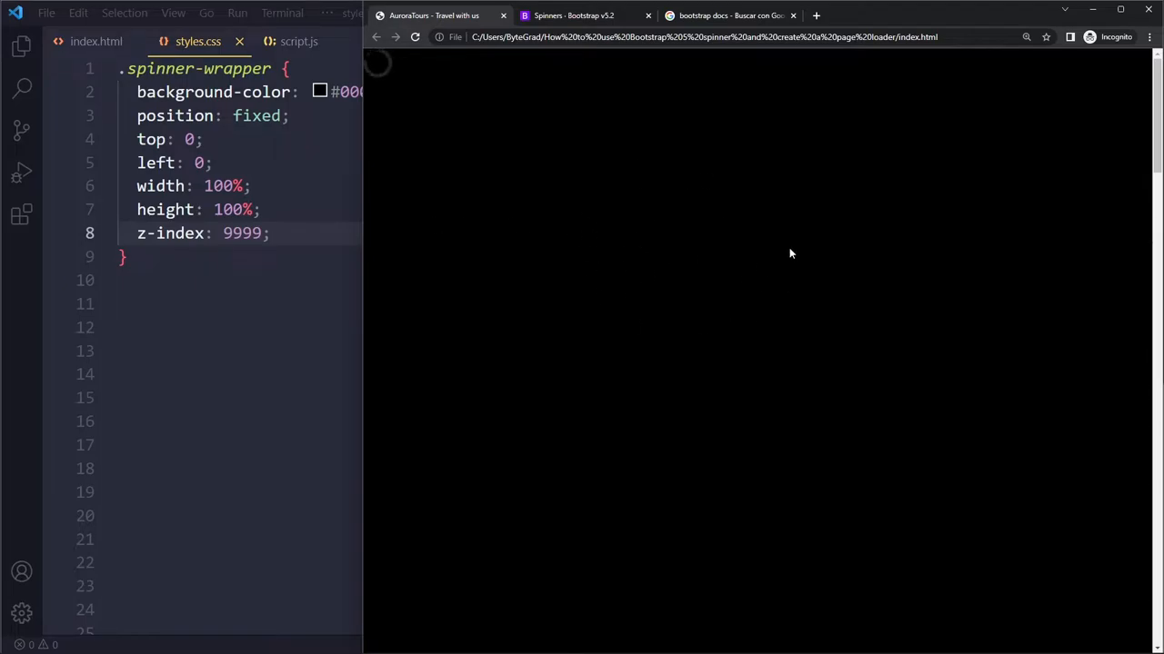
mouse_move(764, 271)
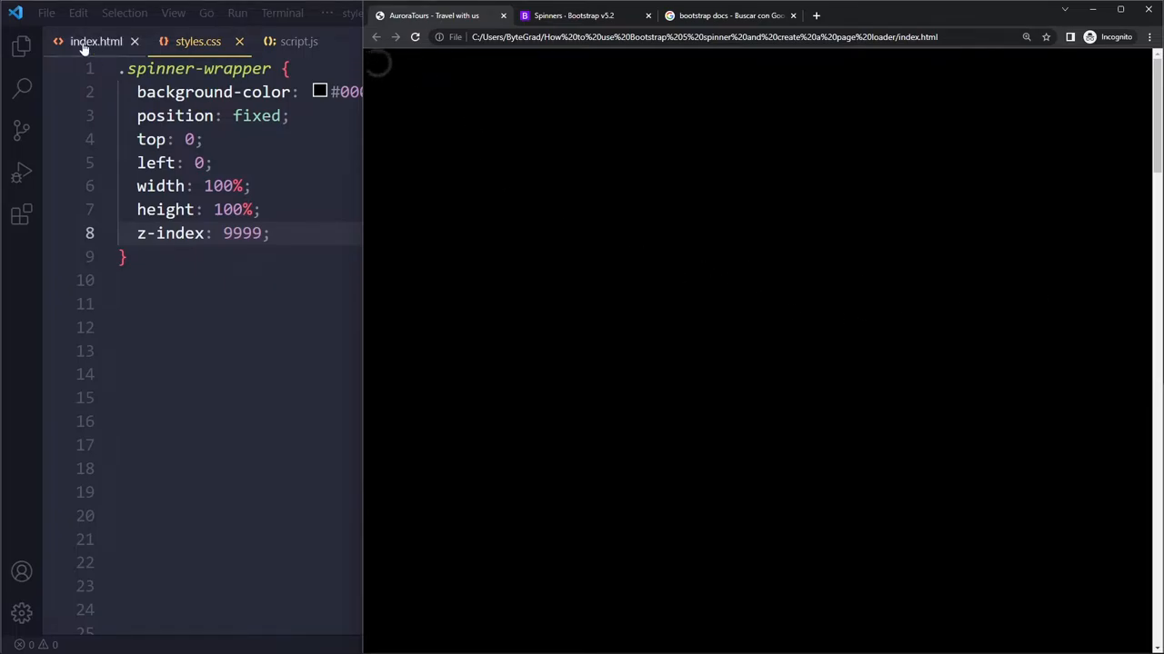
Check the docs' spinner Colors section and add text-primary to the spinner-border div.
left_click(94, 40)
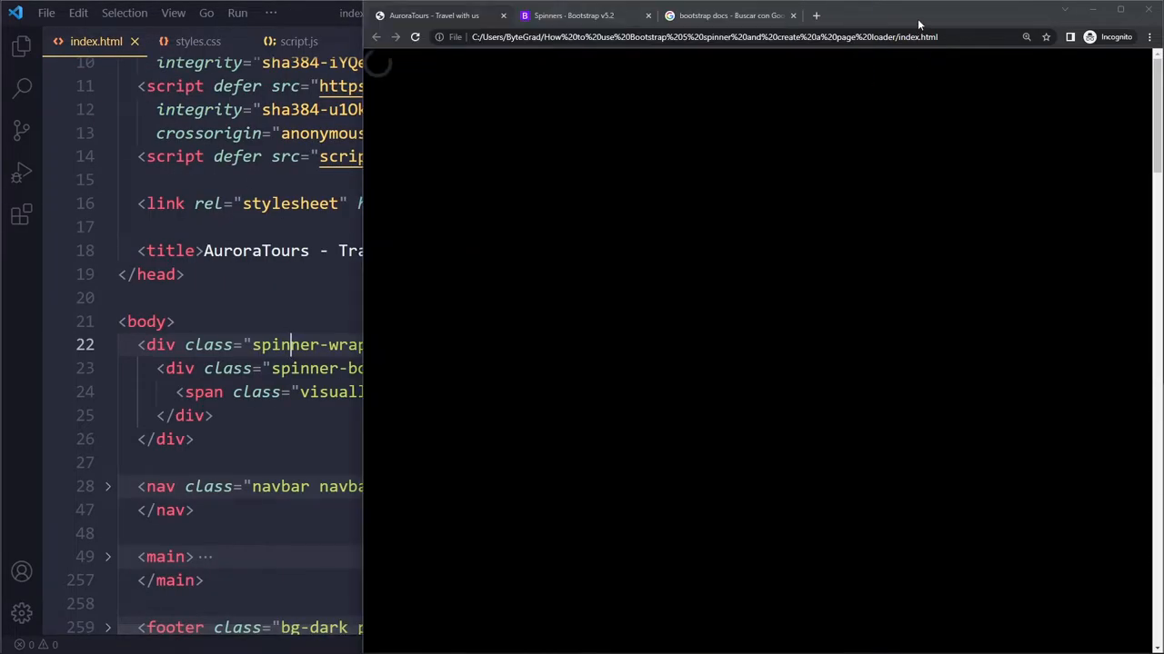
left_click(572, 14)
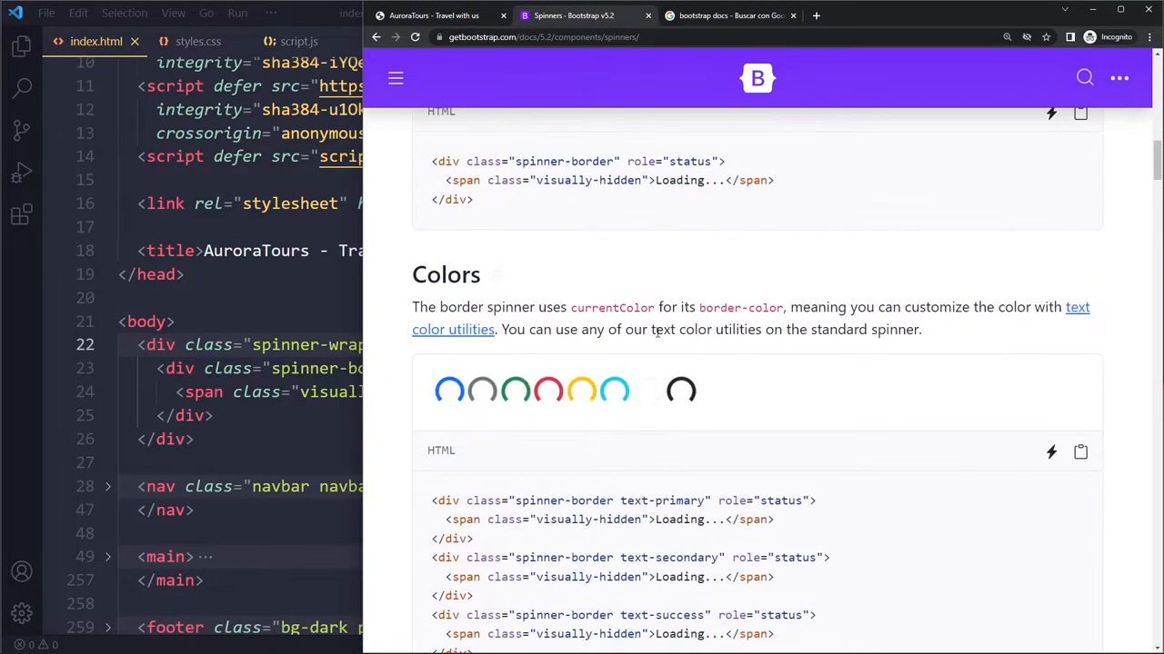
scroll("down", 3)
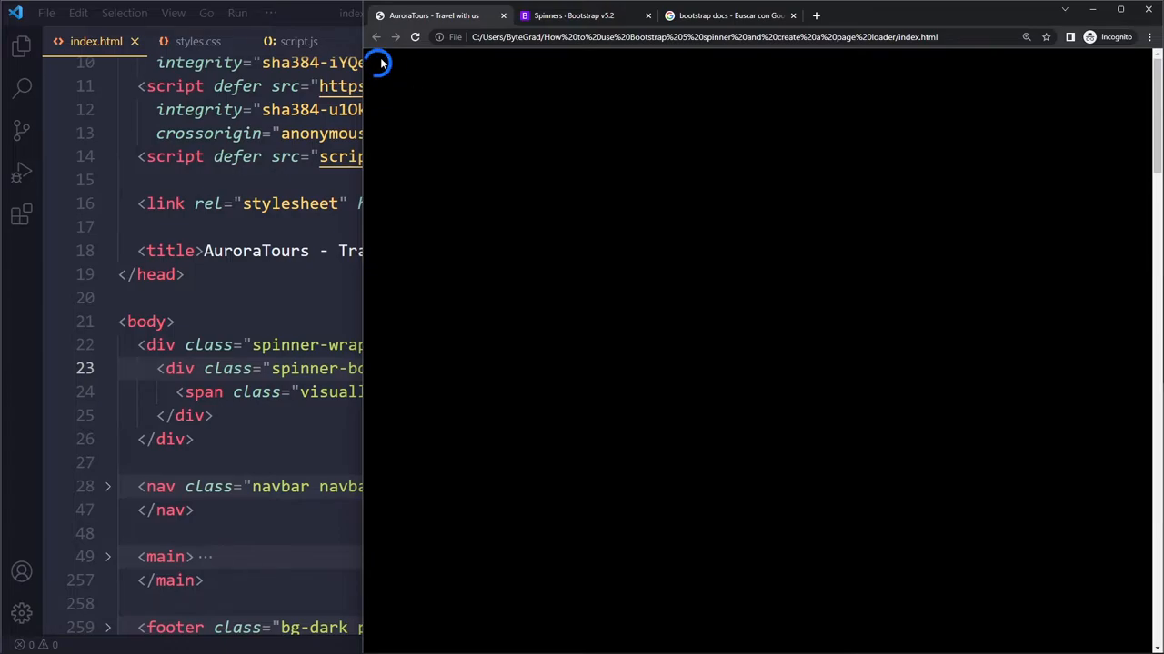
left_click(198, 40)
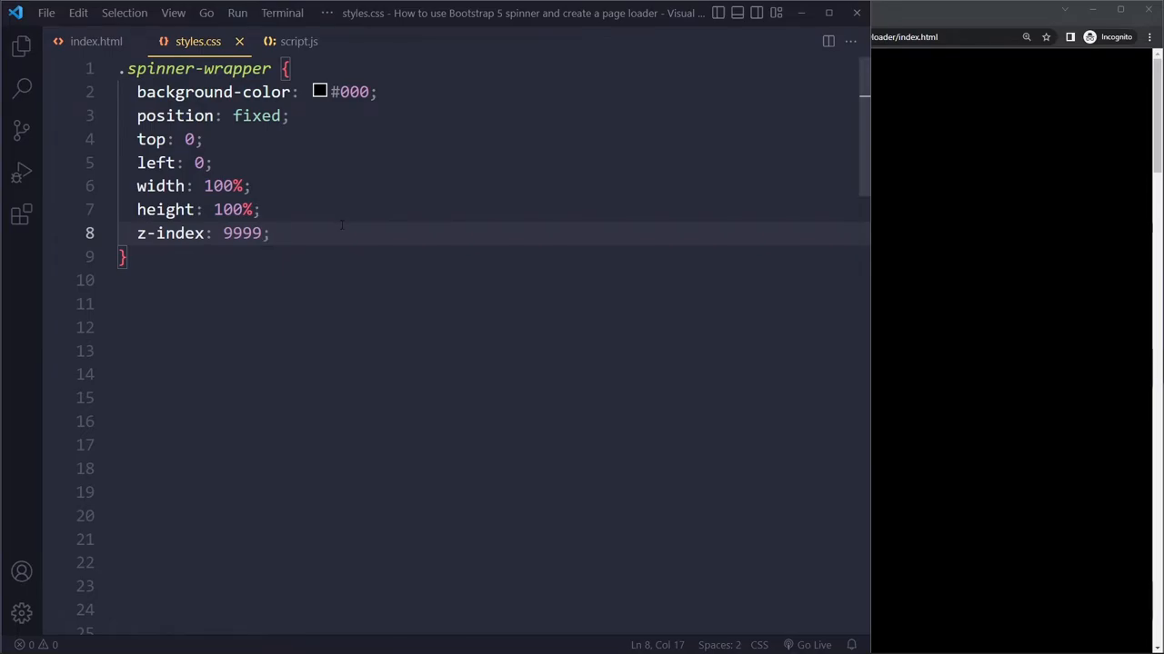
Centre the spinner with display flex, justify-content center and align-items center, then verify in Chrome.
type("display: flex;")
left_click(493, 304)
type("align-items: center;")
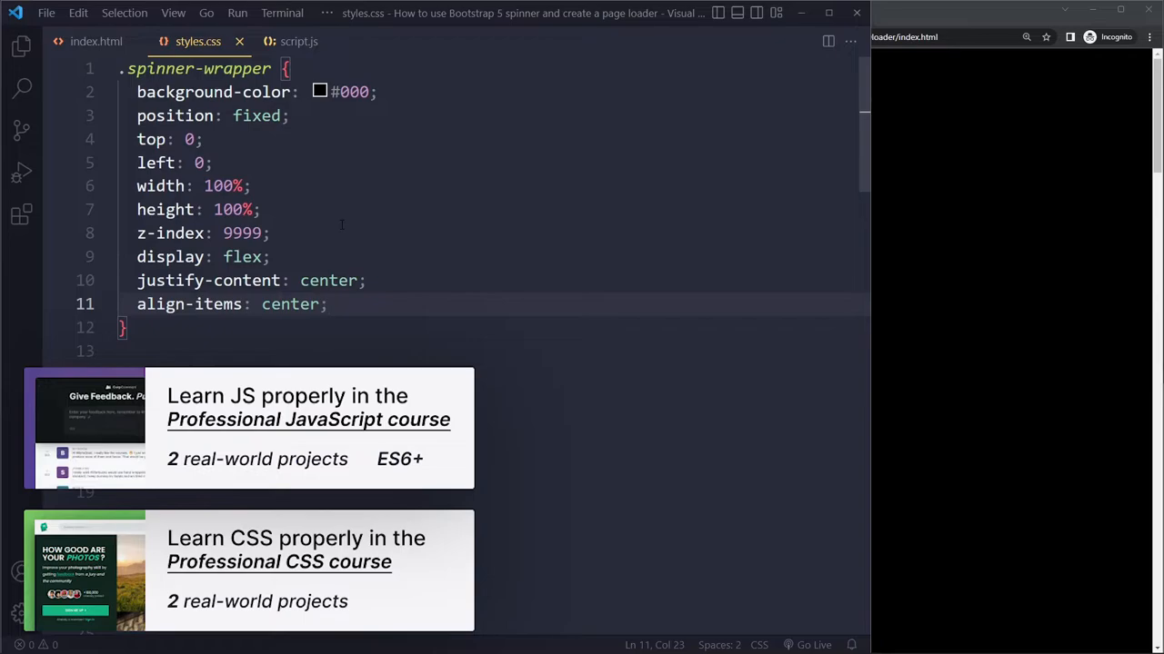
mouse_move(924, 174)
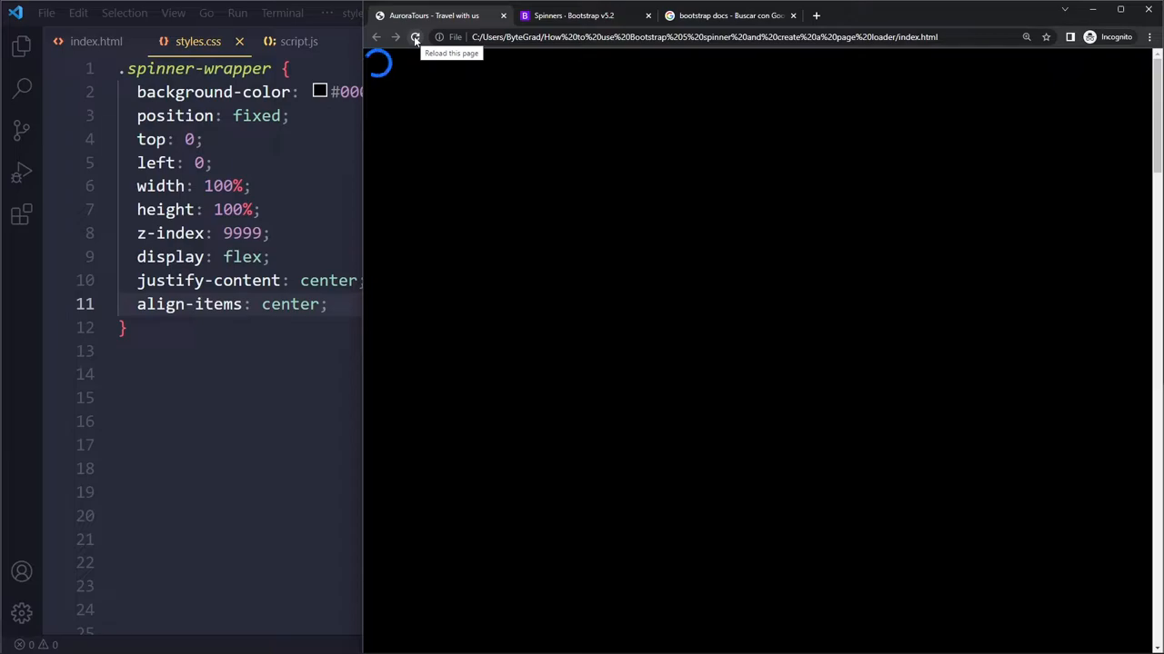
left_click(415, 37)
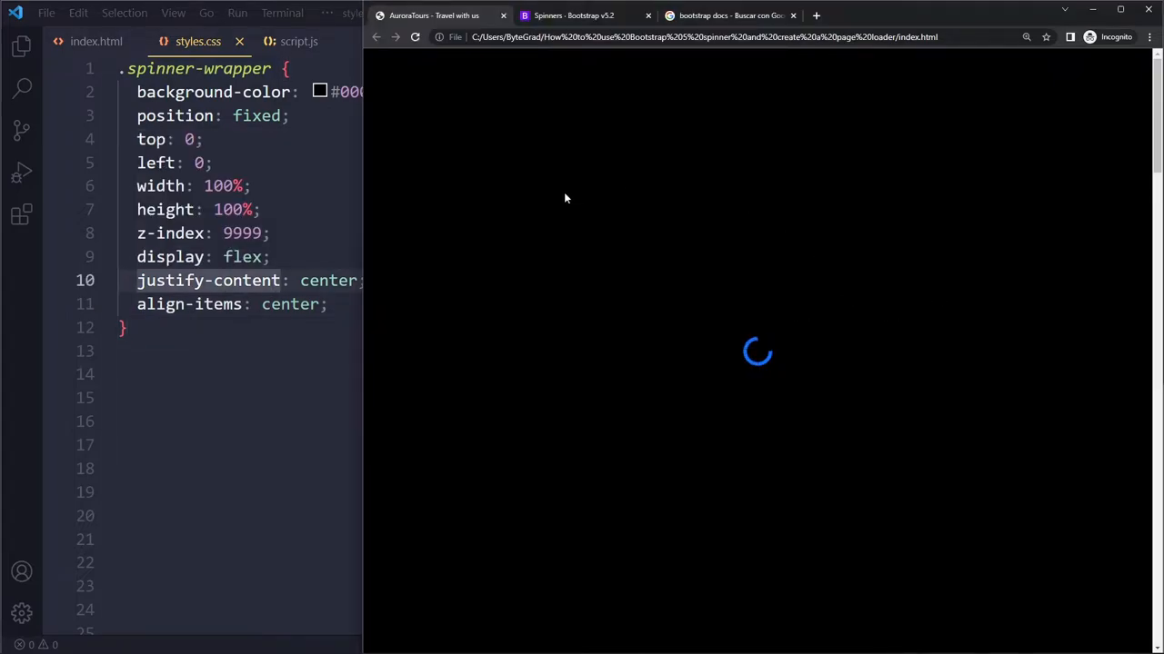
mouse_move(753, 120)
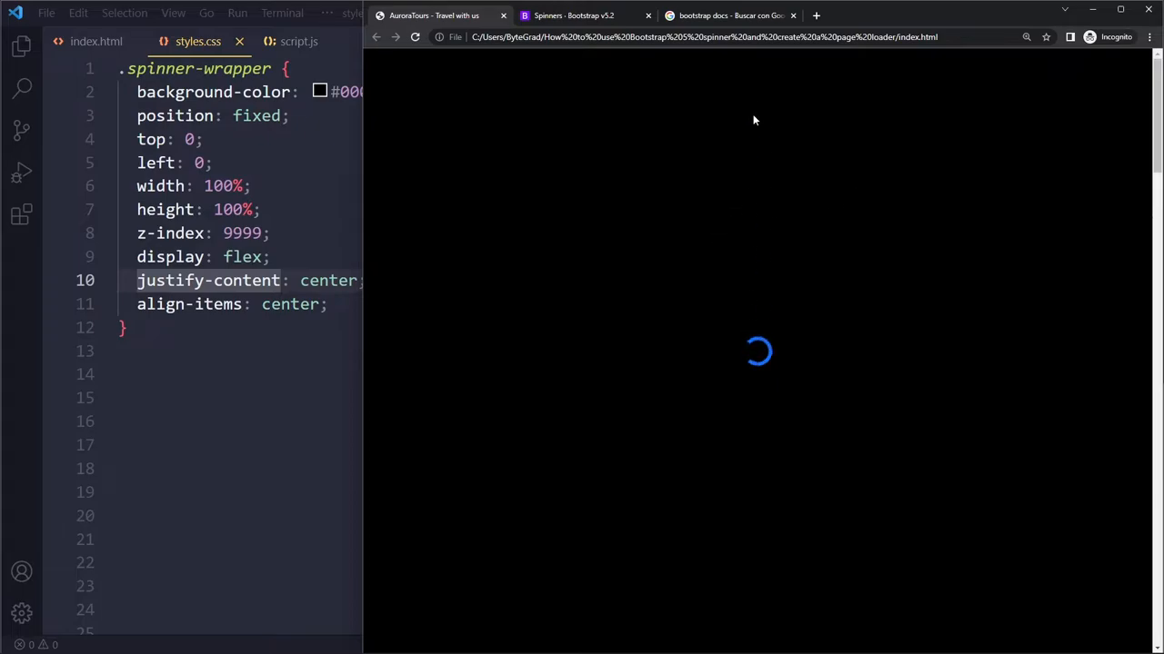
mouse_move(778, 359)
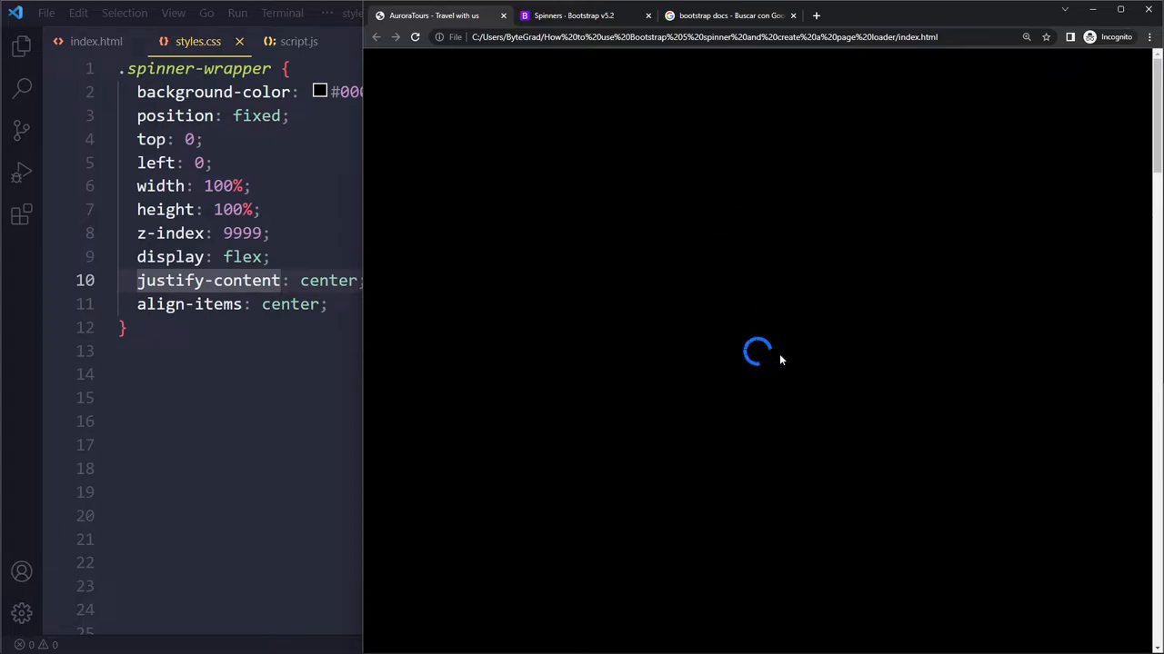
mouse_move(815, 367)
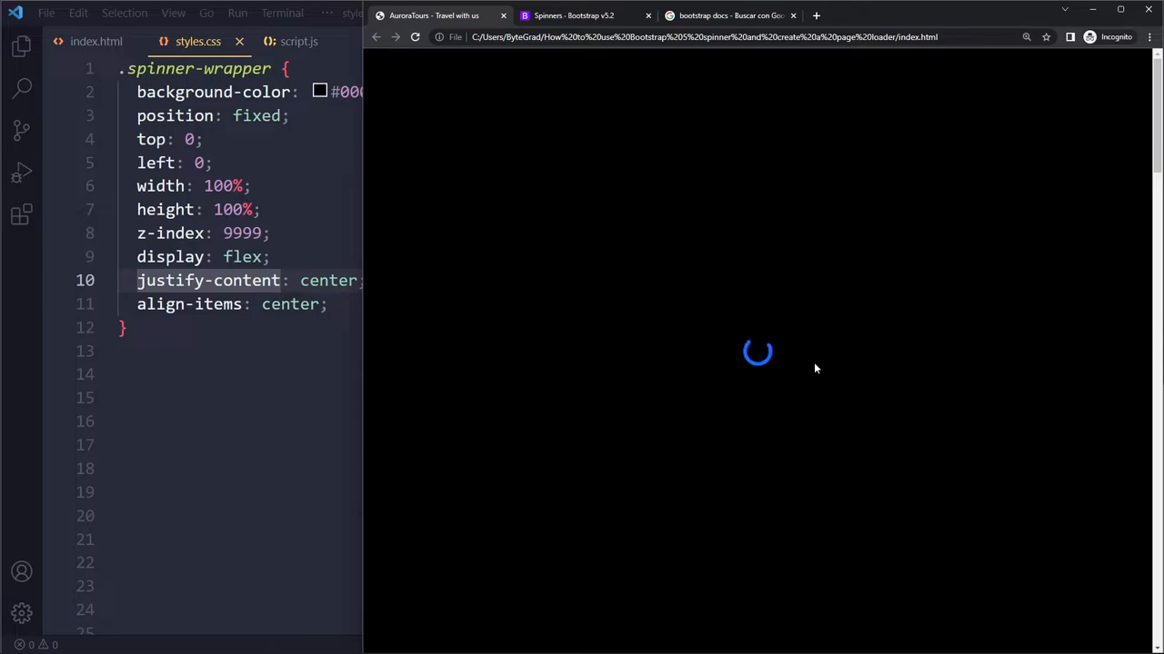
left_click(94, 40)
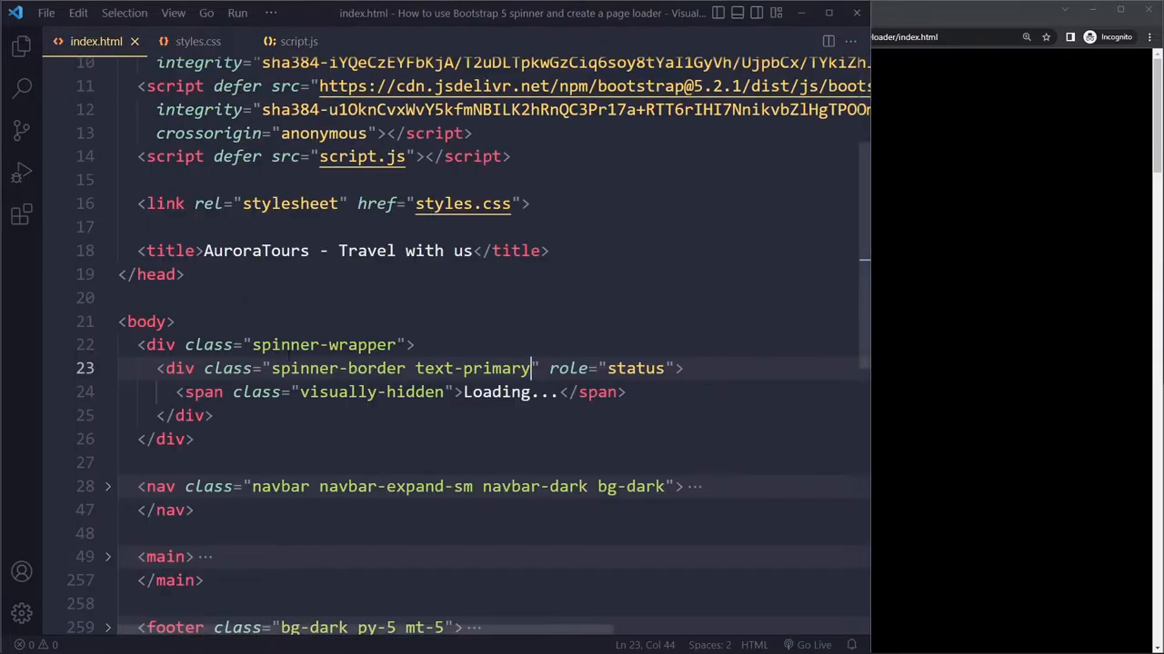
Create a .spinner-border rule with height 60px and width 60px.
left_click(196, 40)
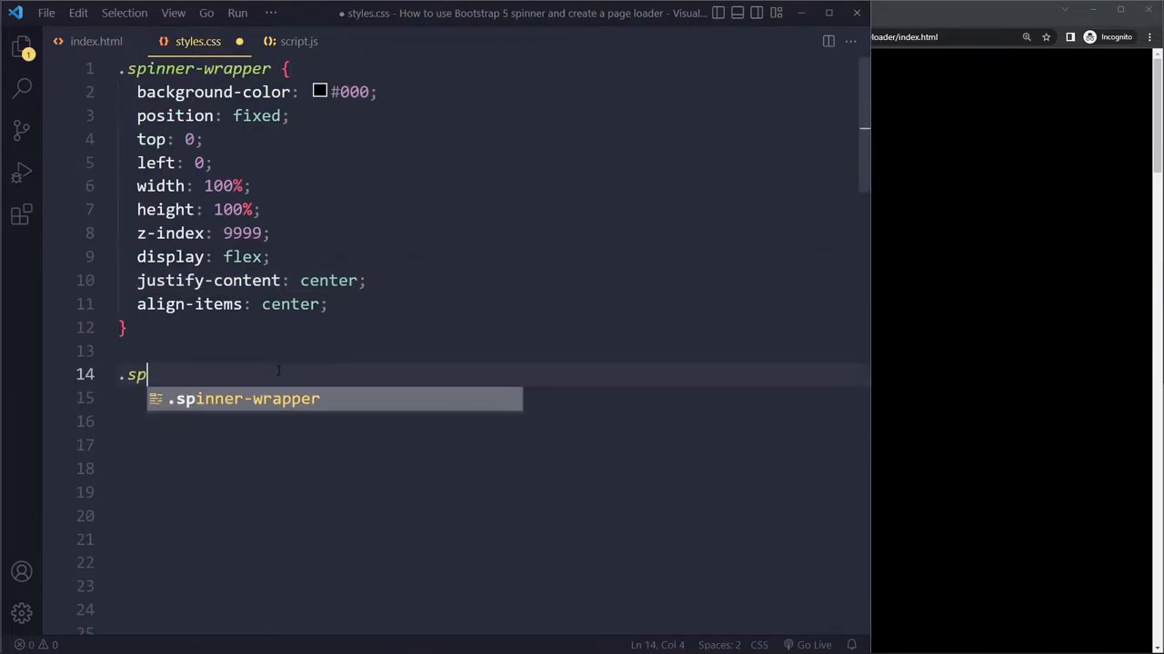
type("he")
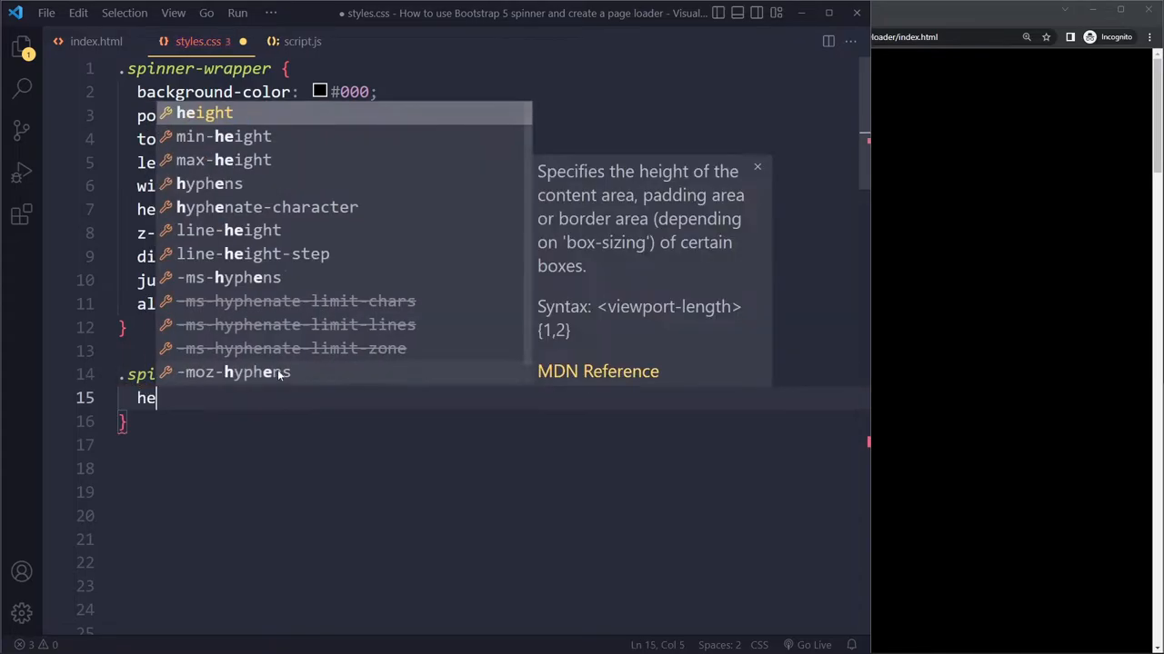
key("Enter")
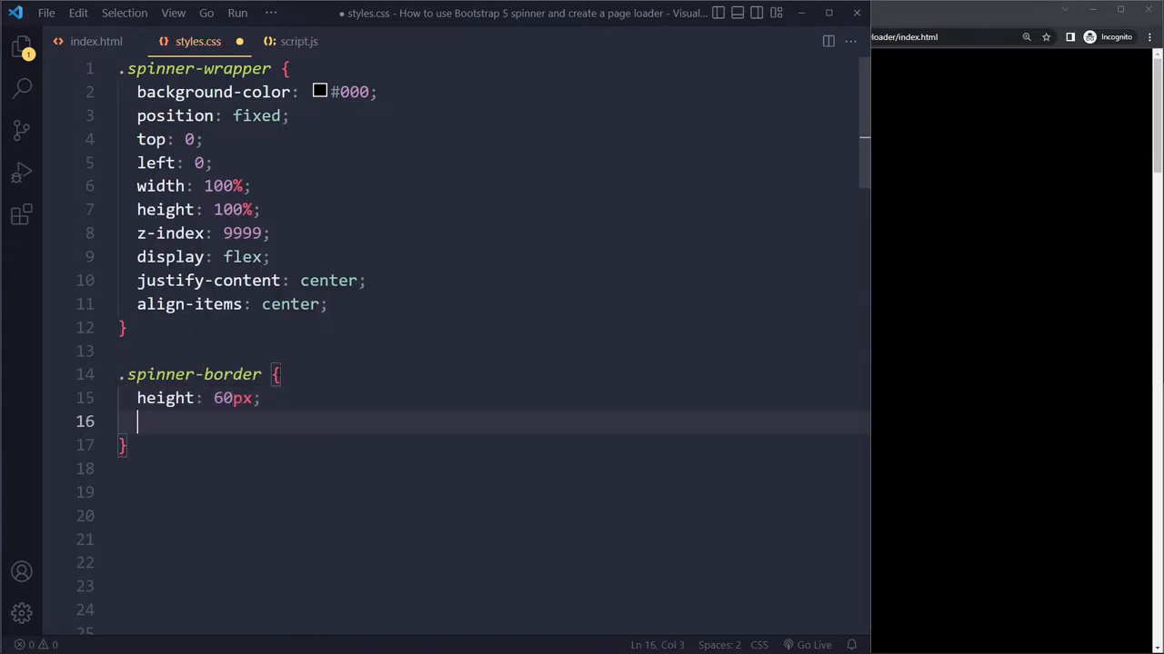
type("width: 60px;")
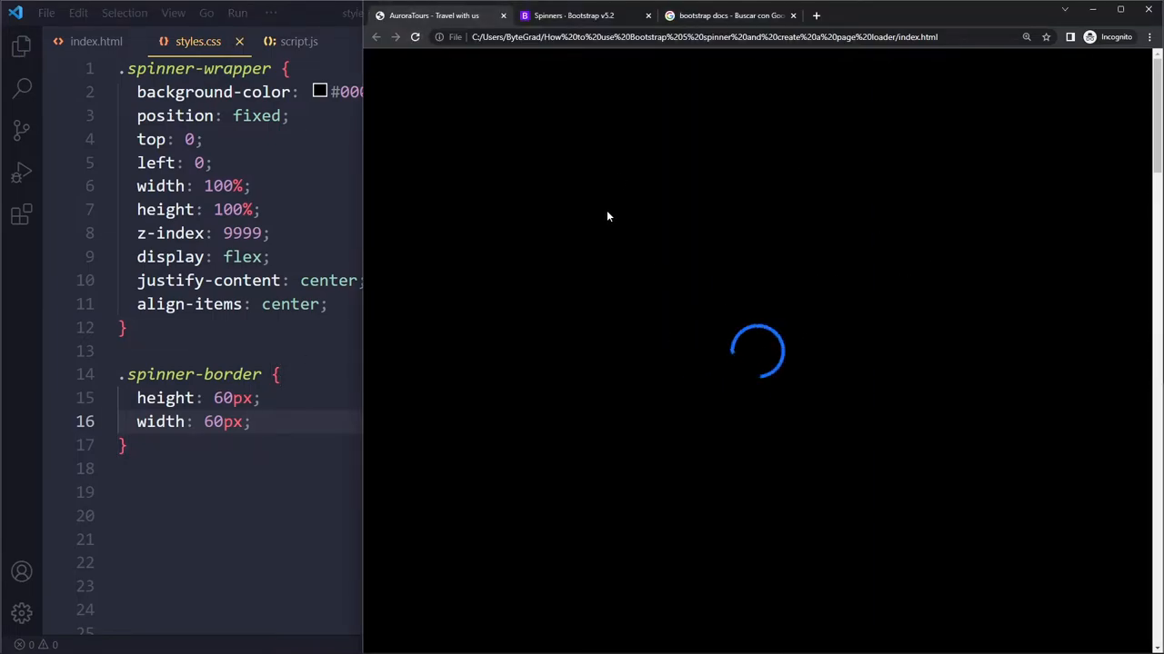
mouse_move(803, 353)
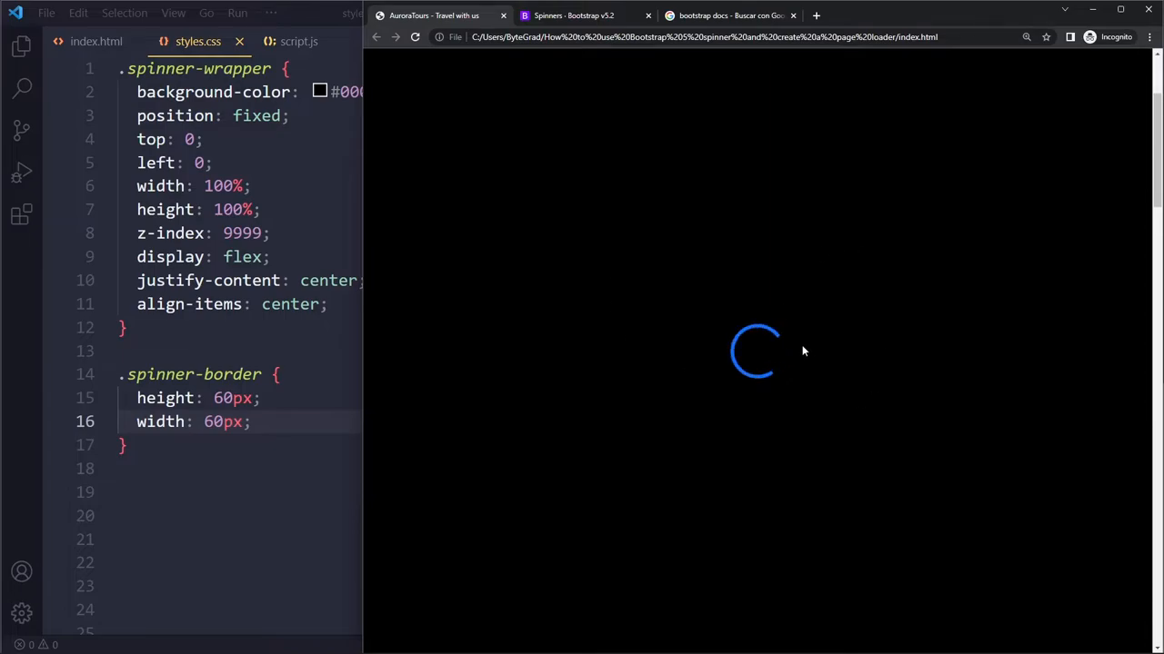
mouse_move(626, 305)
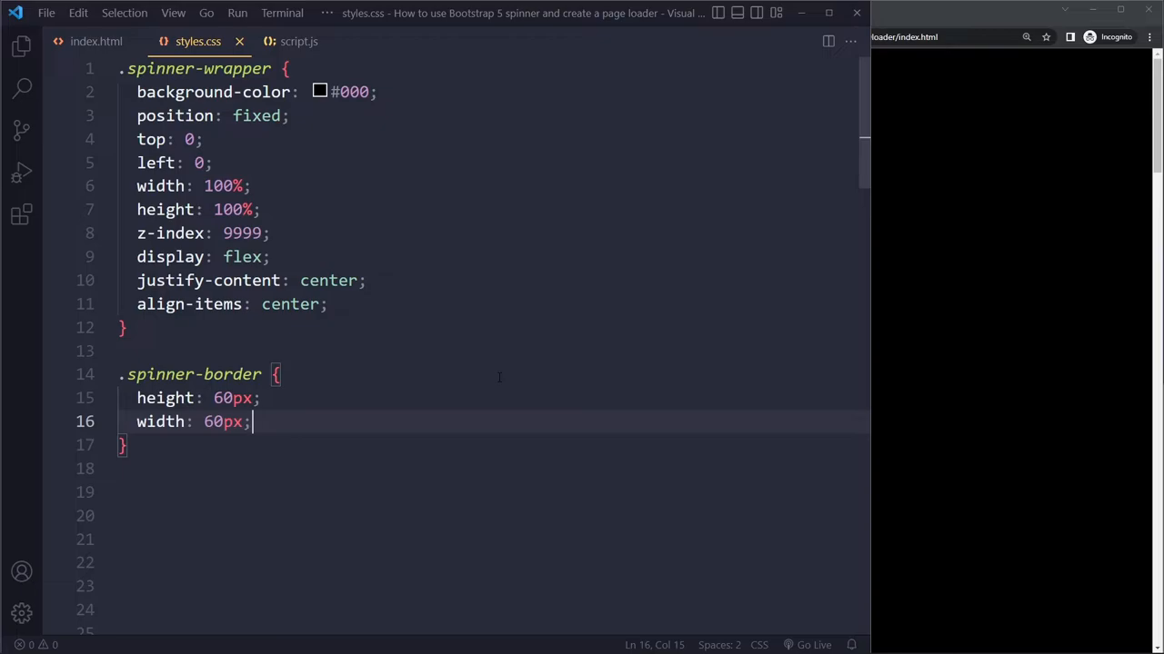
In script.js, store the .spinner-wrapper element in a spinnerWrapperEl constant via querySelector.
left_click(95, 40)
type("document")
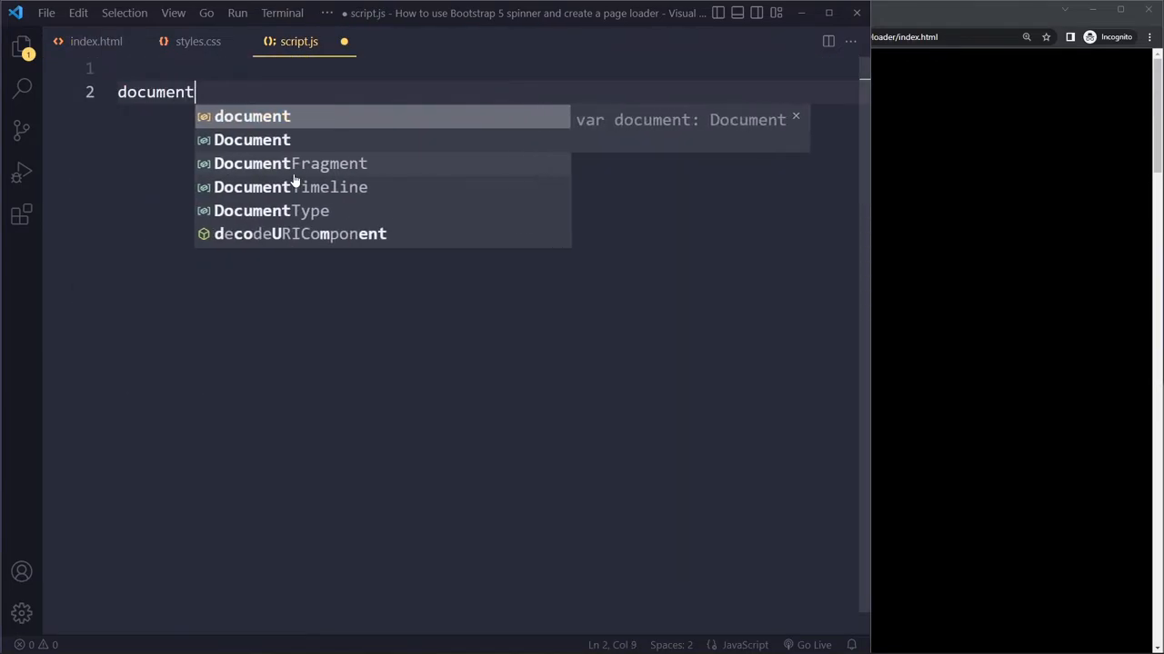
type(".querySelector('.spinner-wrapper")
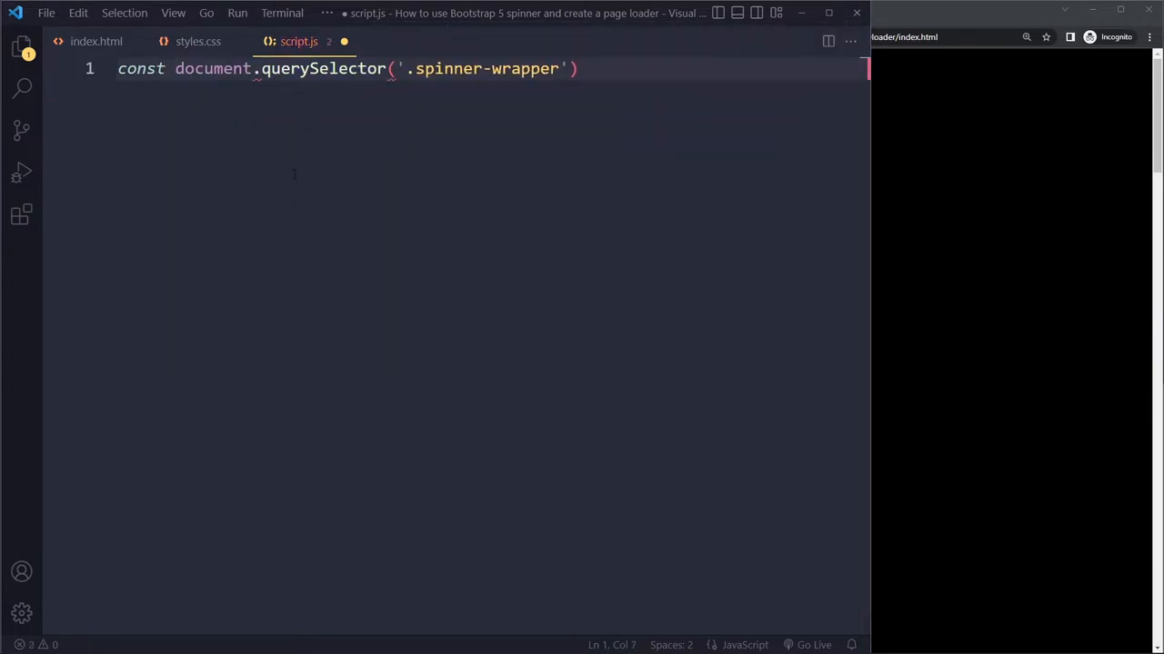
type("spinnerWrapper")
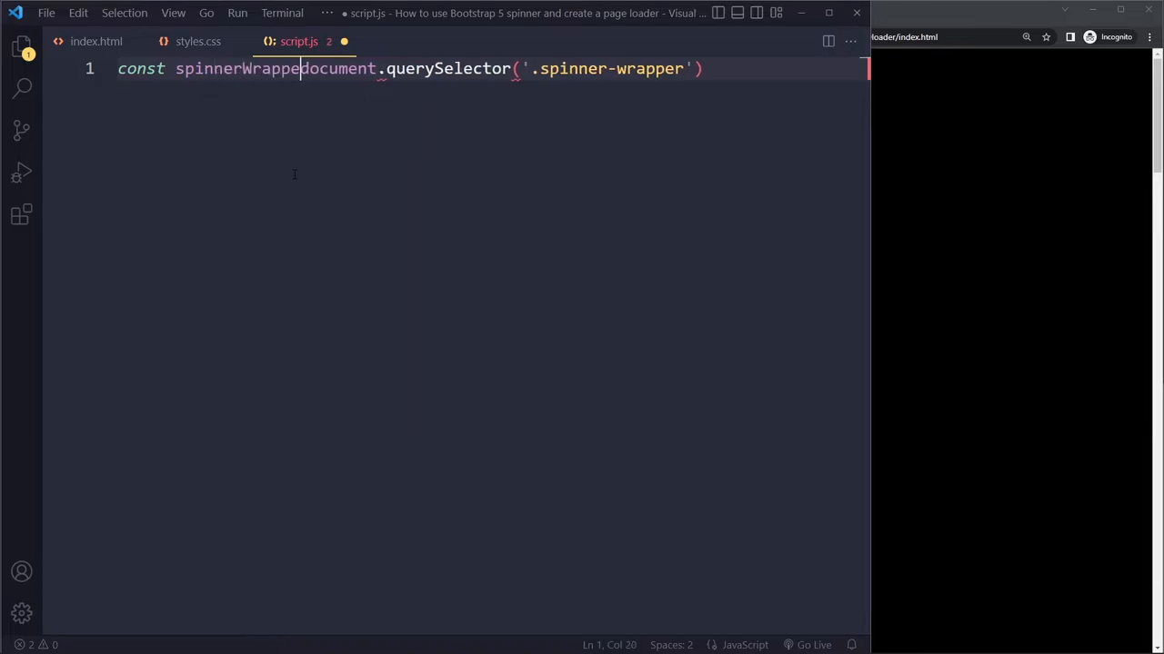
type("rEl =")
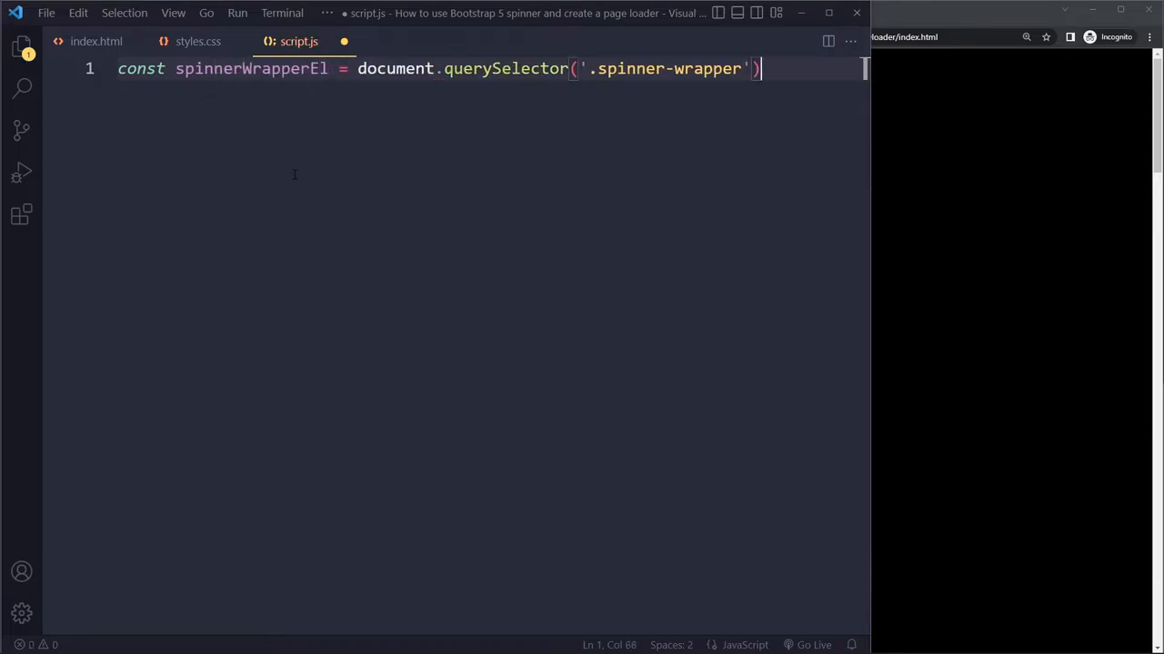
type(";")
key("Enter")
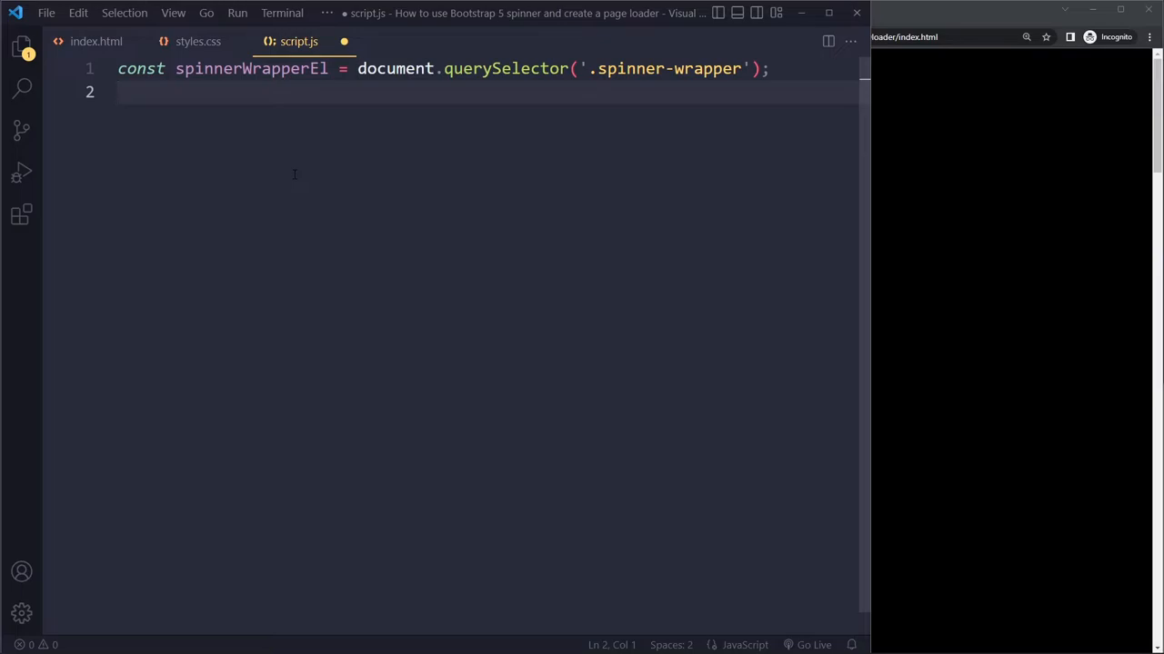
Set spinnerWrapperEl.style.opacity = '0', checking the spinner rules in styles.css along the way.
type("spinnerWrapperEl")
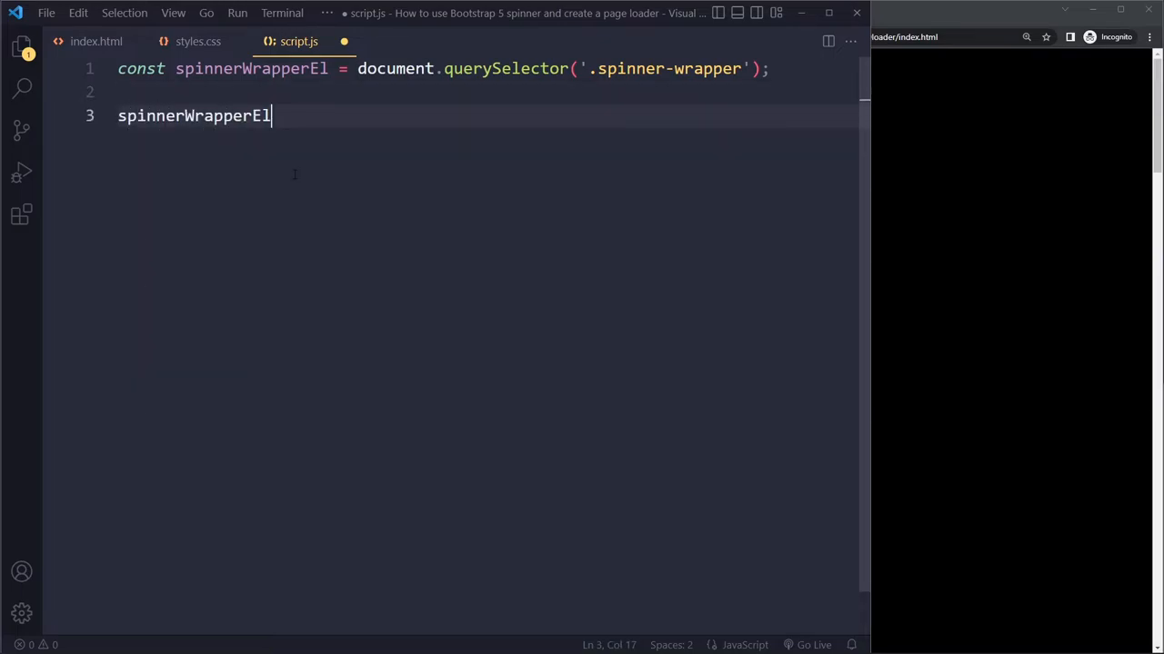
type(".")
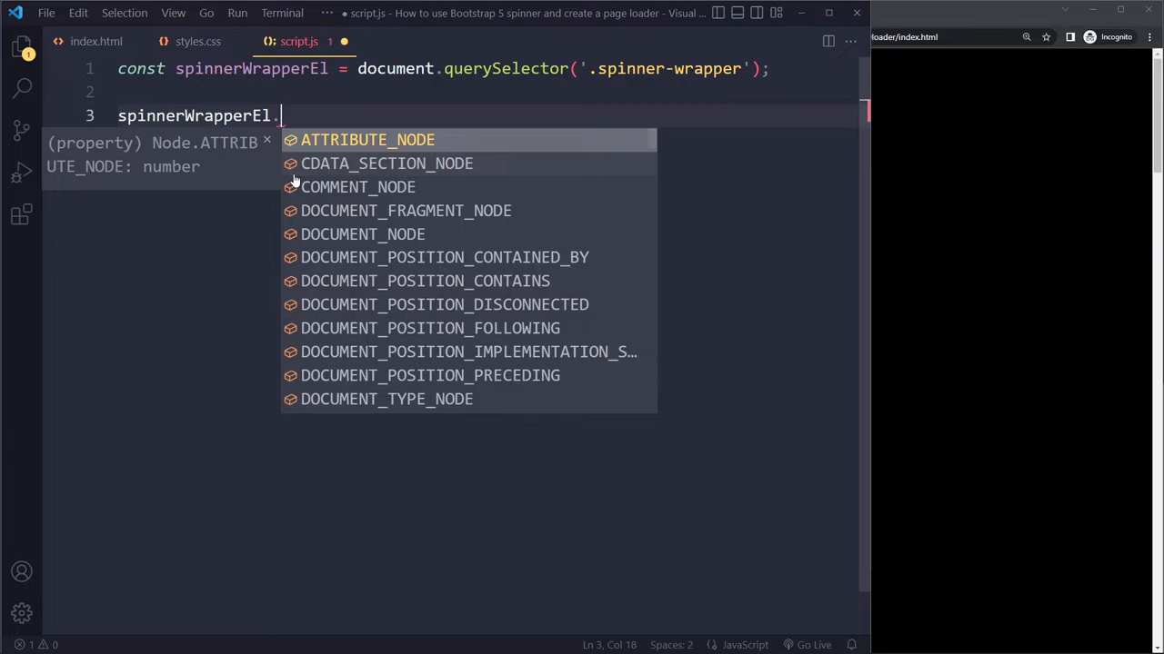
mouse_move(199, 40)
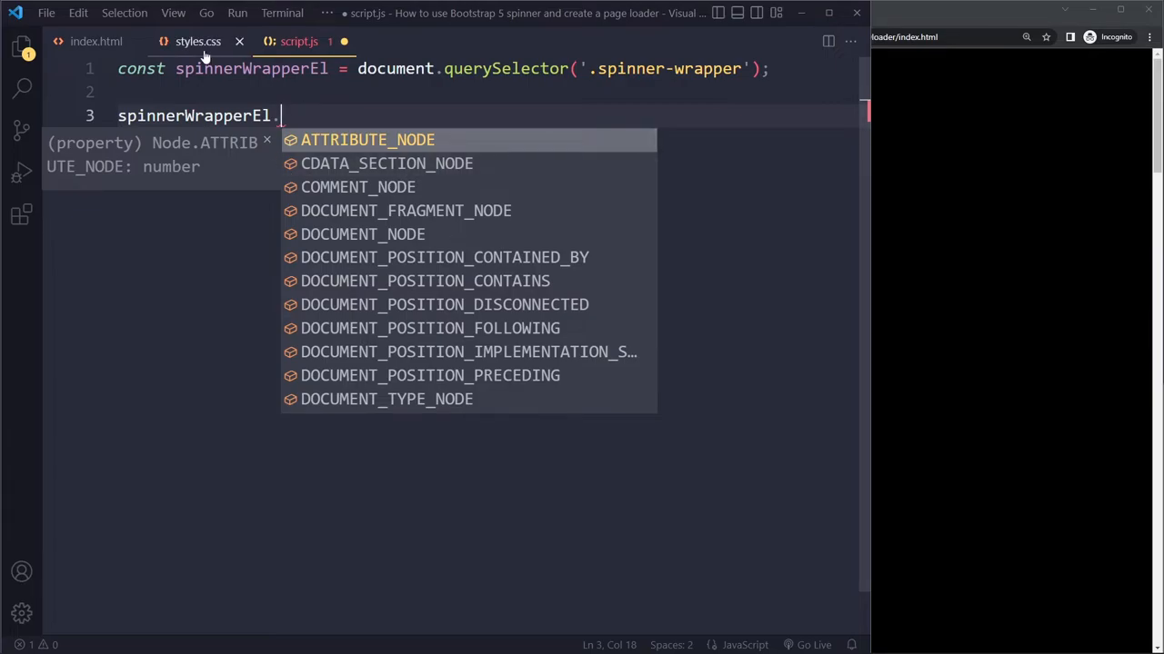
left_click(197, 40)
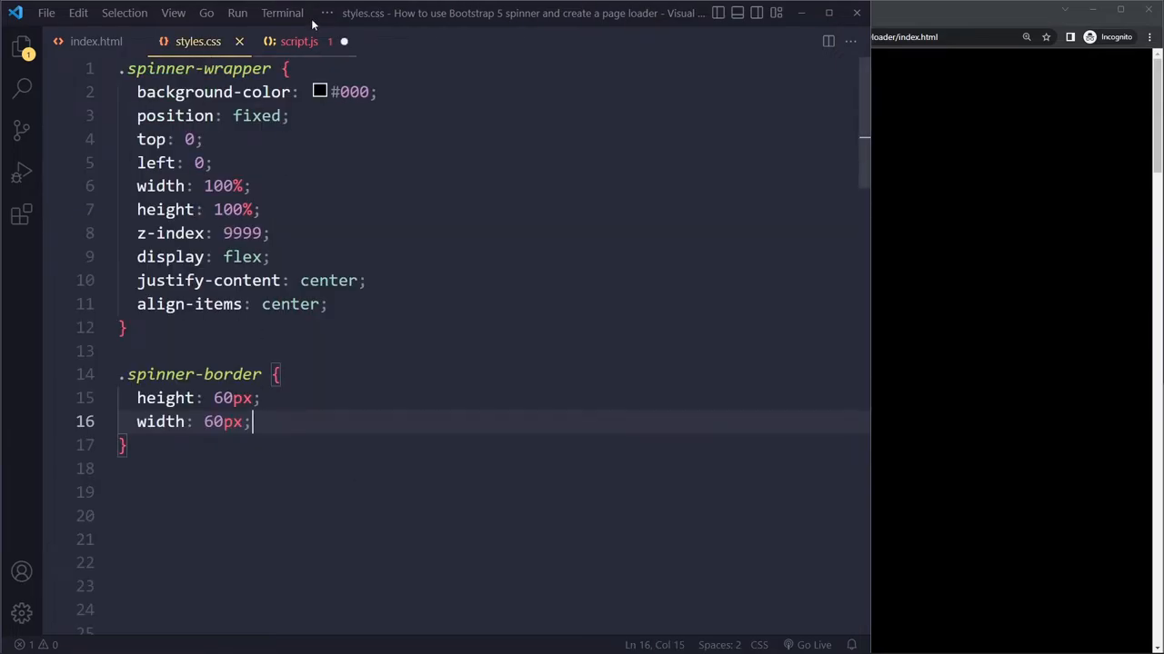
left_click(298, 40)
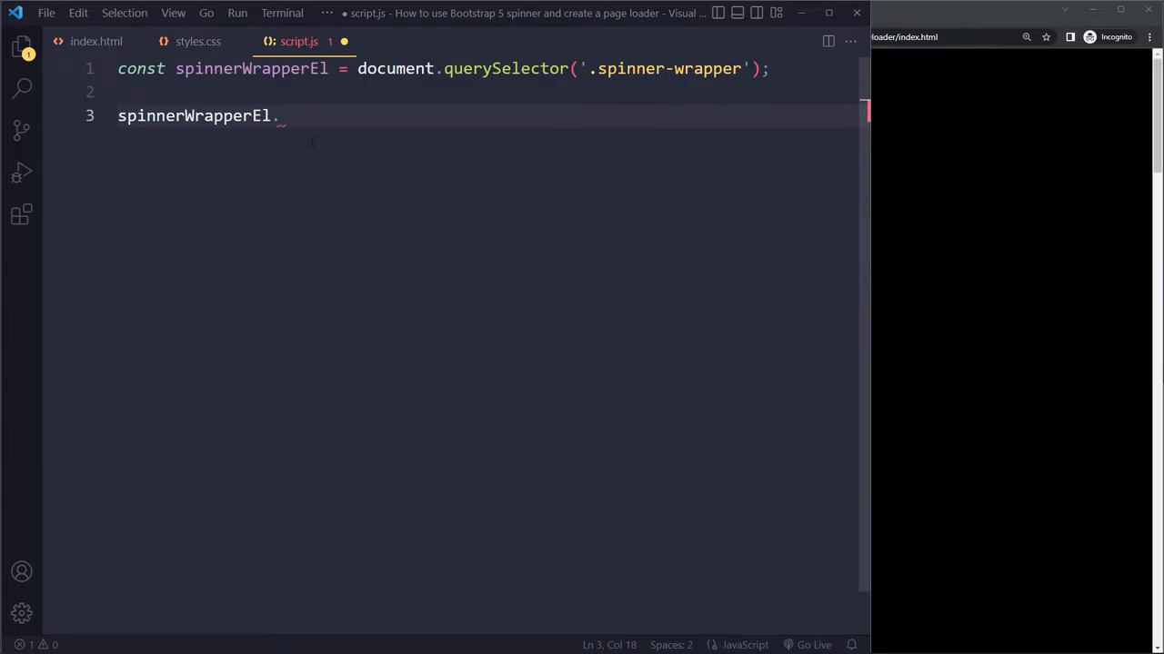
type("cla")
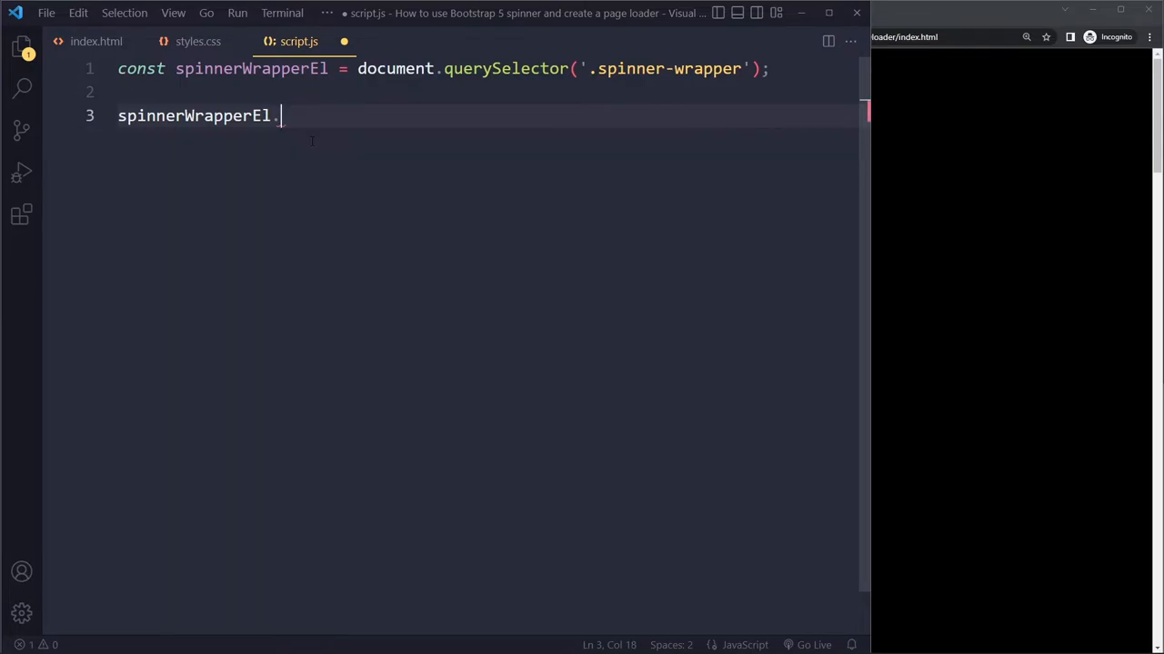
type("style.")
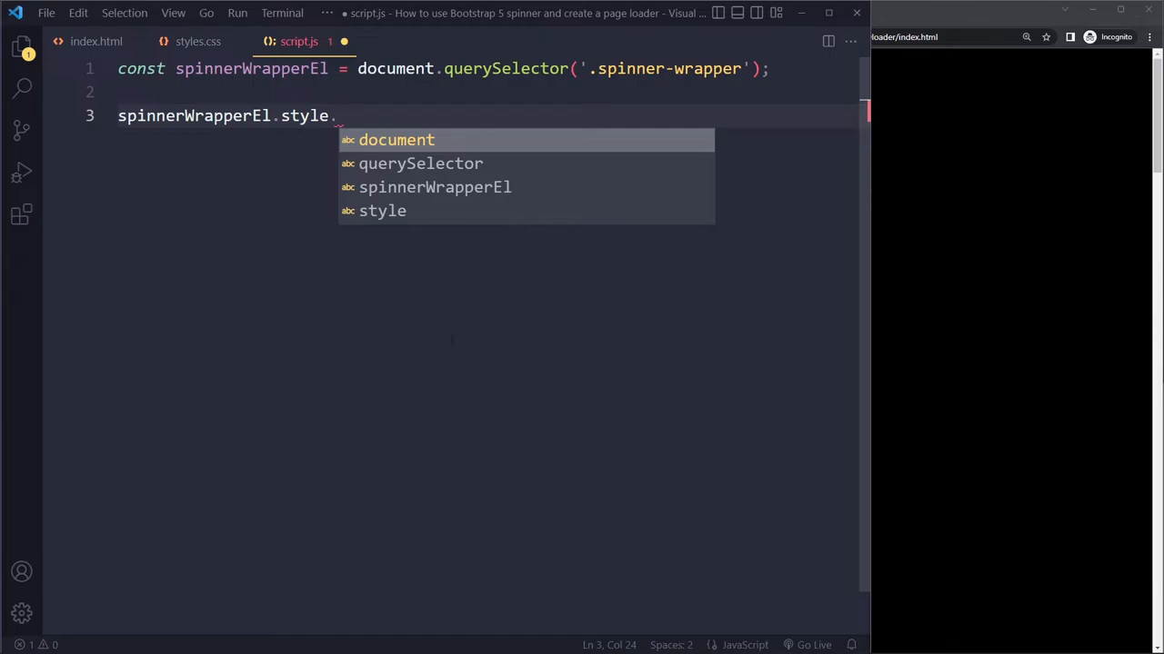
type("op")
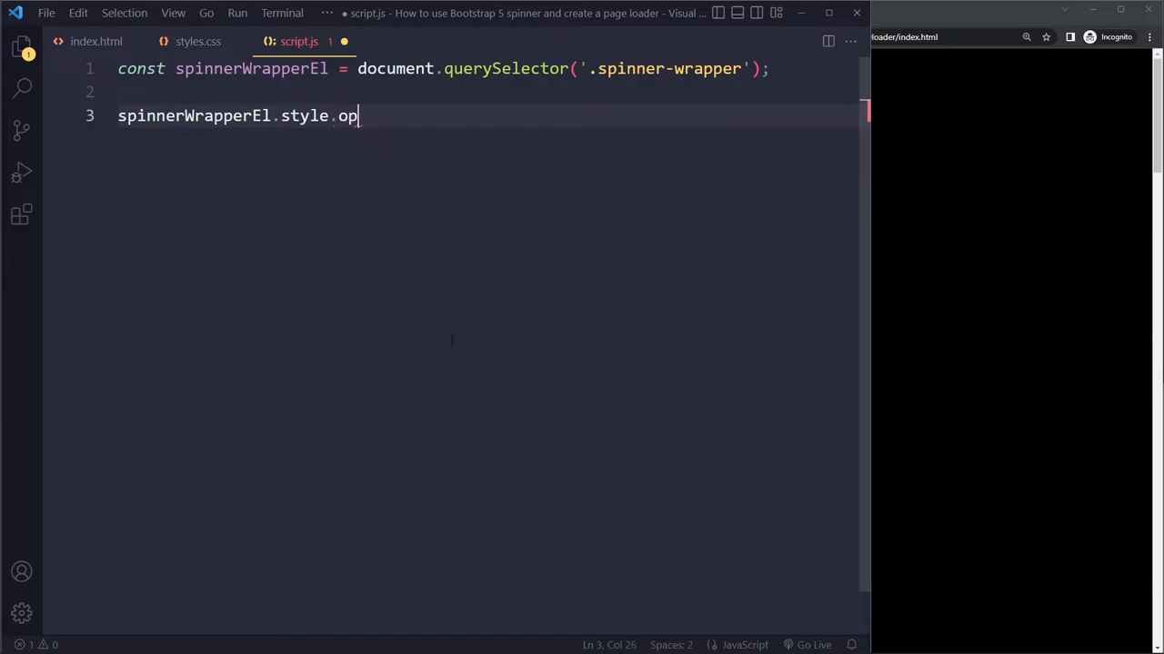
type("acity = '0'")
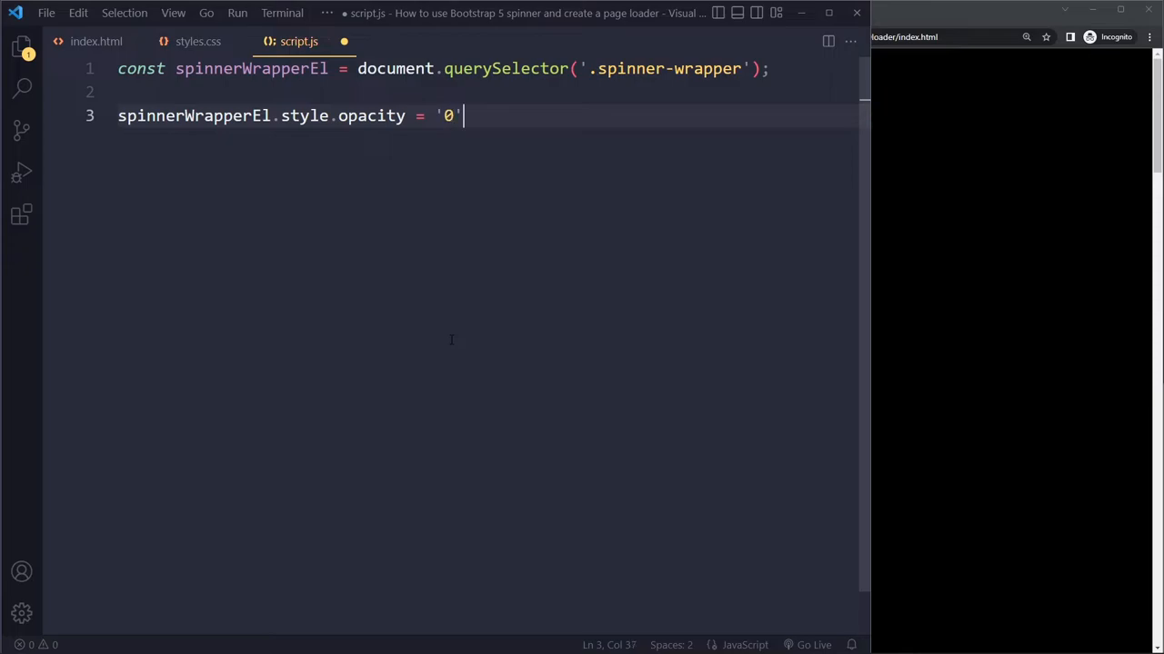
type("setTimeout(() => {")
type("}, 1000);")
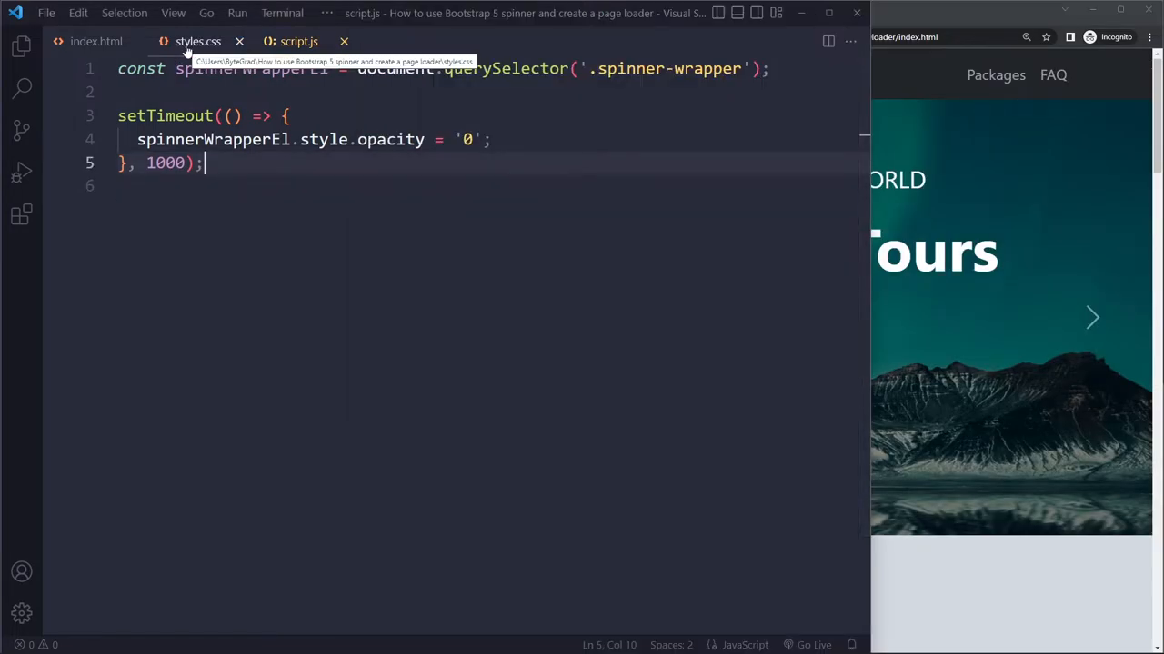
Add transition: all 0.2s to the .spinner-wrapper rule in styles.css and save.
left_click(196, 40)
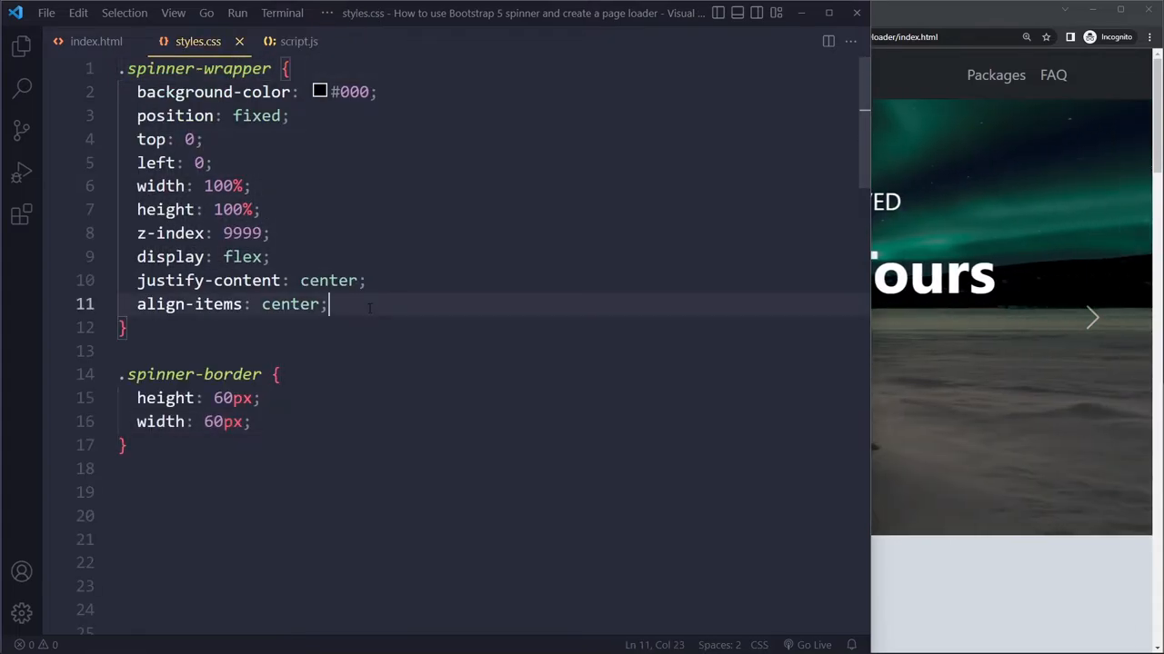
type("transition:")
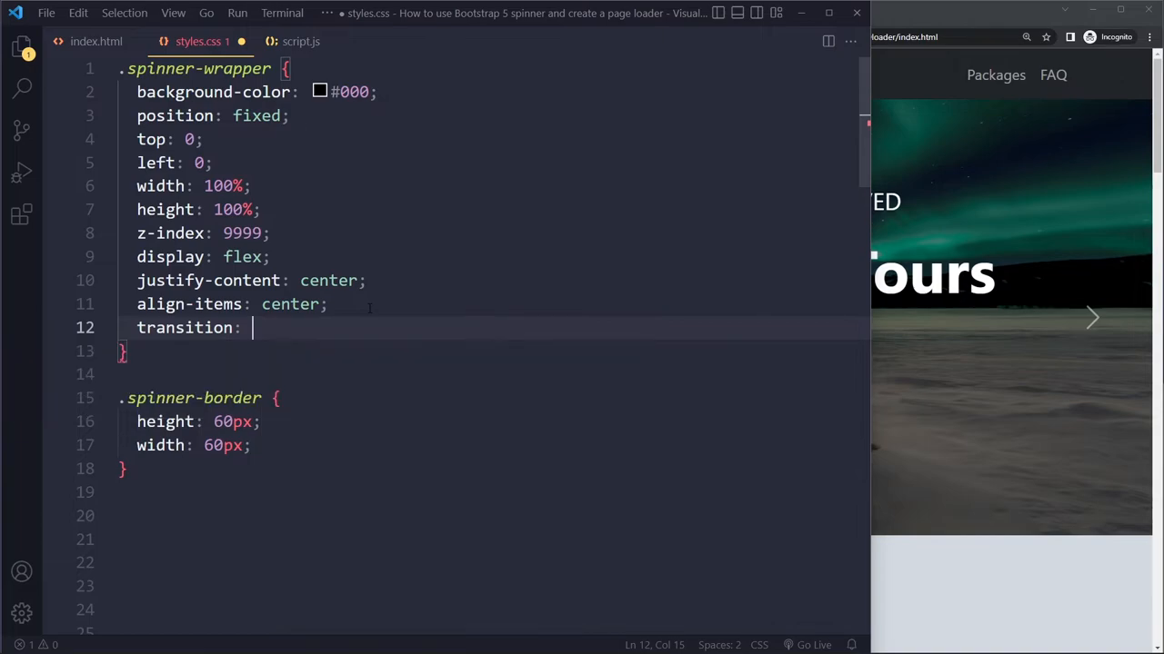
left_click(252, 116)
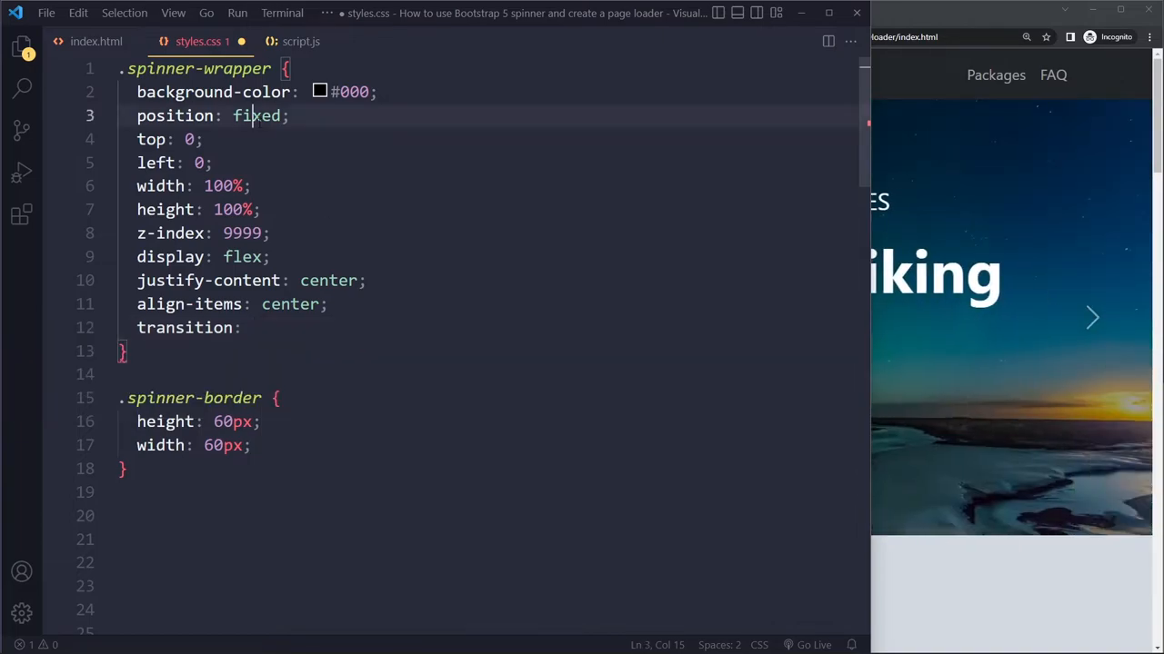
left_click(201, 138)
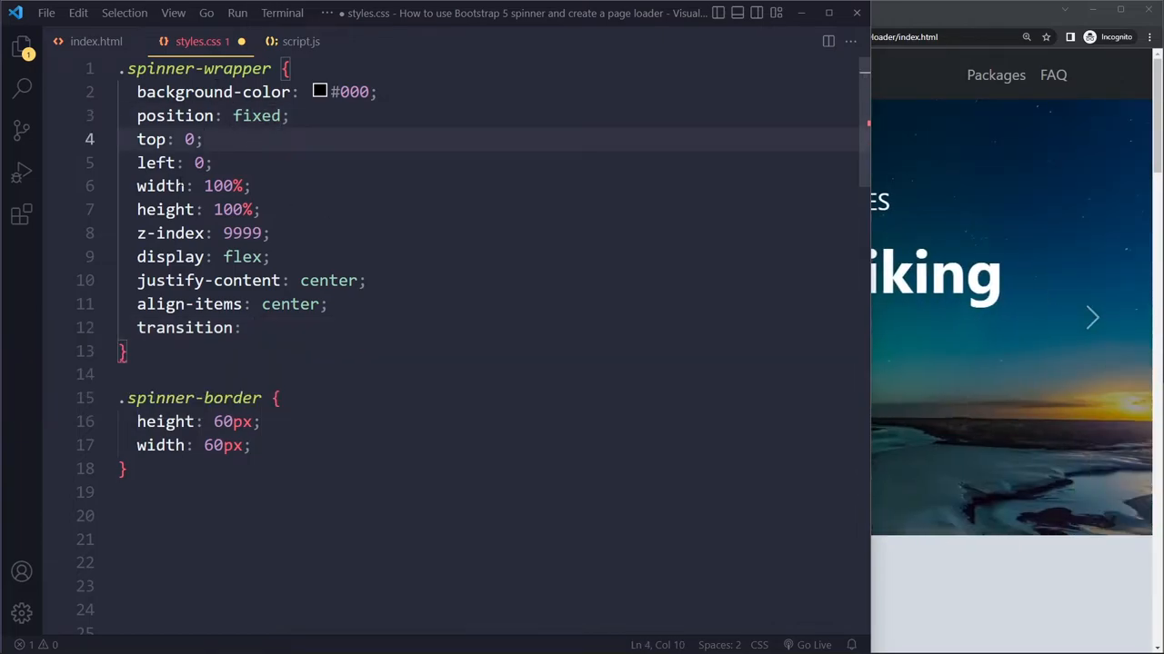
left_click(302, 40)
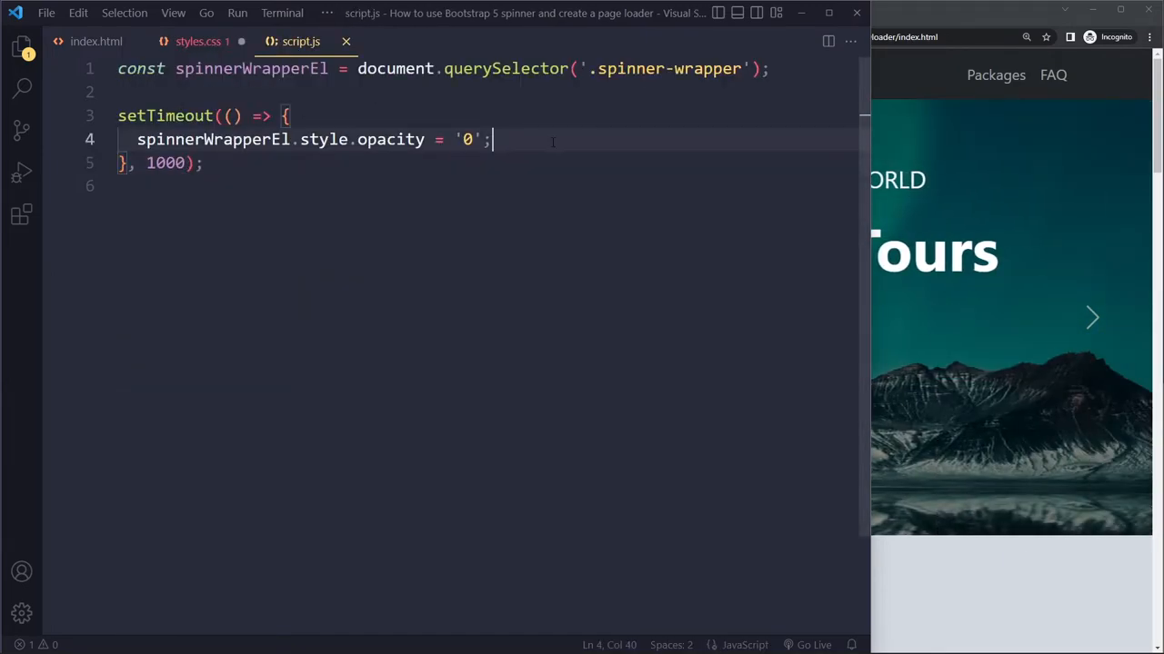
left_click(196, 40)
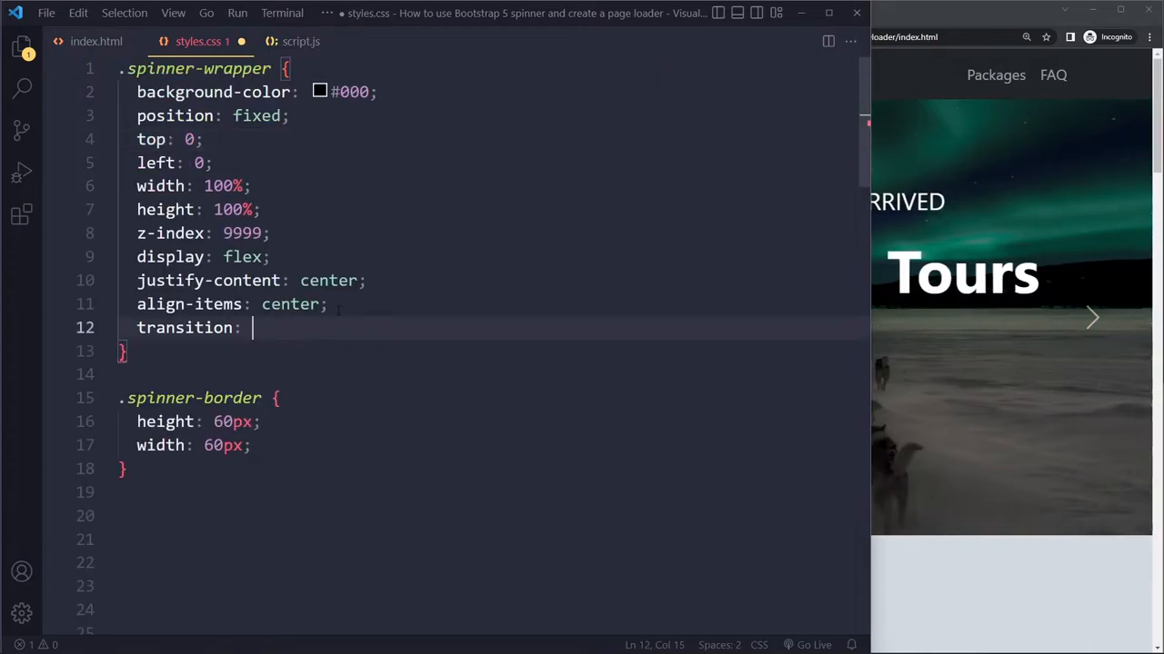
type("opacity")
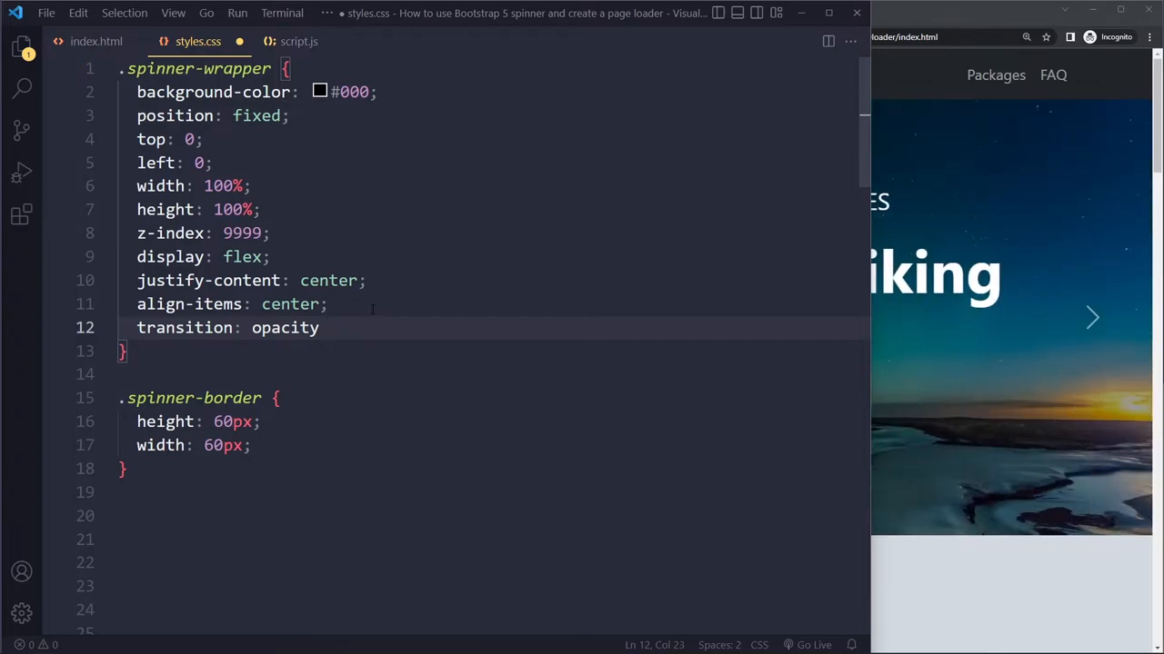
type("0.2s;")
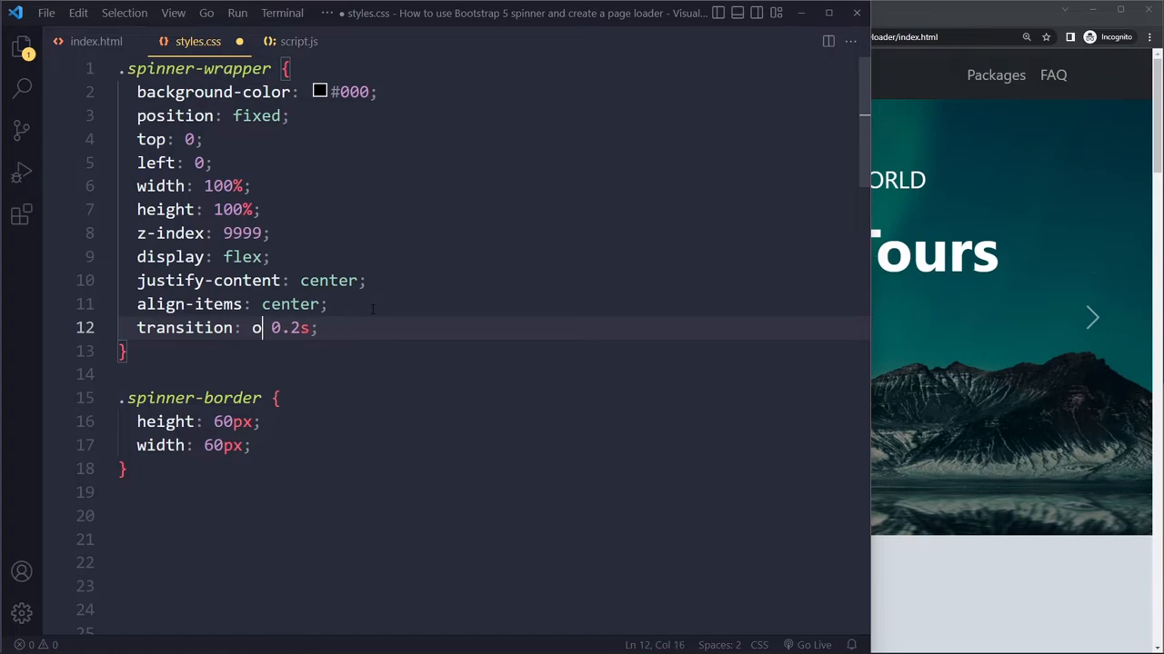
type("ll")
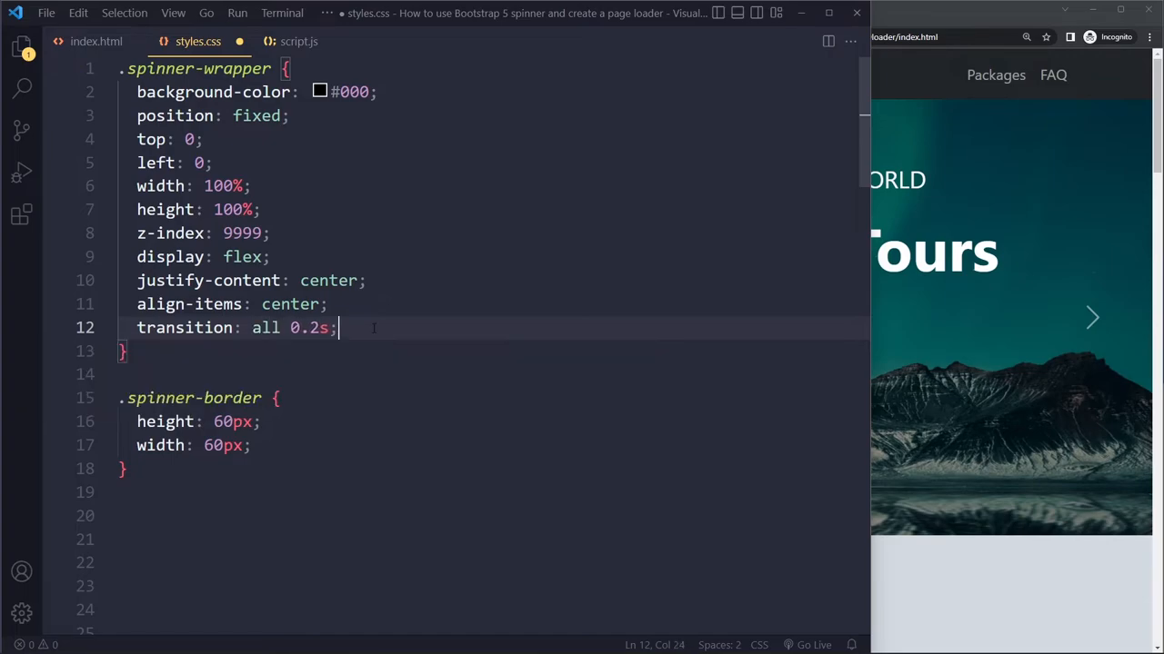
key("ctrl+s")
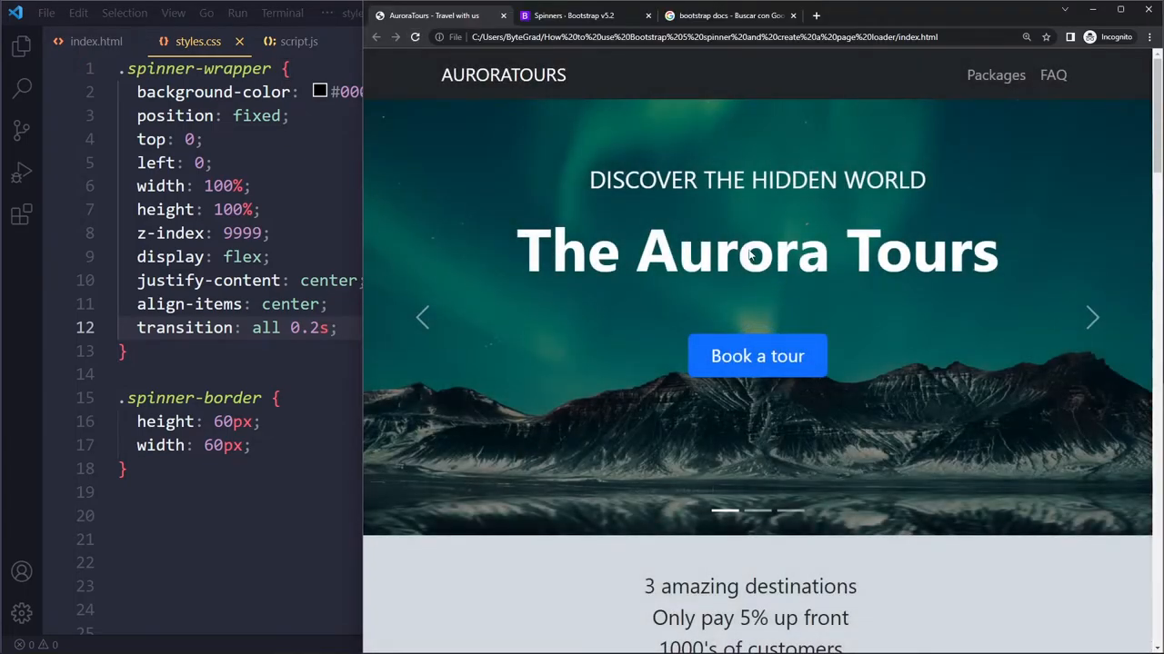
Reload Aurora Tours, scroll the page and advance the carousel, then return to script.js.
left_click(415, 37)
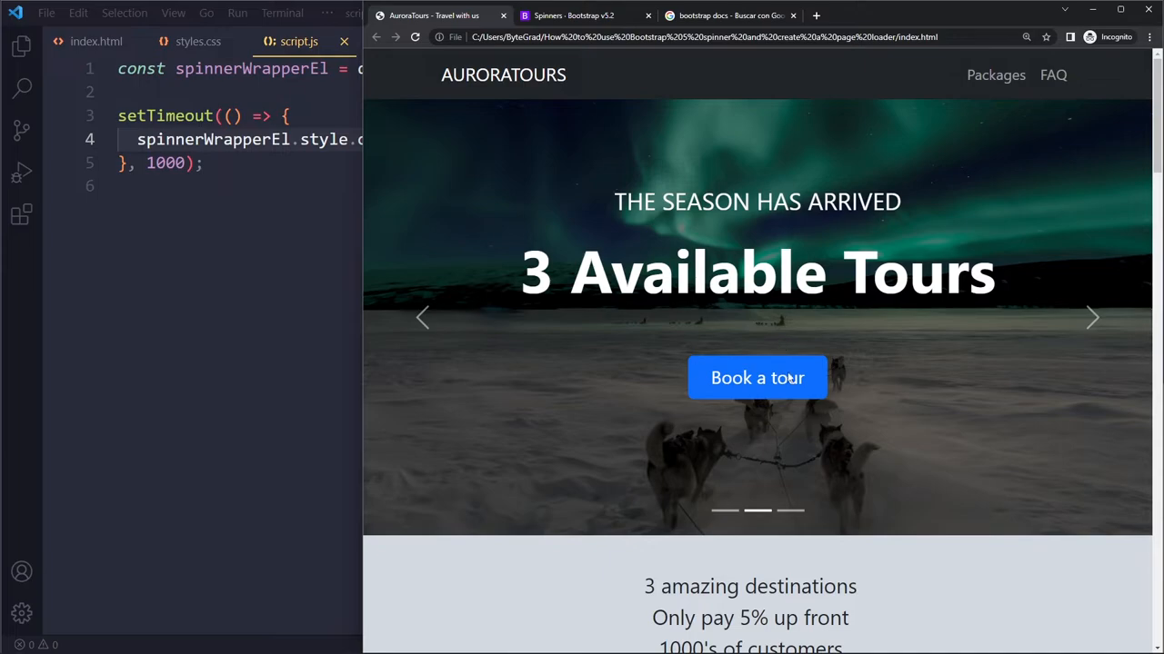
scroll("down", 3)
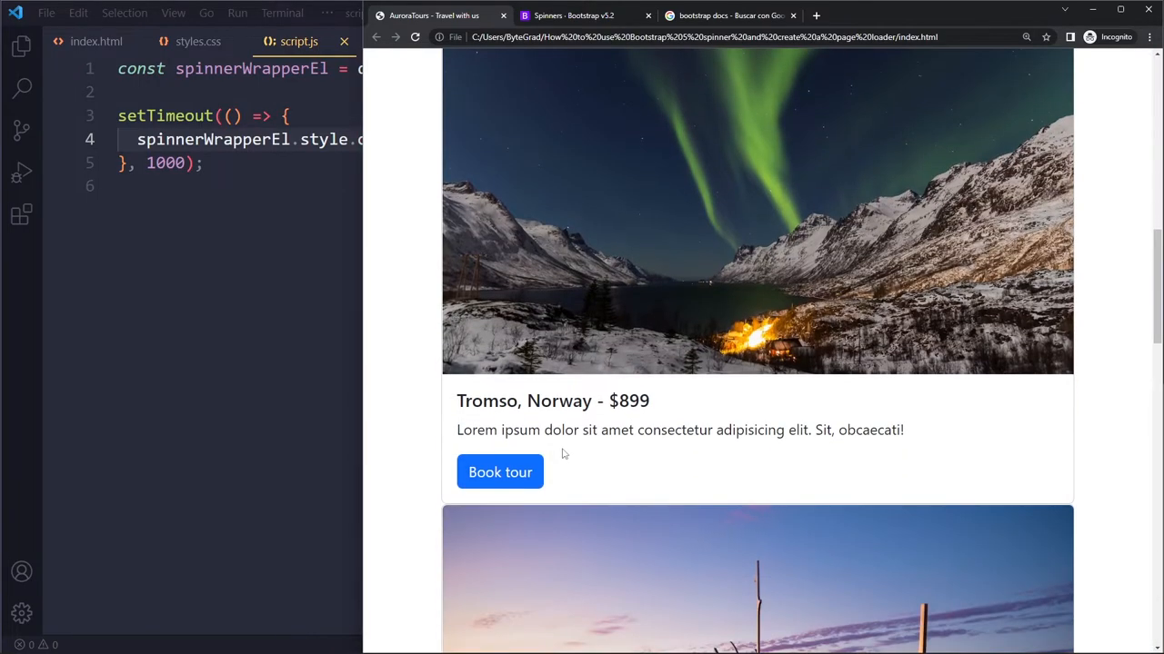
scroll("up", 3)
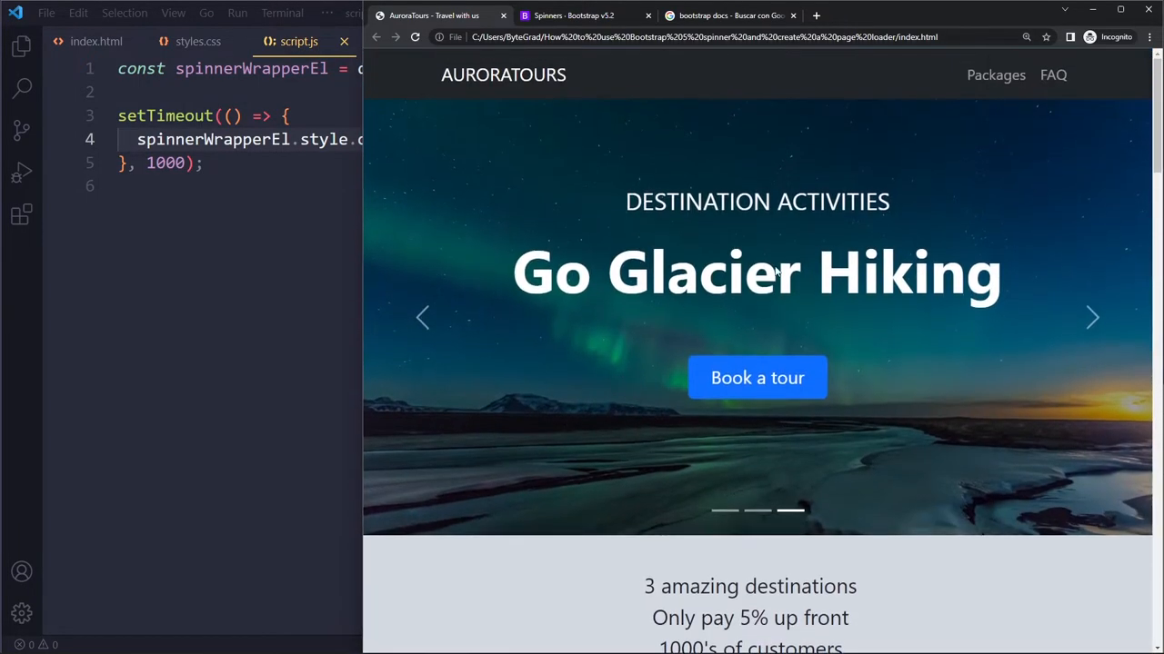
mouse_move(843, 113)
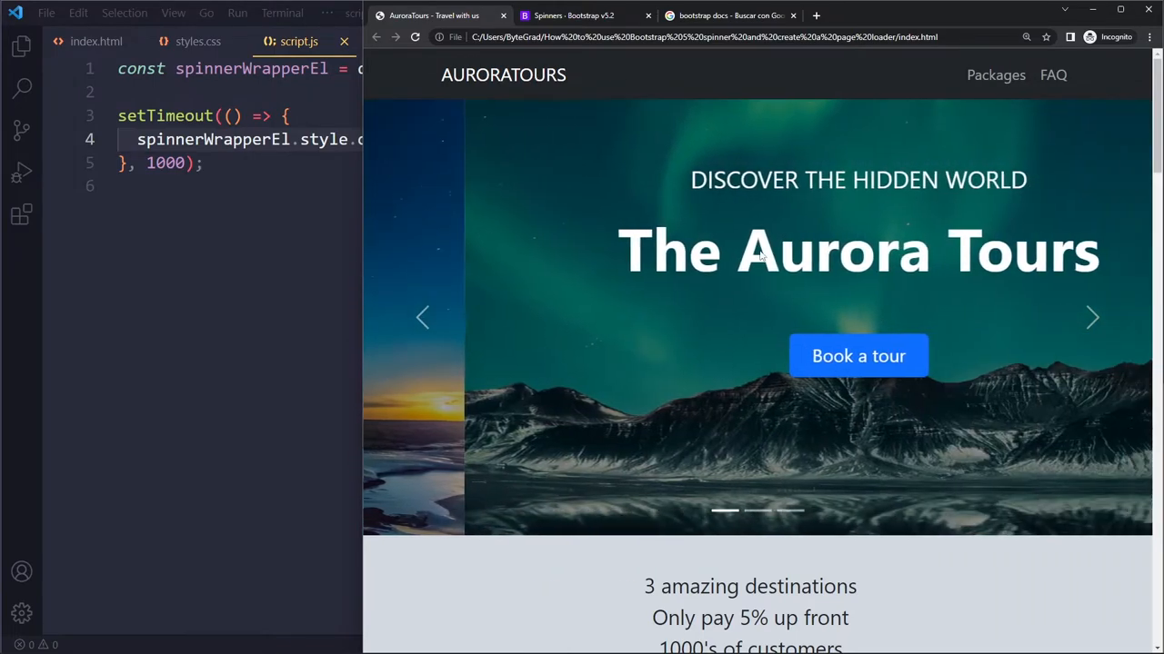
left_click(1091, 316)
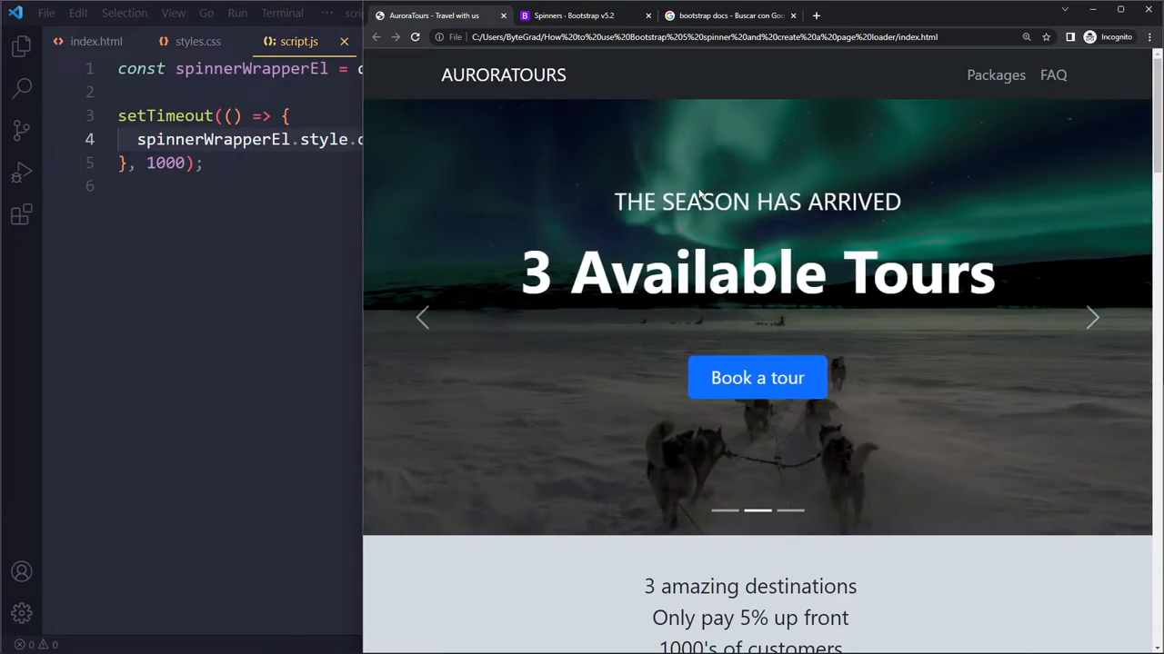
left_click(1091, 317)
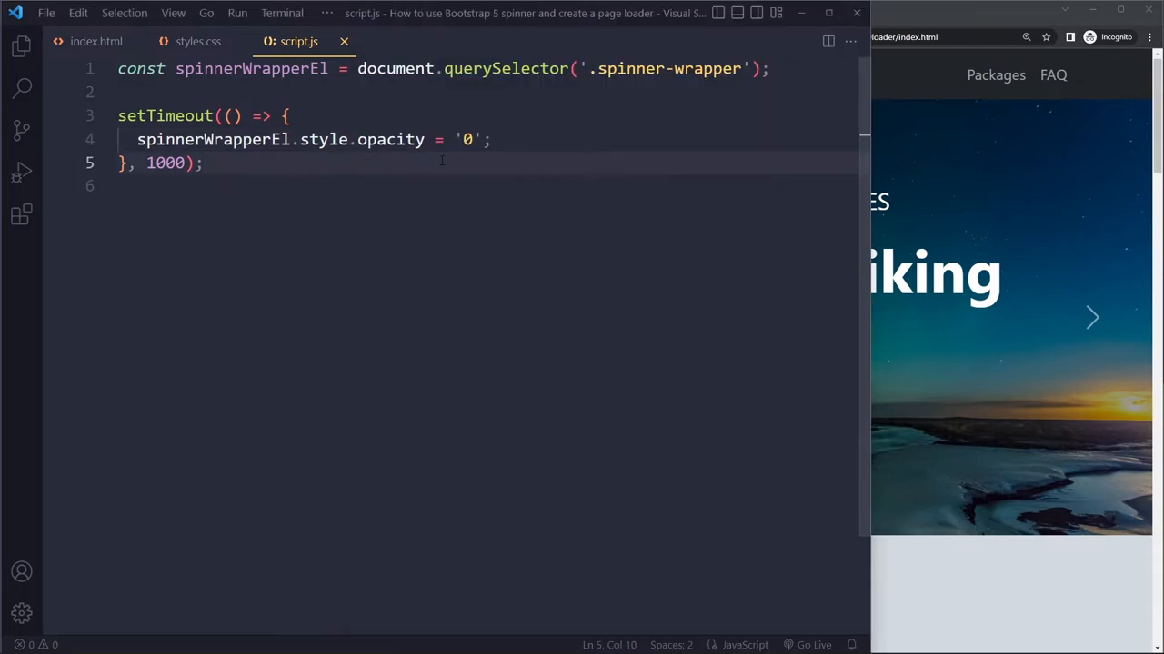
Replace the setTimeout with window.addEventListener('load', () => {...}) around the opacity line.
left_click(196, 40)
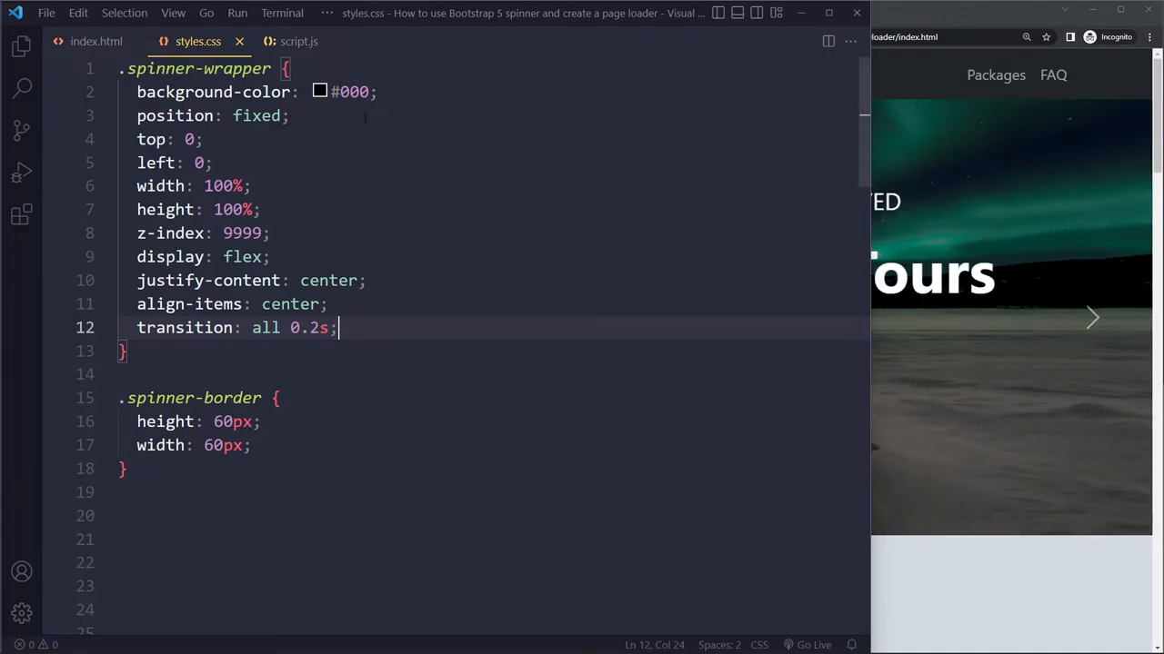
left_click(298, 40)
type("spinnerWrapperEl.style.opacity = '0';")
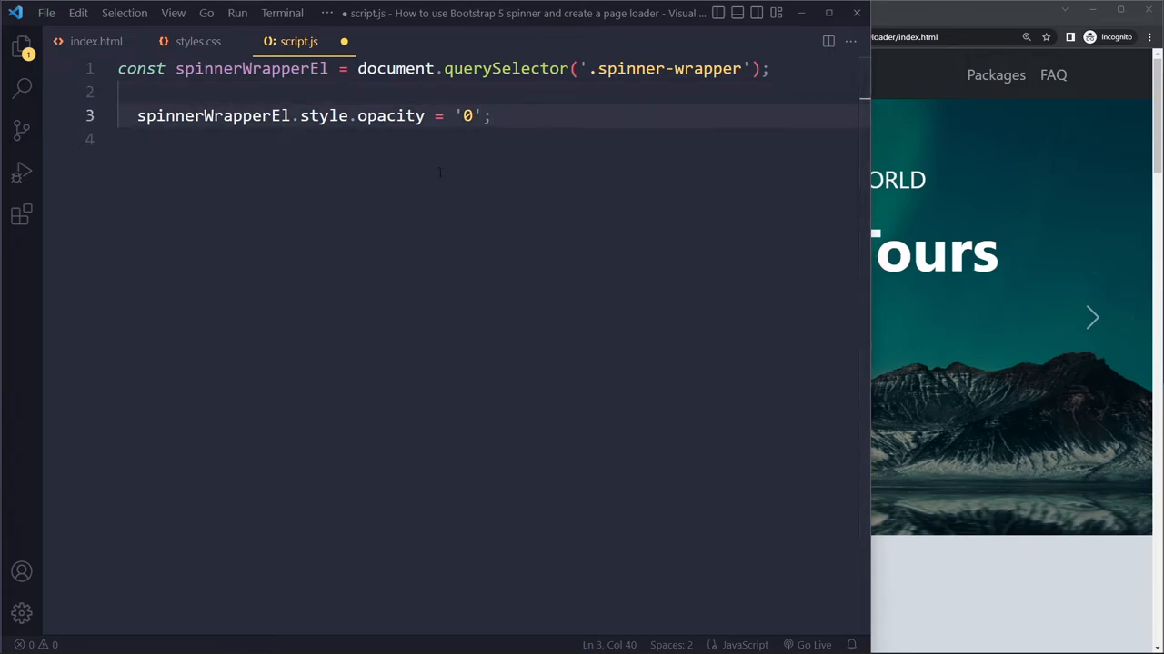
left_click(96, 40)
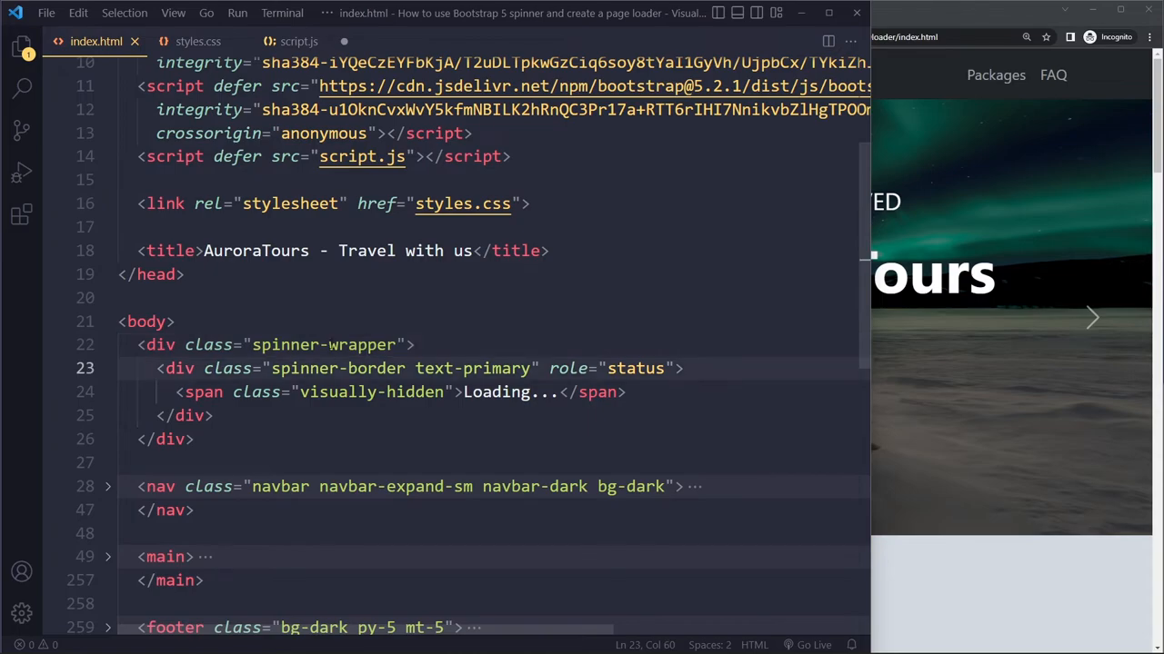
left_click(298, 40)
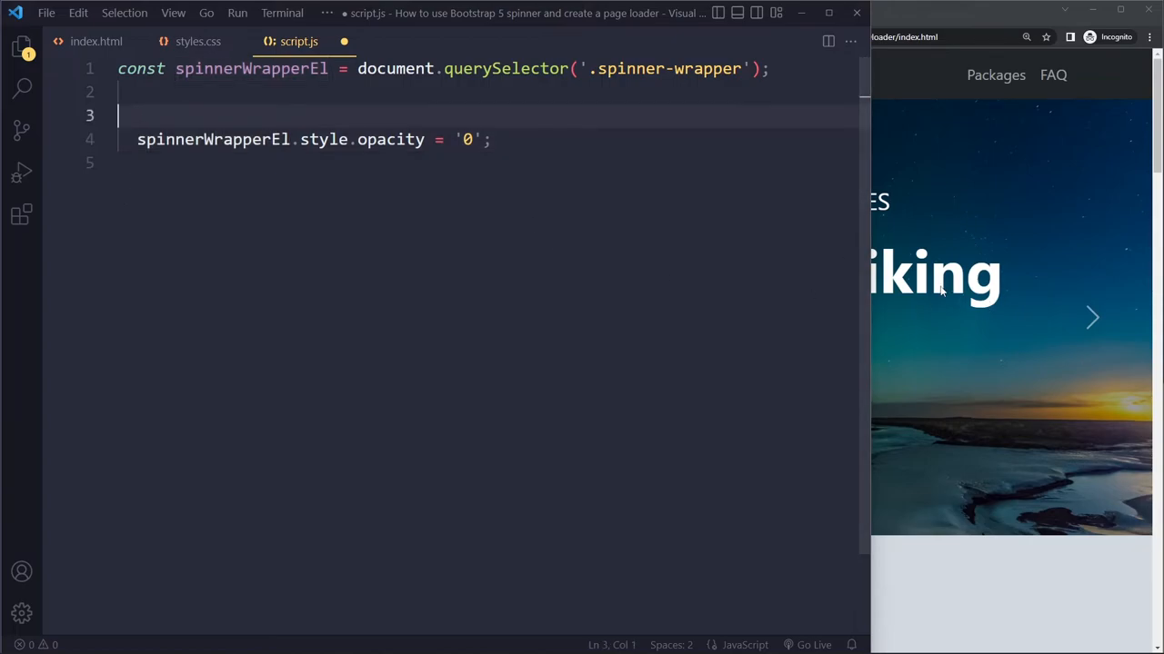
type("window.addEventListener('")
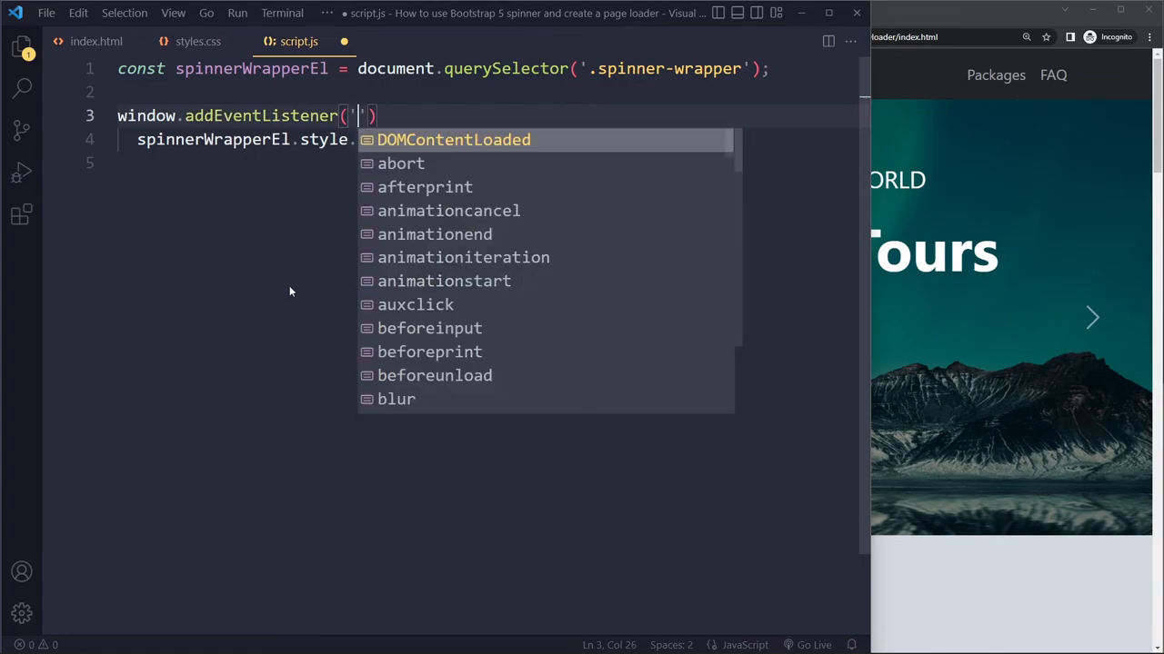
type("load', () =>")
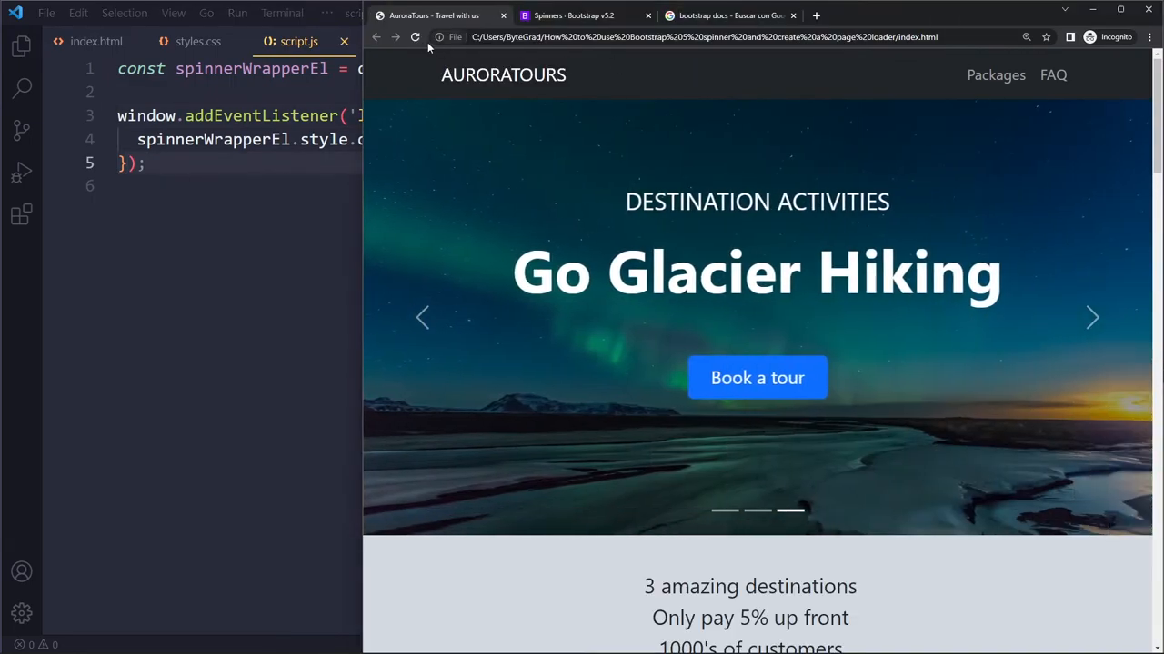
Reload Aurora Tours to watch the spinner give way to the carousel, then return to script.js.
left_click(415, 37)
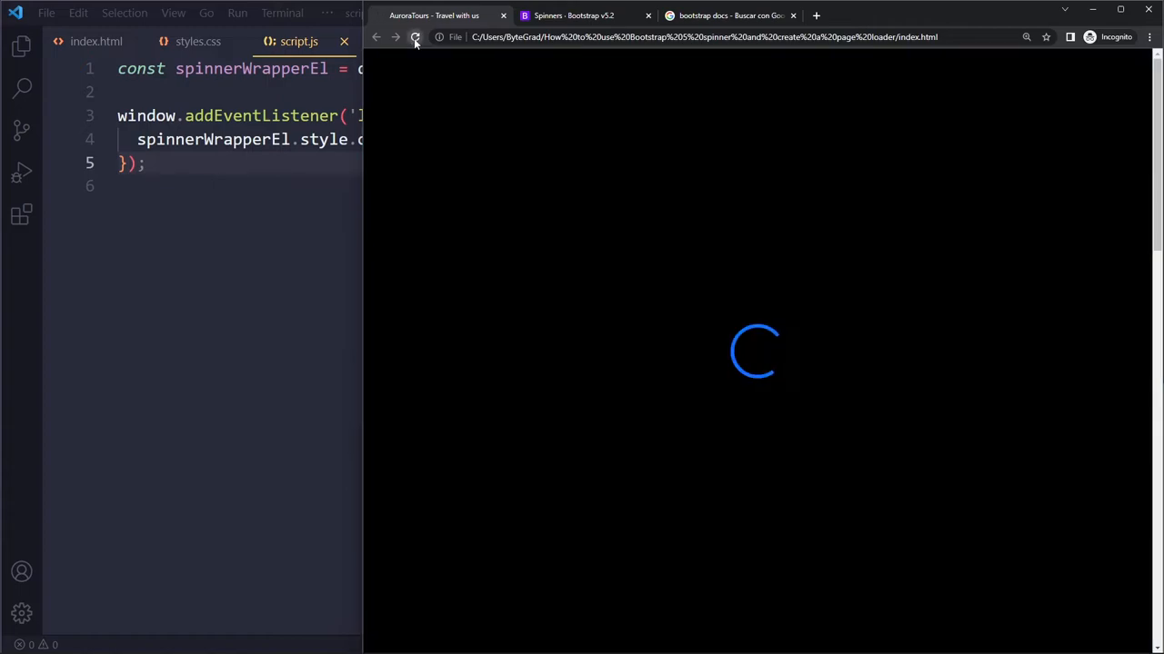
left_click(414, 37)
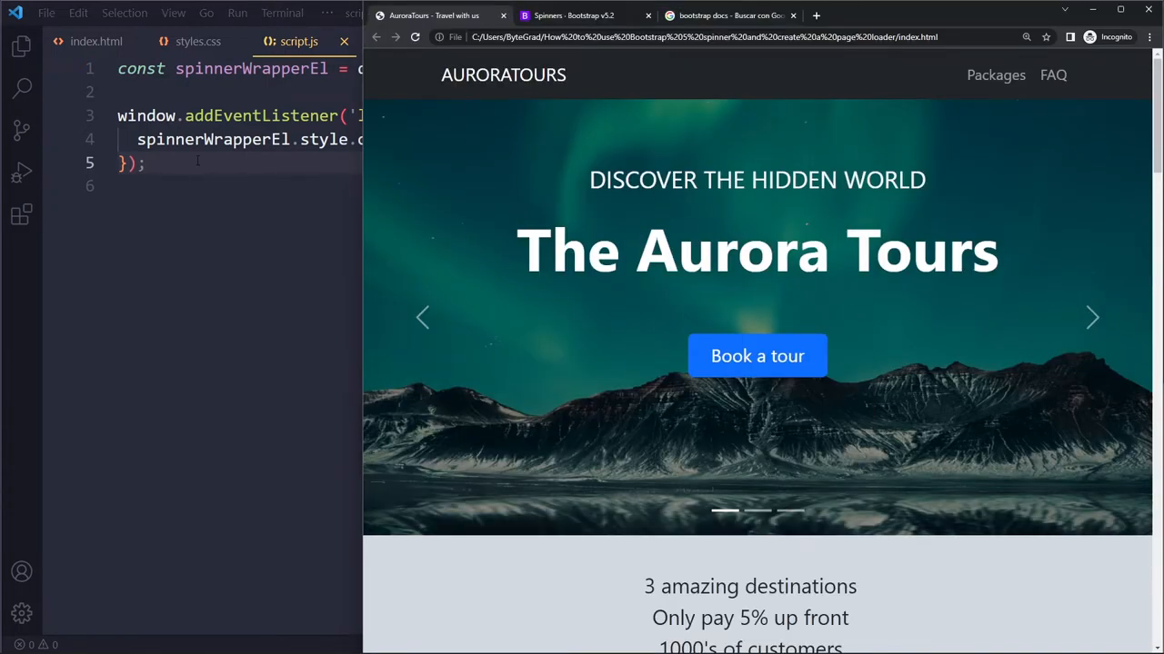
left_click(1090, 316)
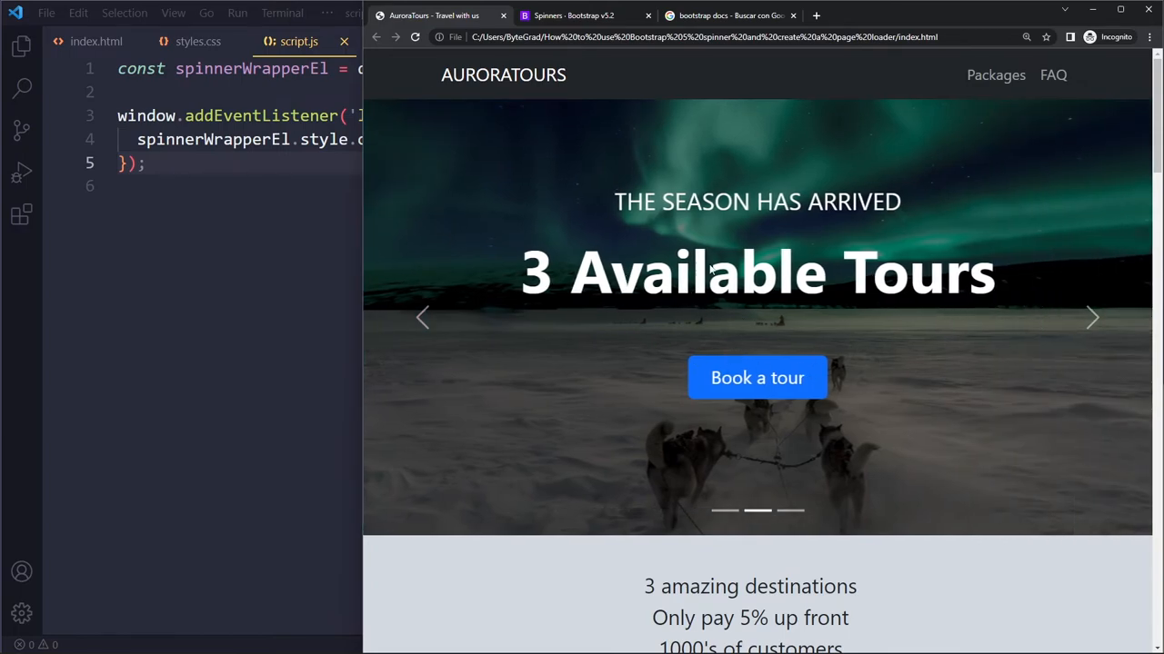
mouse_move(684, 211)
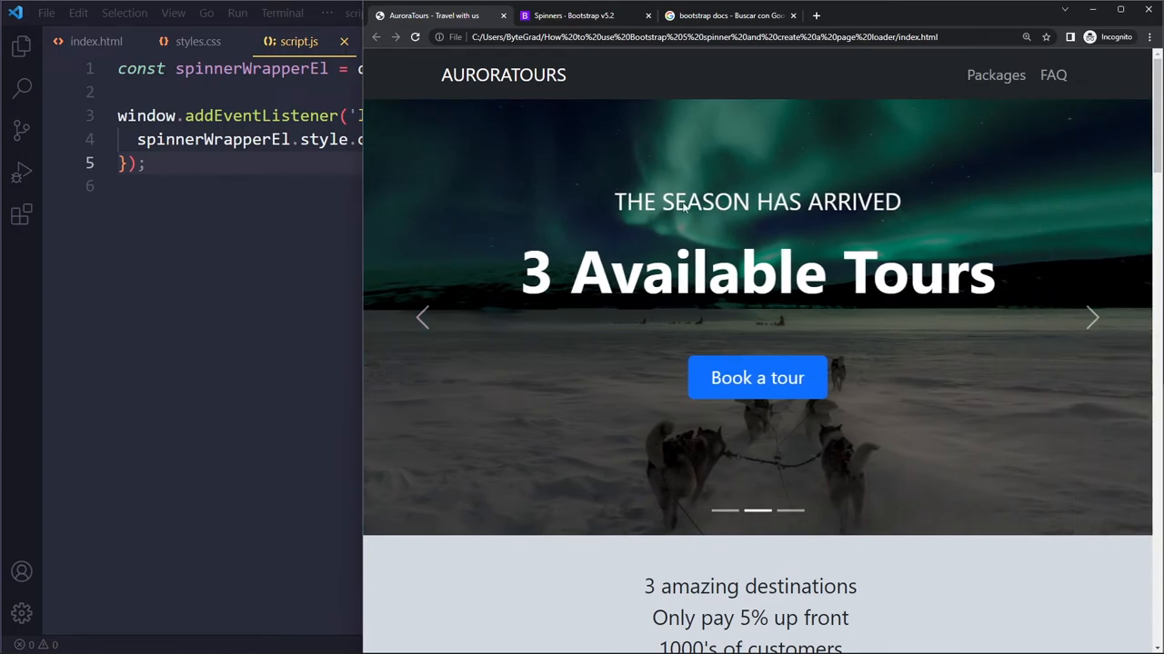
left_click(1090, 316)
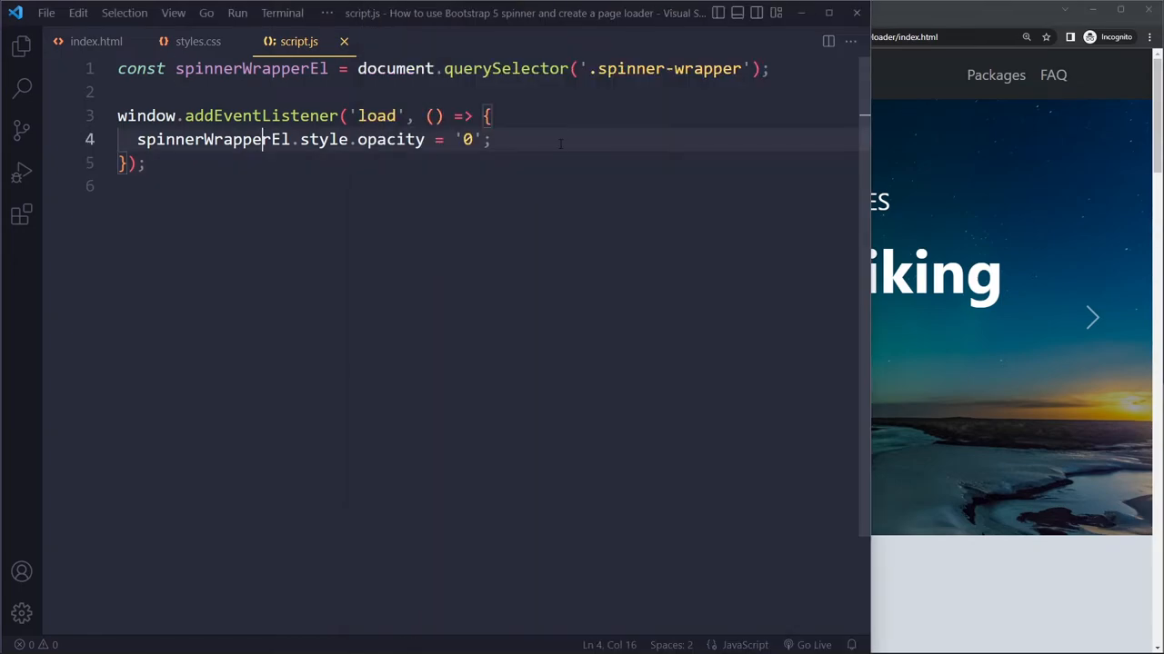
Inside the load listener, add a setTimeout that sets spinnerWrapperEl.style.display = 'none'.
left_click(196, 40)
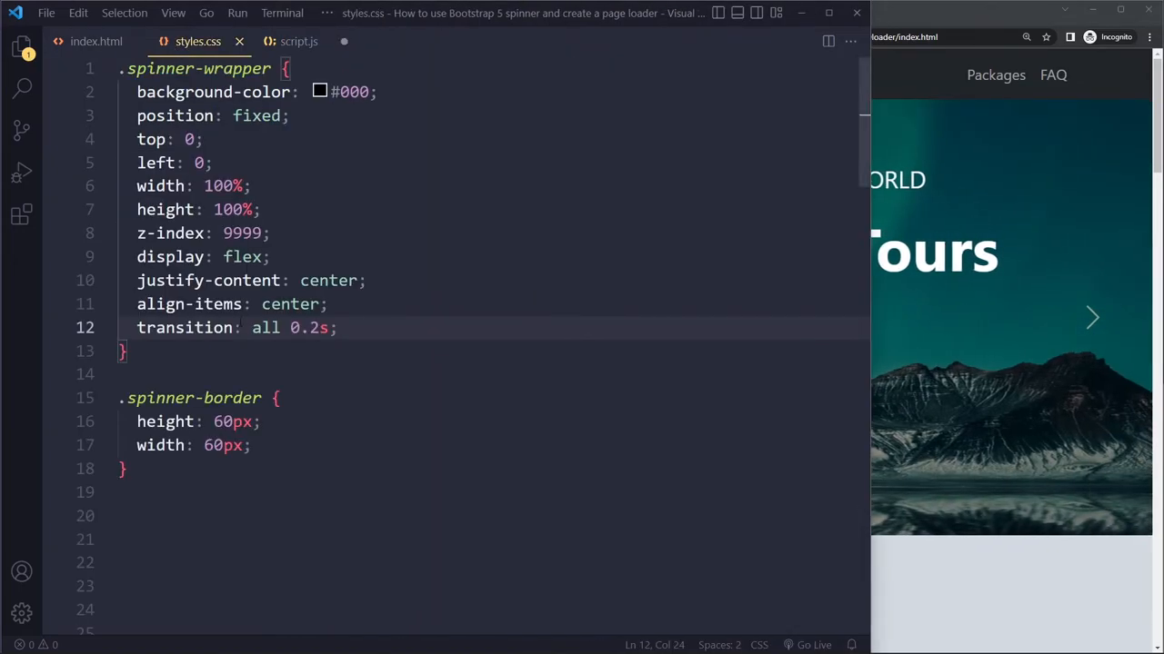
left_click(298, 40)
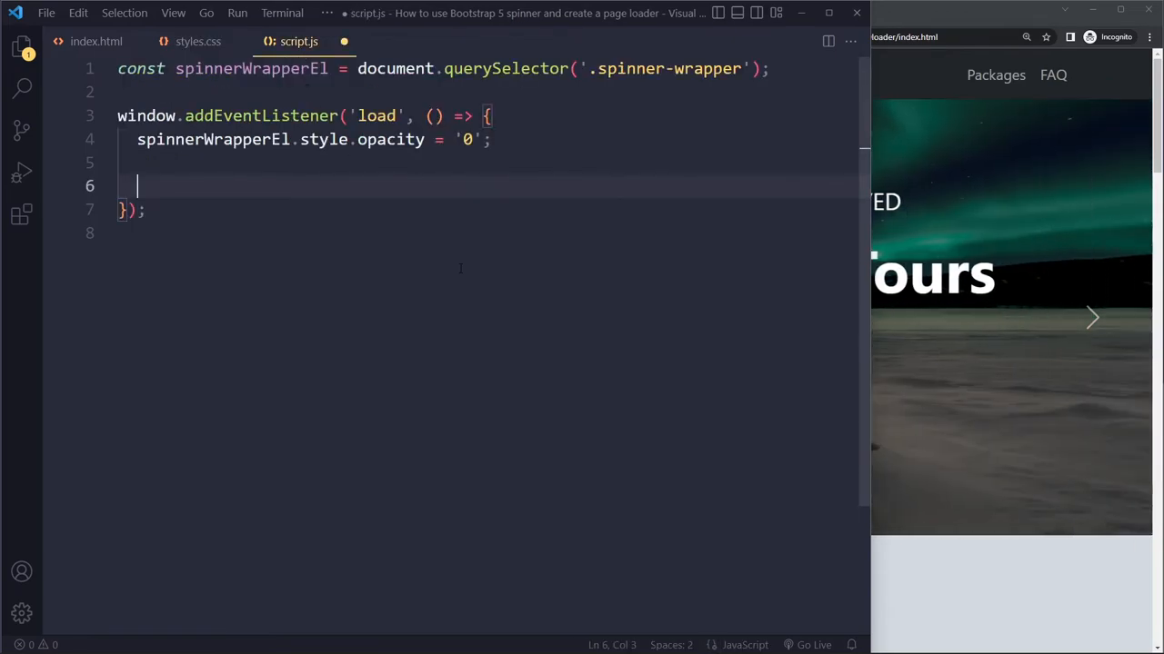
type("setTimeout(() => {")
type("}, 200);")
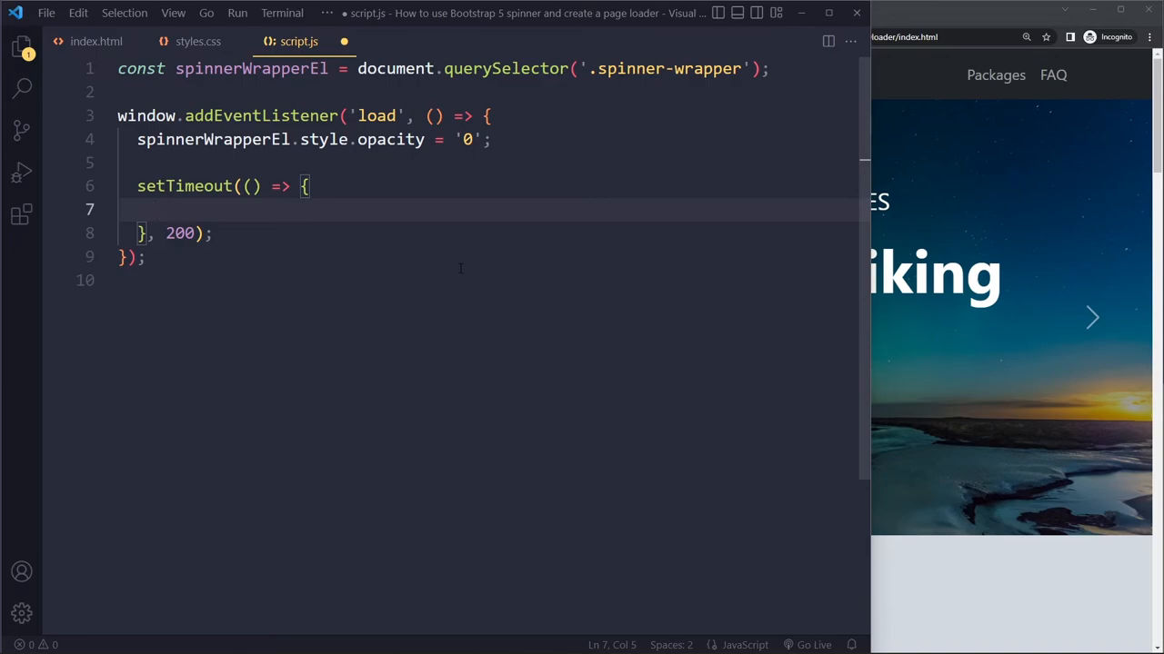
type("spinnerWrapperEl.")
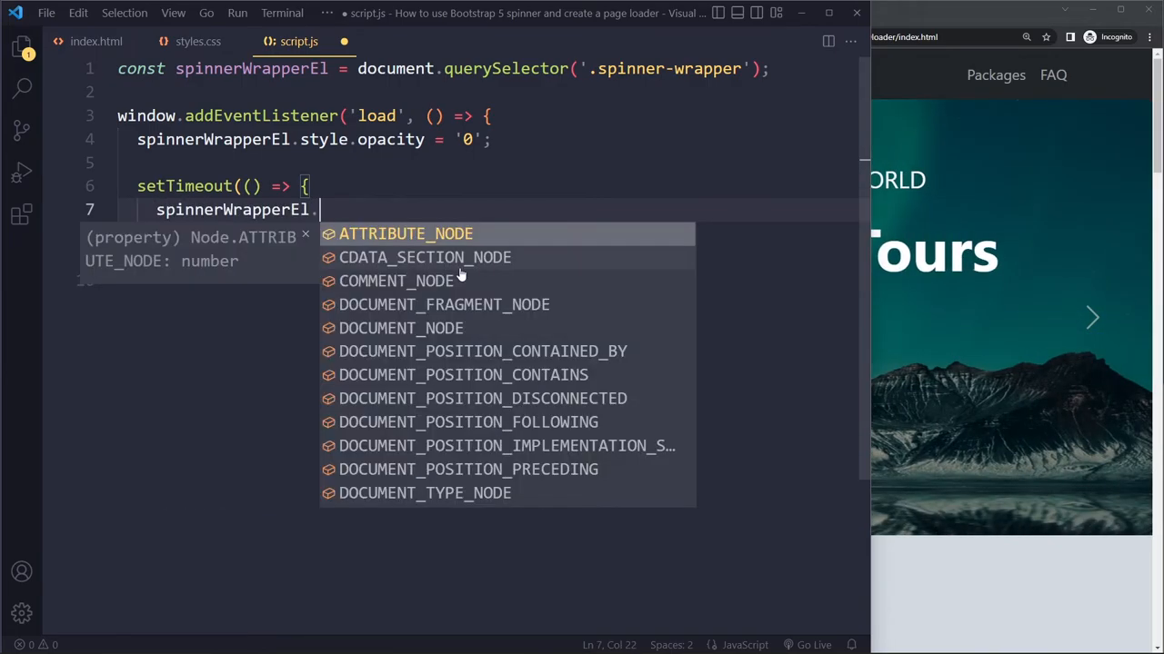
type("st")
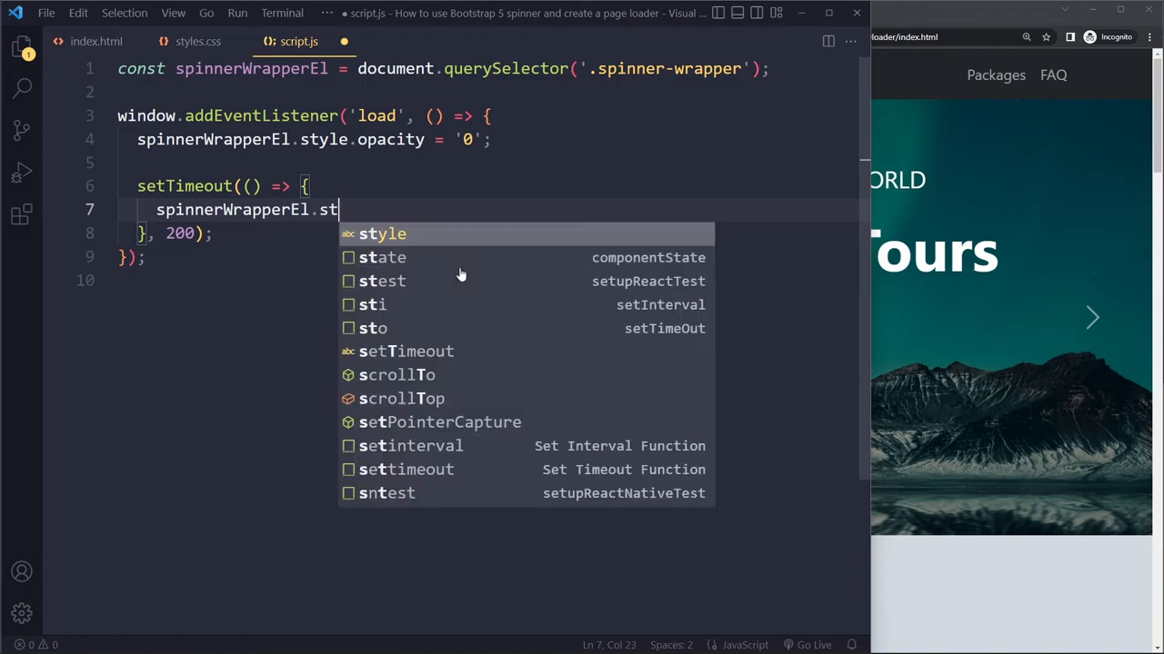
type("yle.display = 'none'")
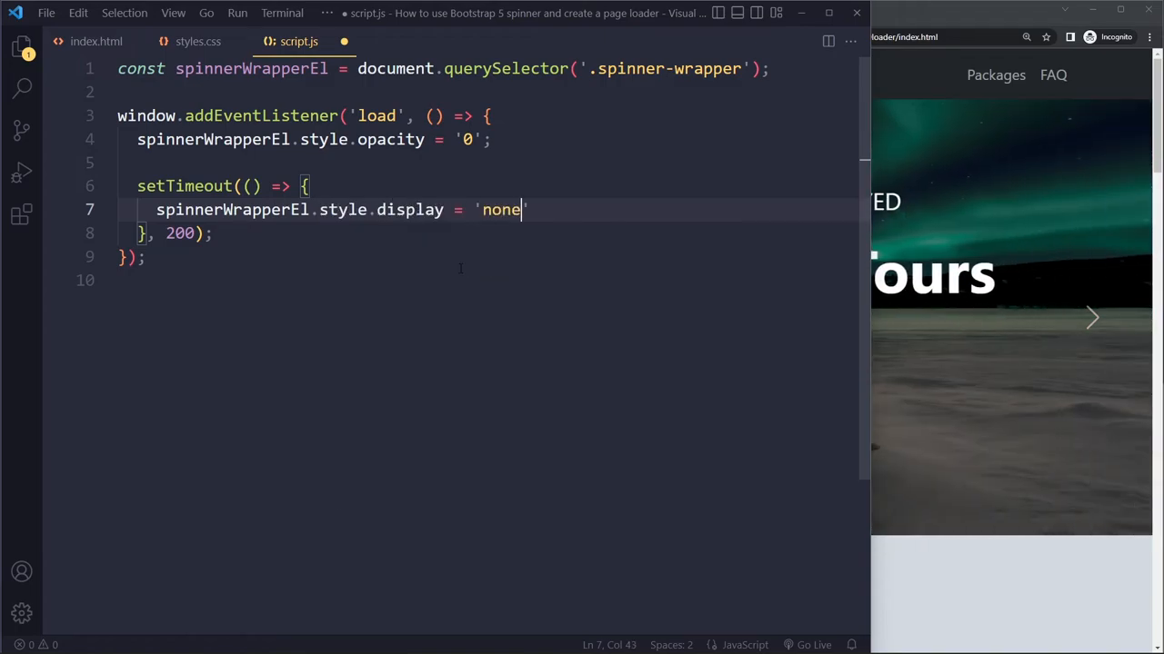
type(";")
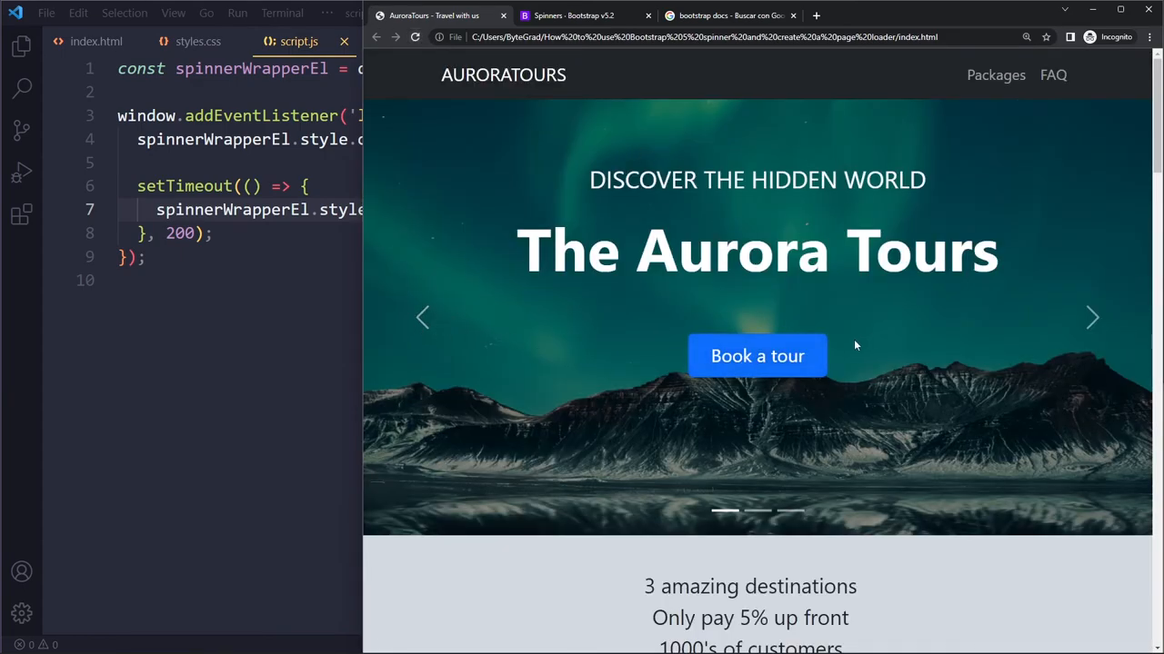
Advance the hero carousel and scroll down to confirm the loaded page is interactive.
left_click(1091, 317)
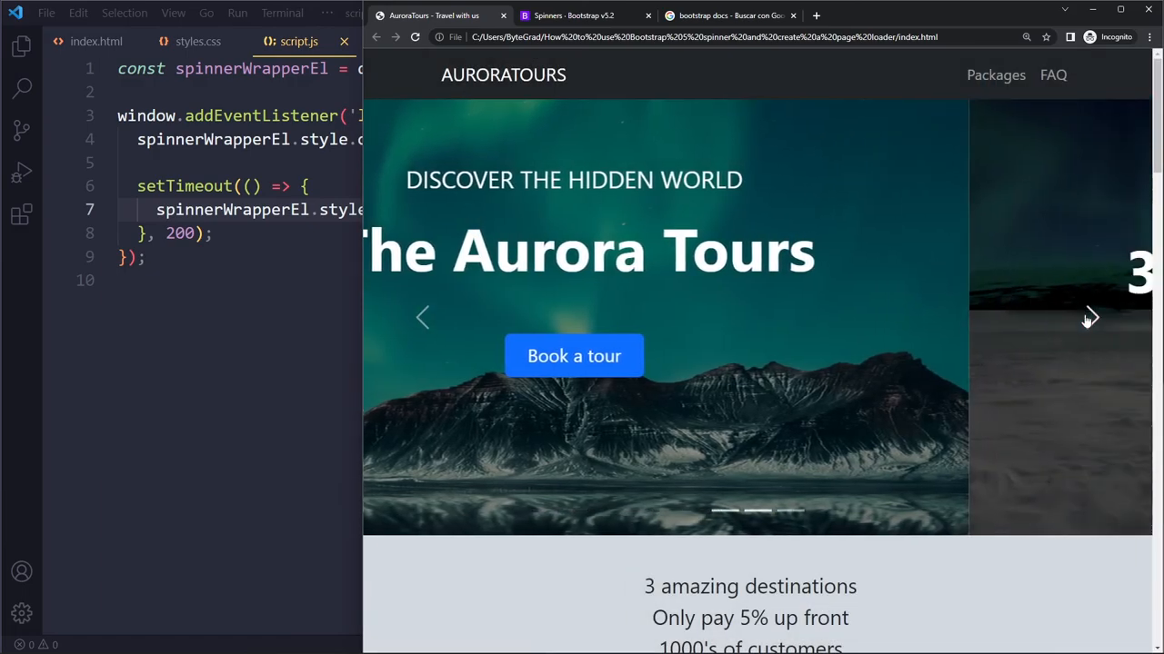
scroll("down", 3)
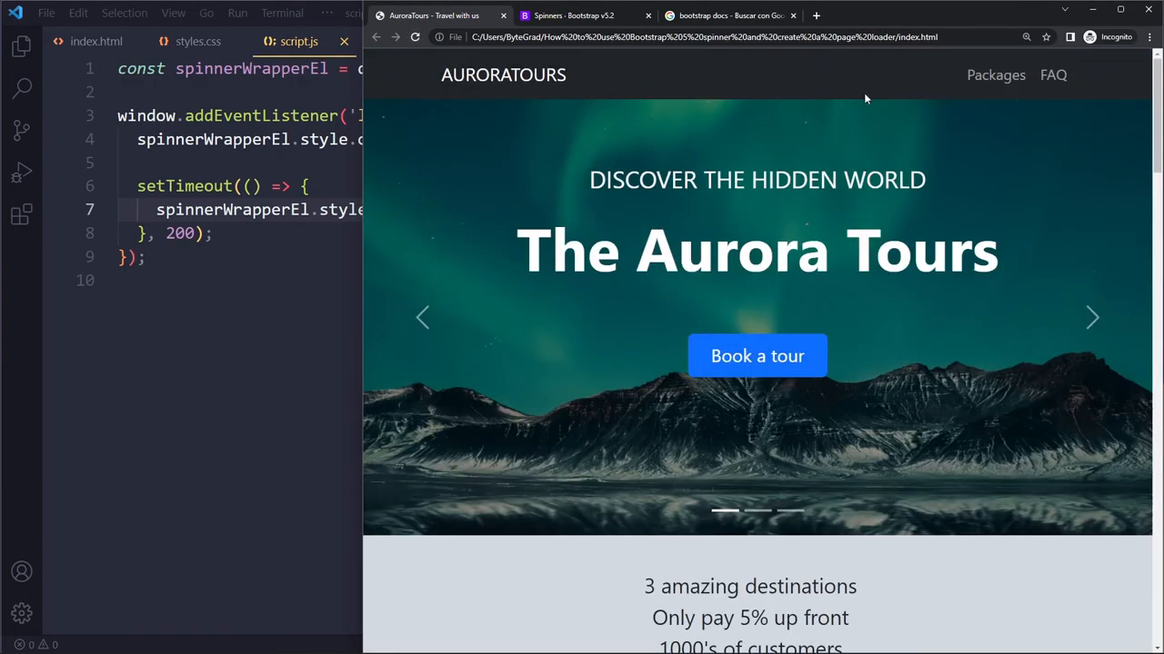
mouse_move(677, 313)
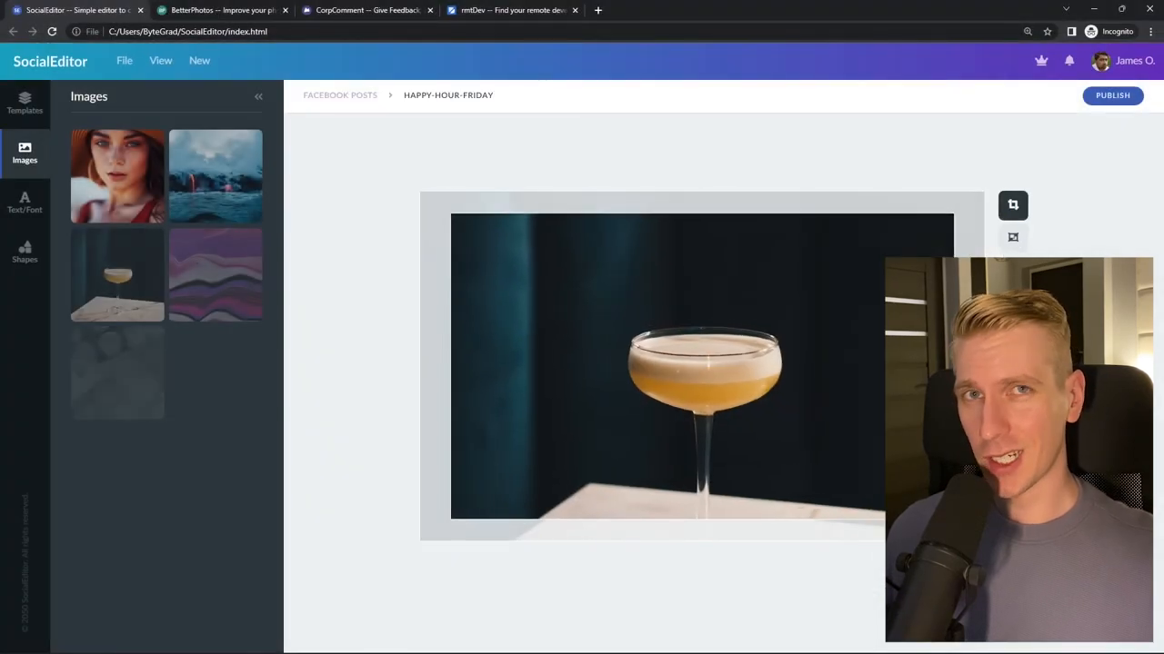
Resize the image in the SocialEditor demo, then bring up the BetterPhotos project page.
left_click(222, 11)
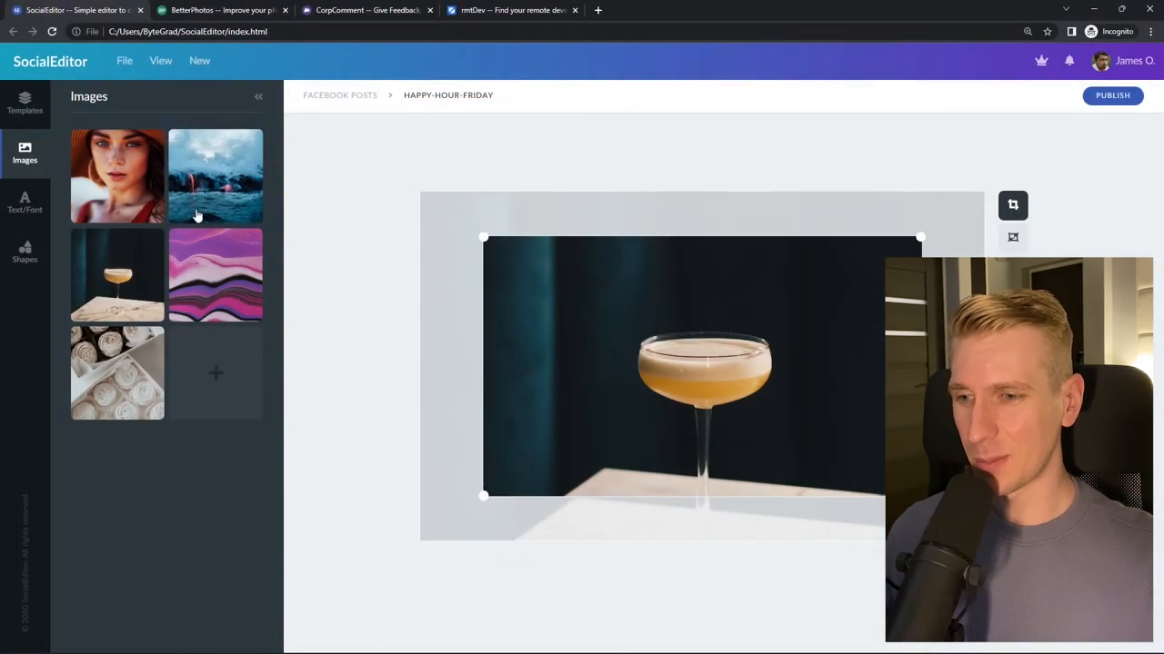
mouse_move(338, 367)
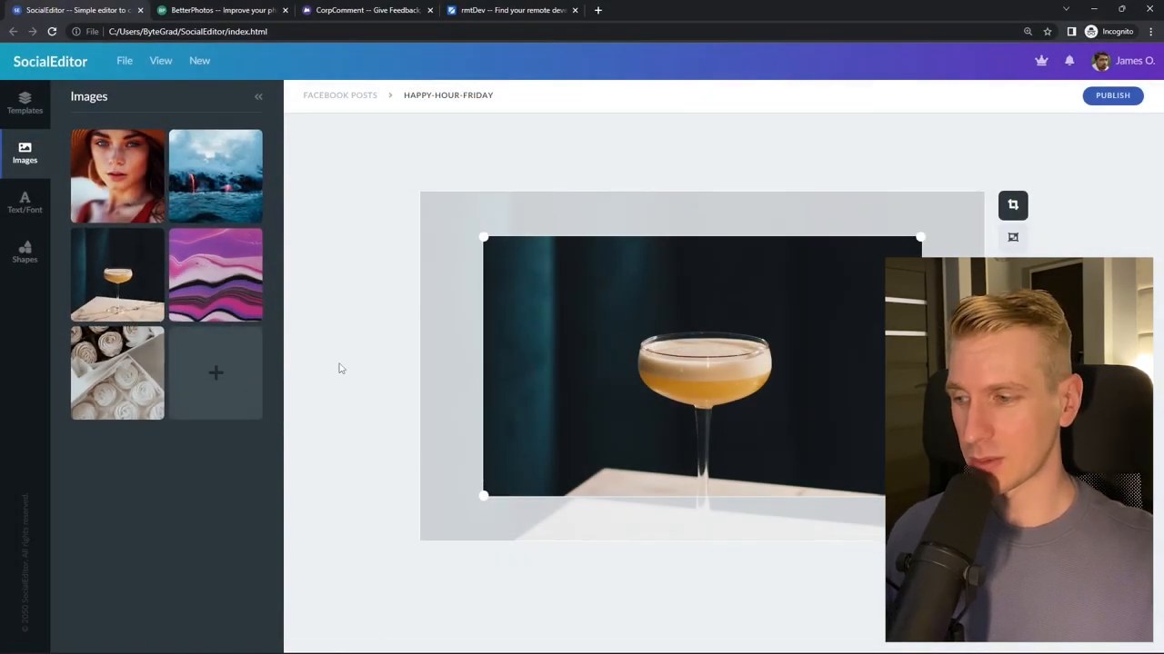
left_click(222, 11)
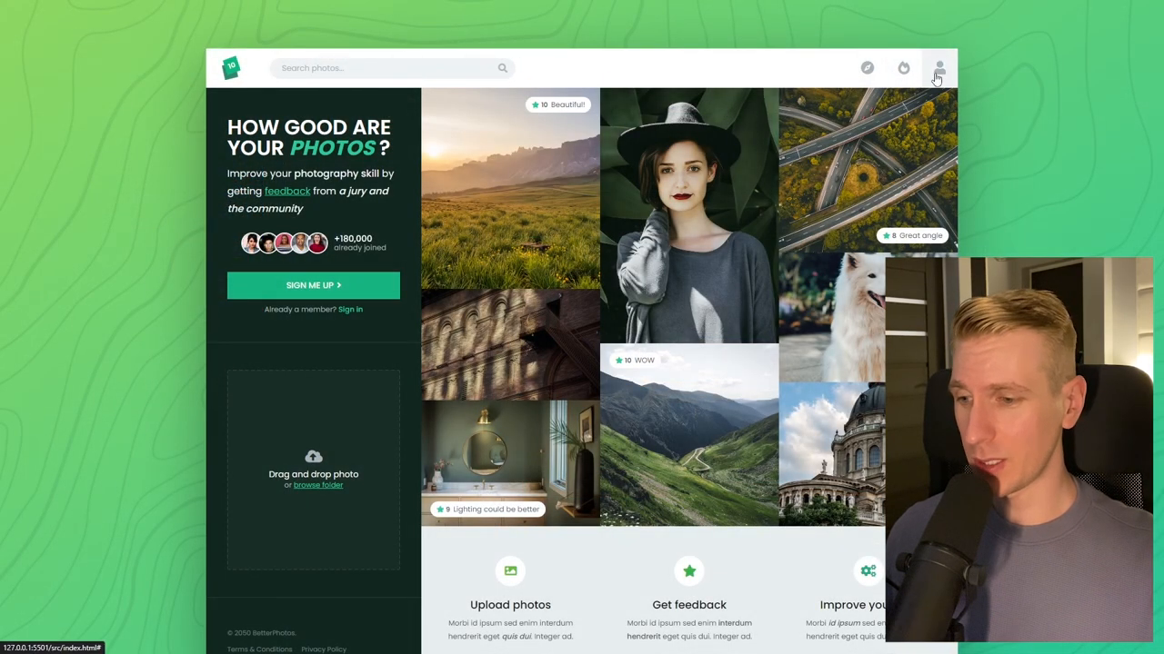
mouse_move(373, 421)
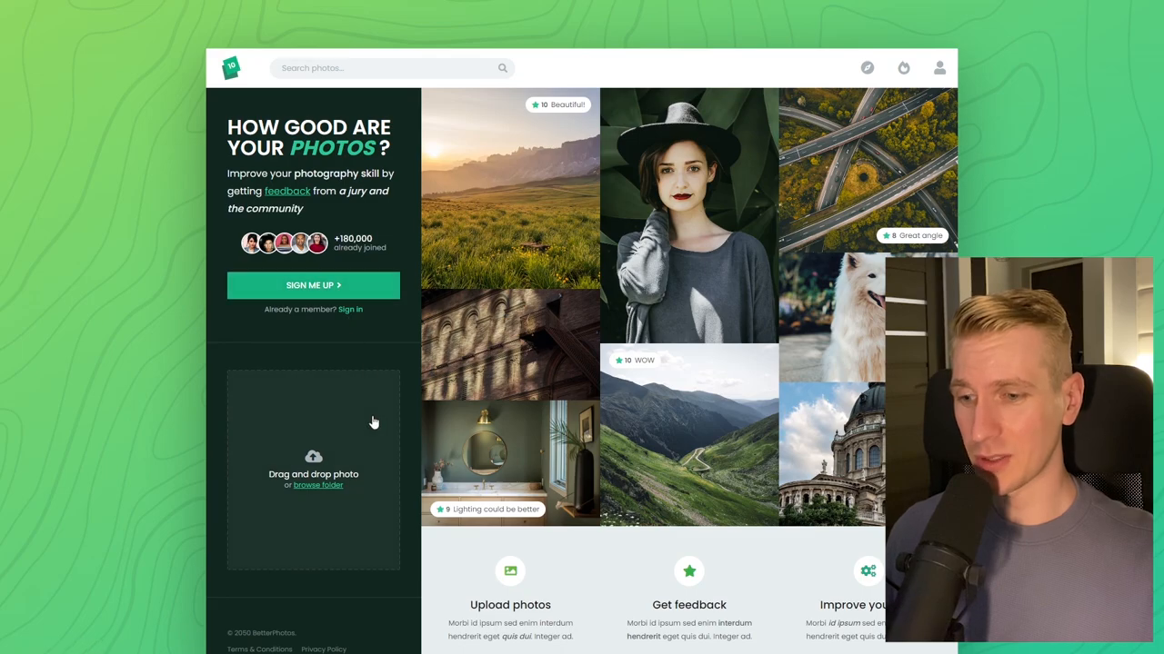